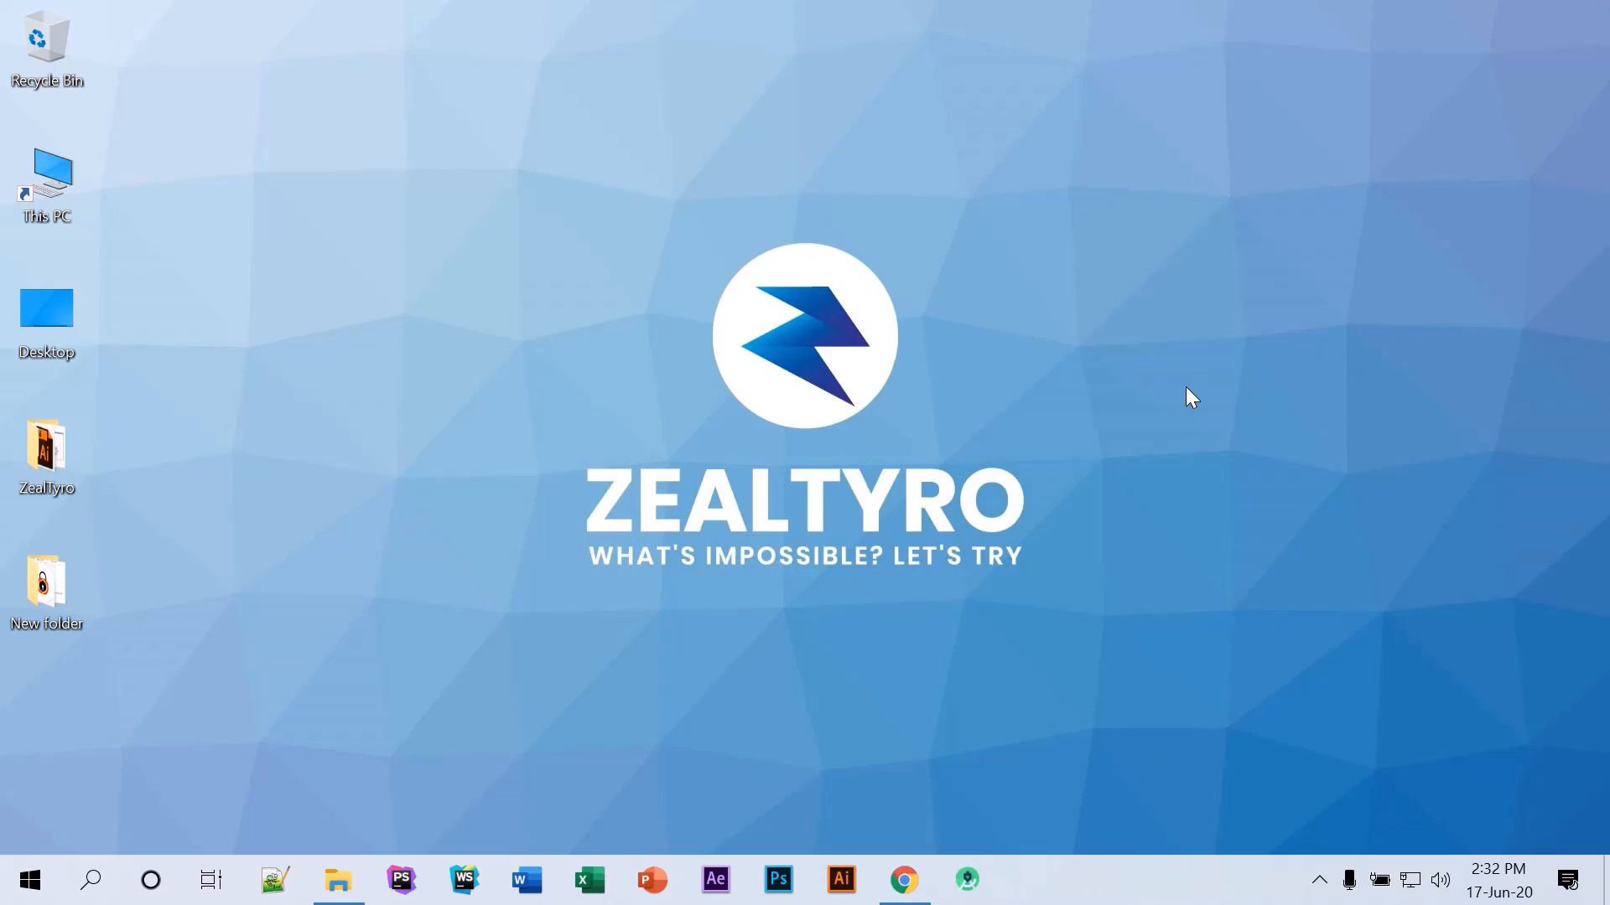
# Bring up the Zealtyro emulator tutorial in Chrome and scroll to Step 1, Checking Android SDK Location
pyautogui.click(902, 880)
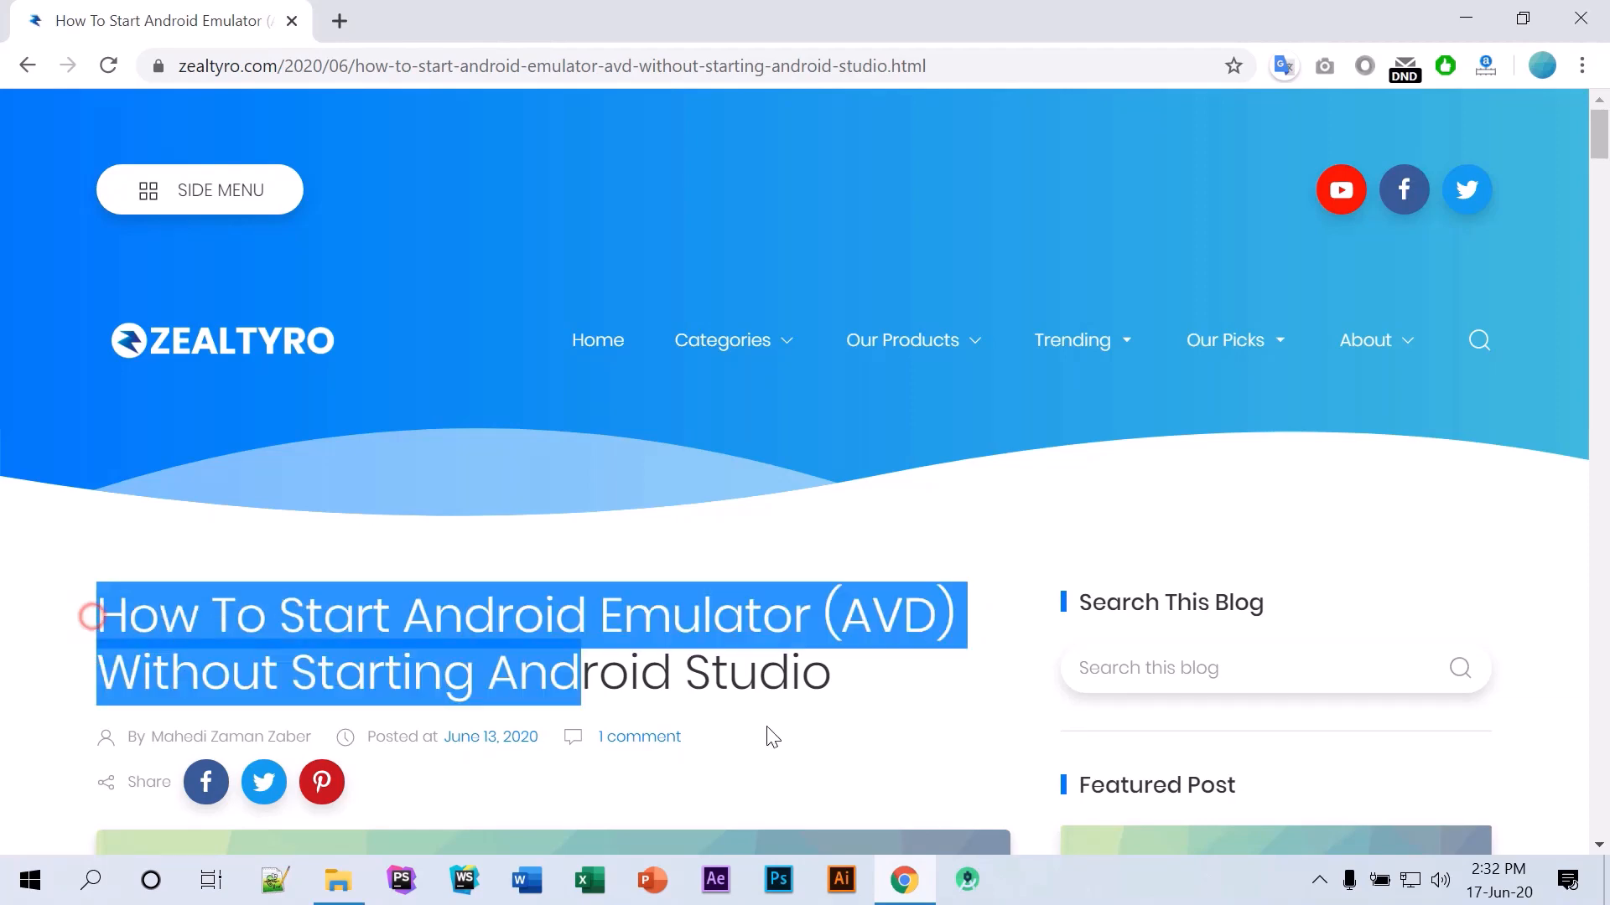
pyautogui.scroll(-3)
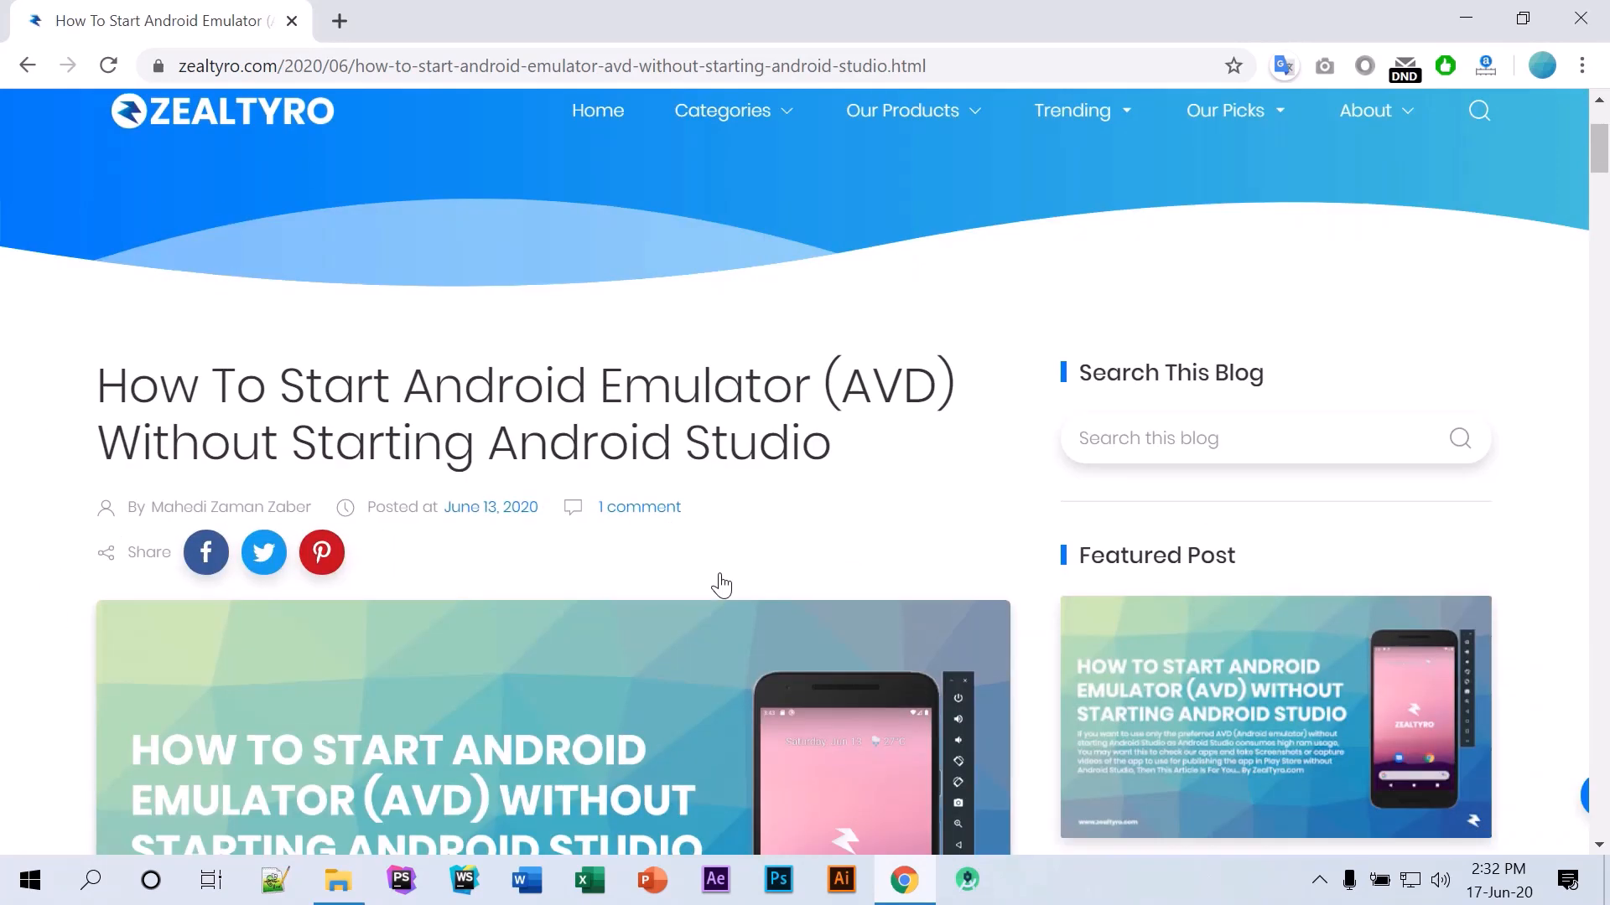
pyautogui.scroll(-3)
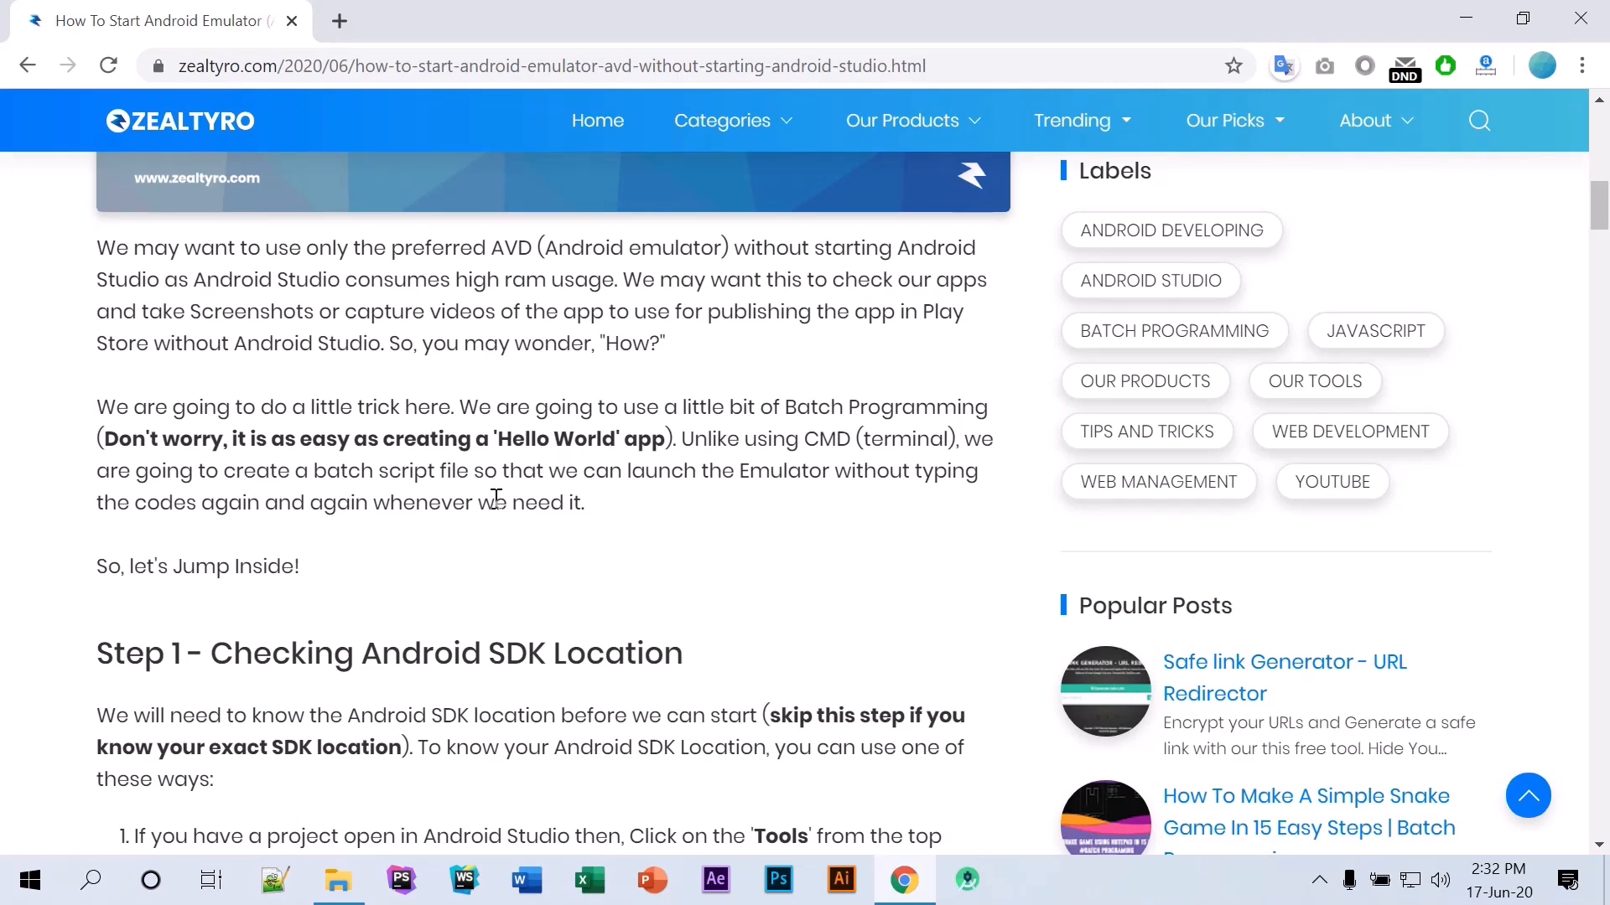
pyautogui.moveTo(520, 529)
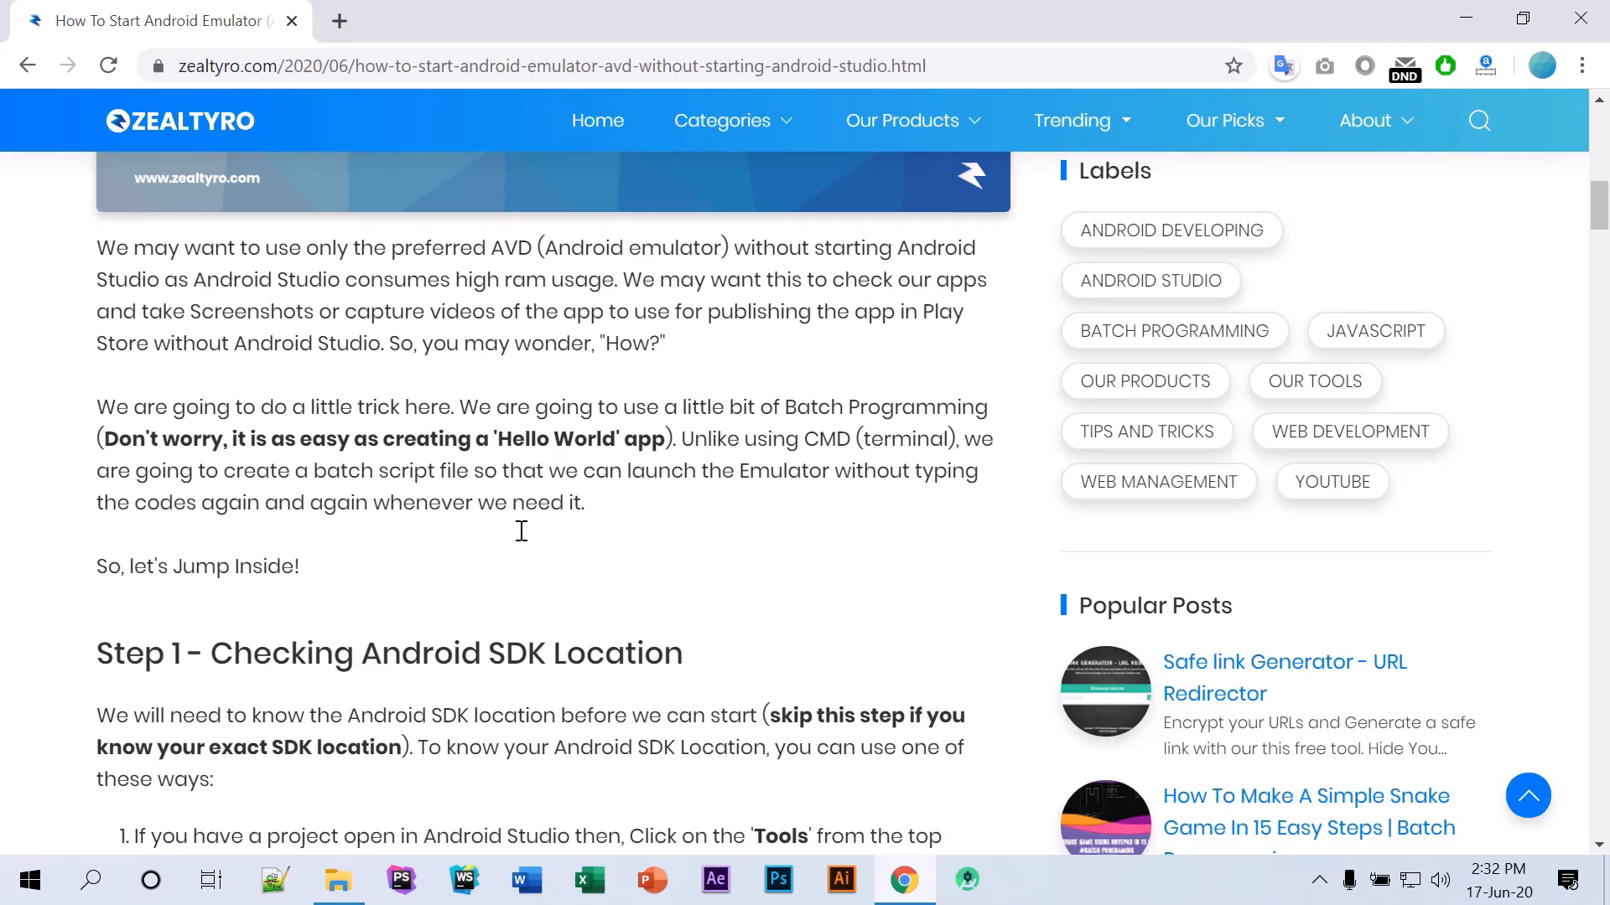
pyautogui.scroll(-3)
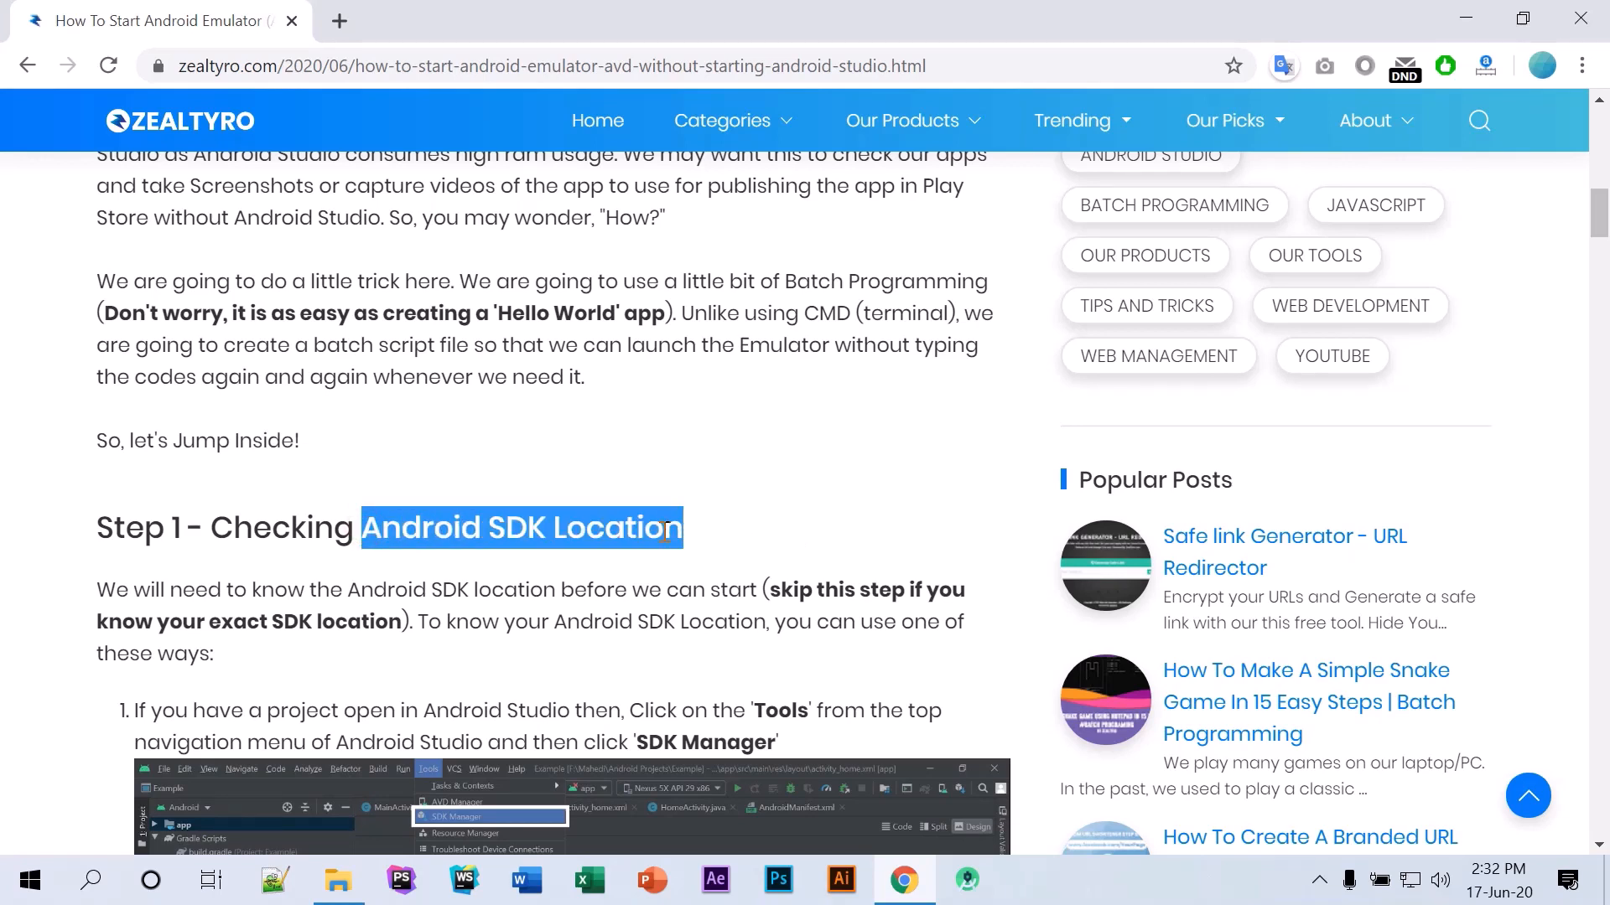
pyautogui.click(686, 543)
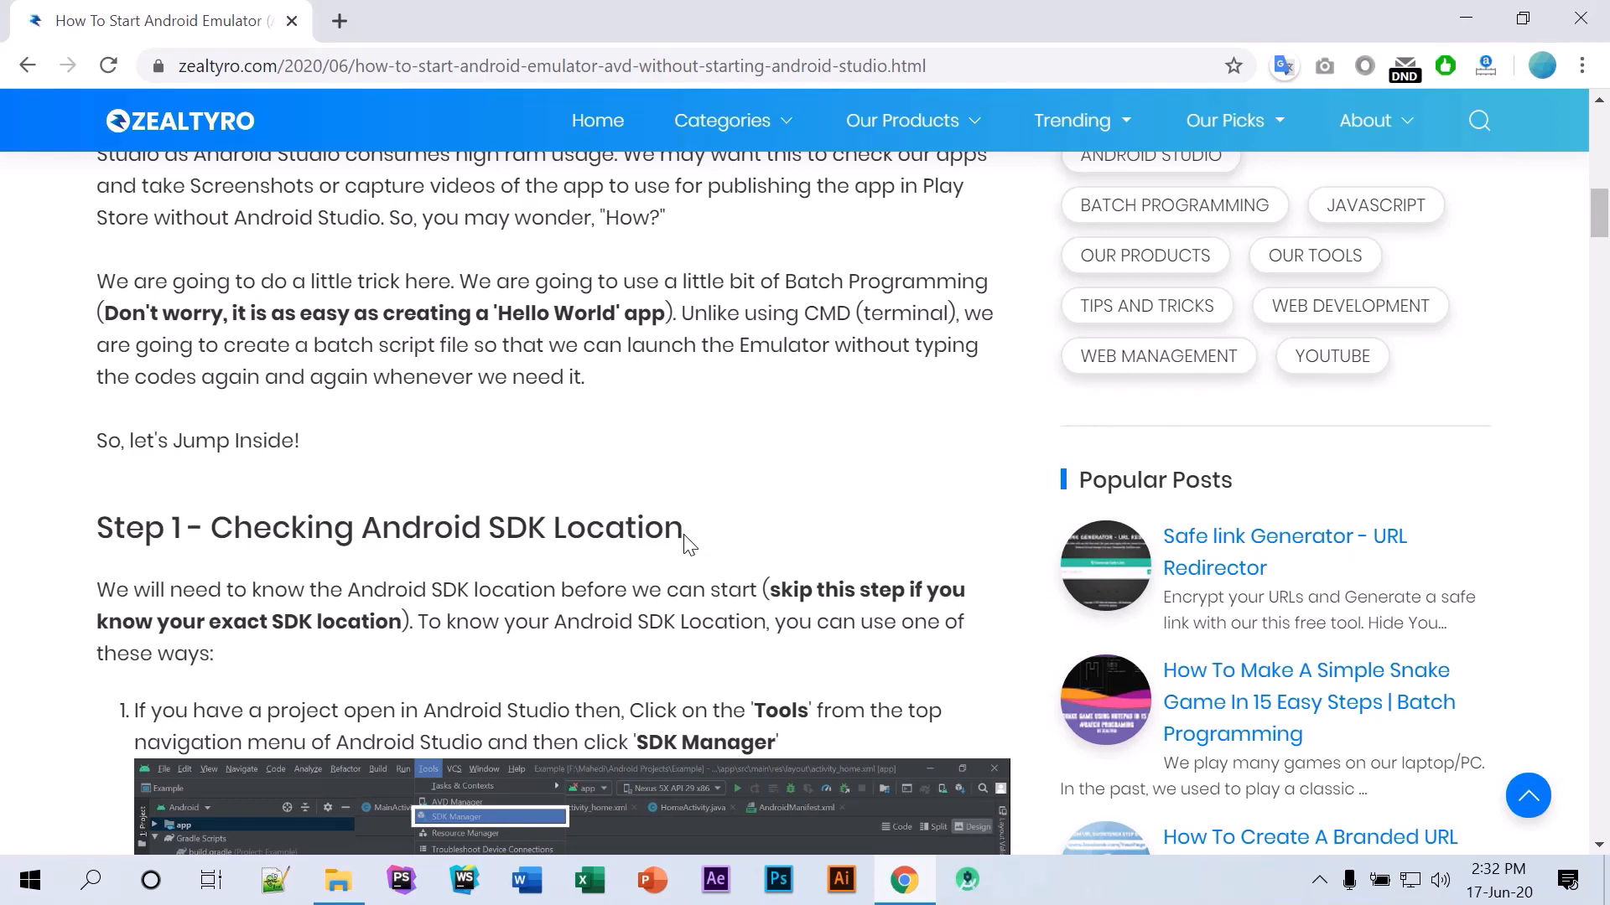
pyautogui.moveTo(410, 781)
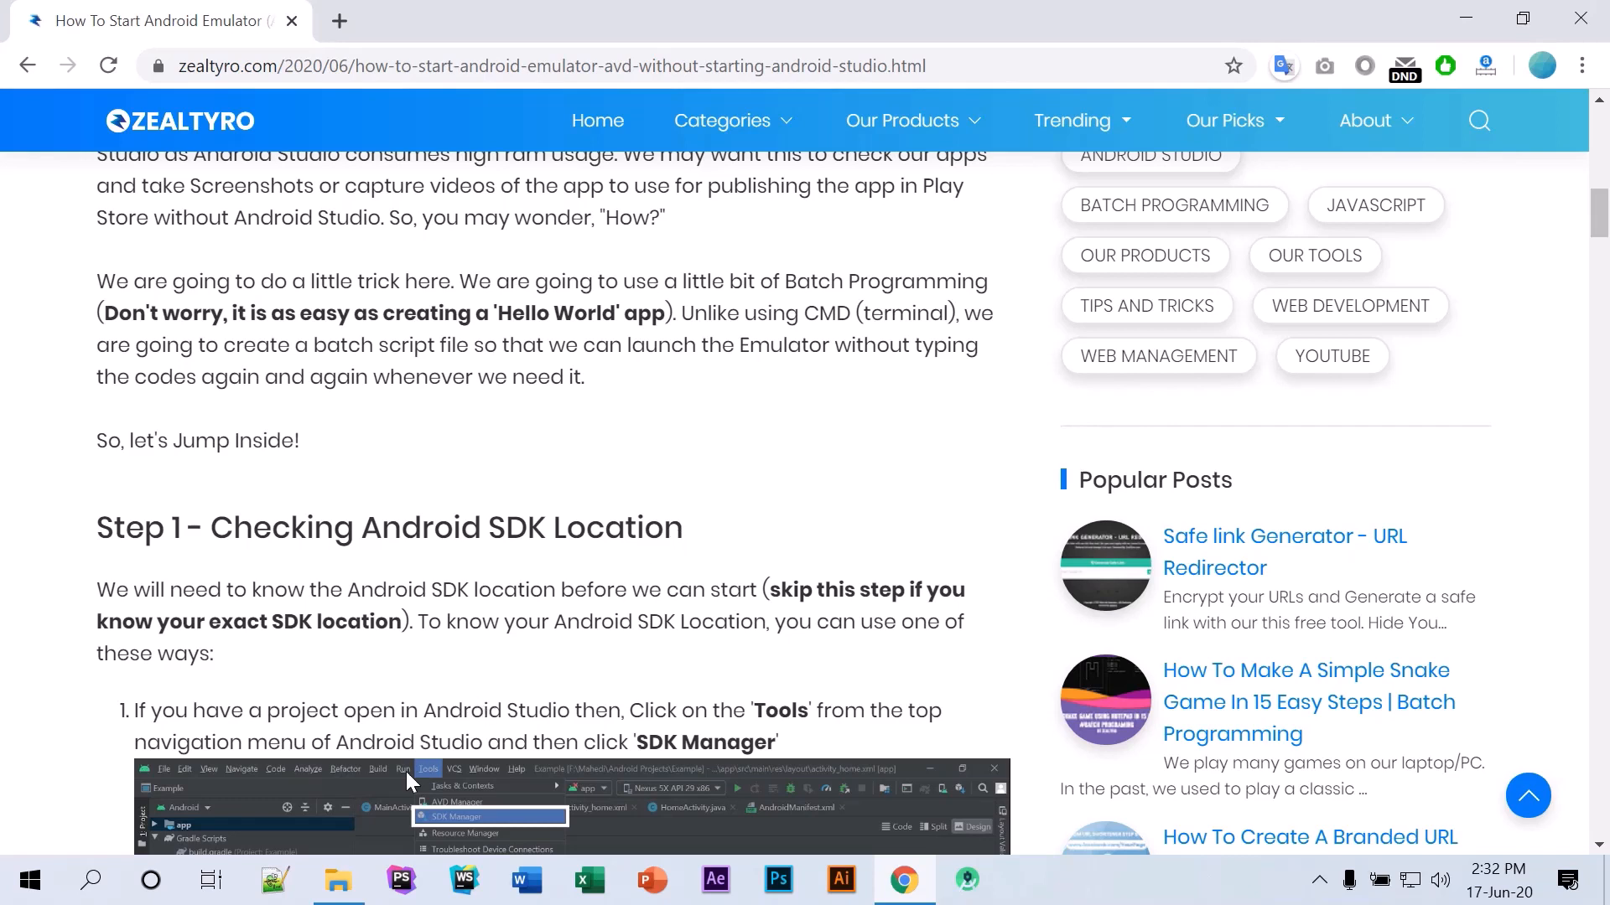
pyautogui.moveTo(339, 880)
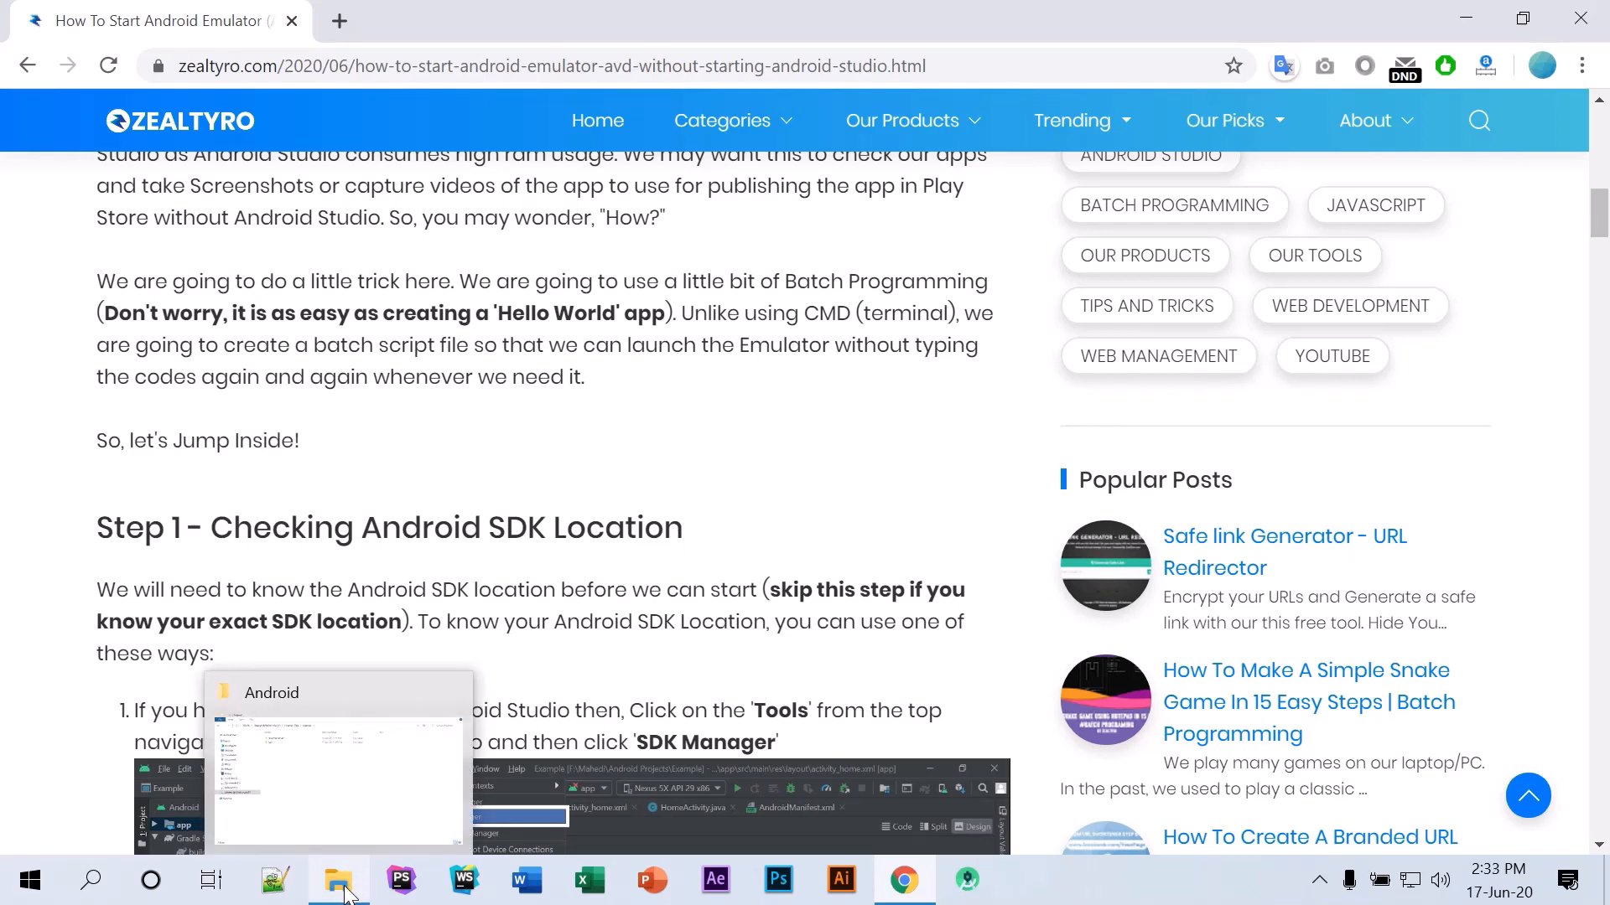
# Navigate File Explorer from the Android folder into sdk\tools\bin
pyautogui.click(339, 880)
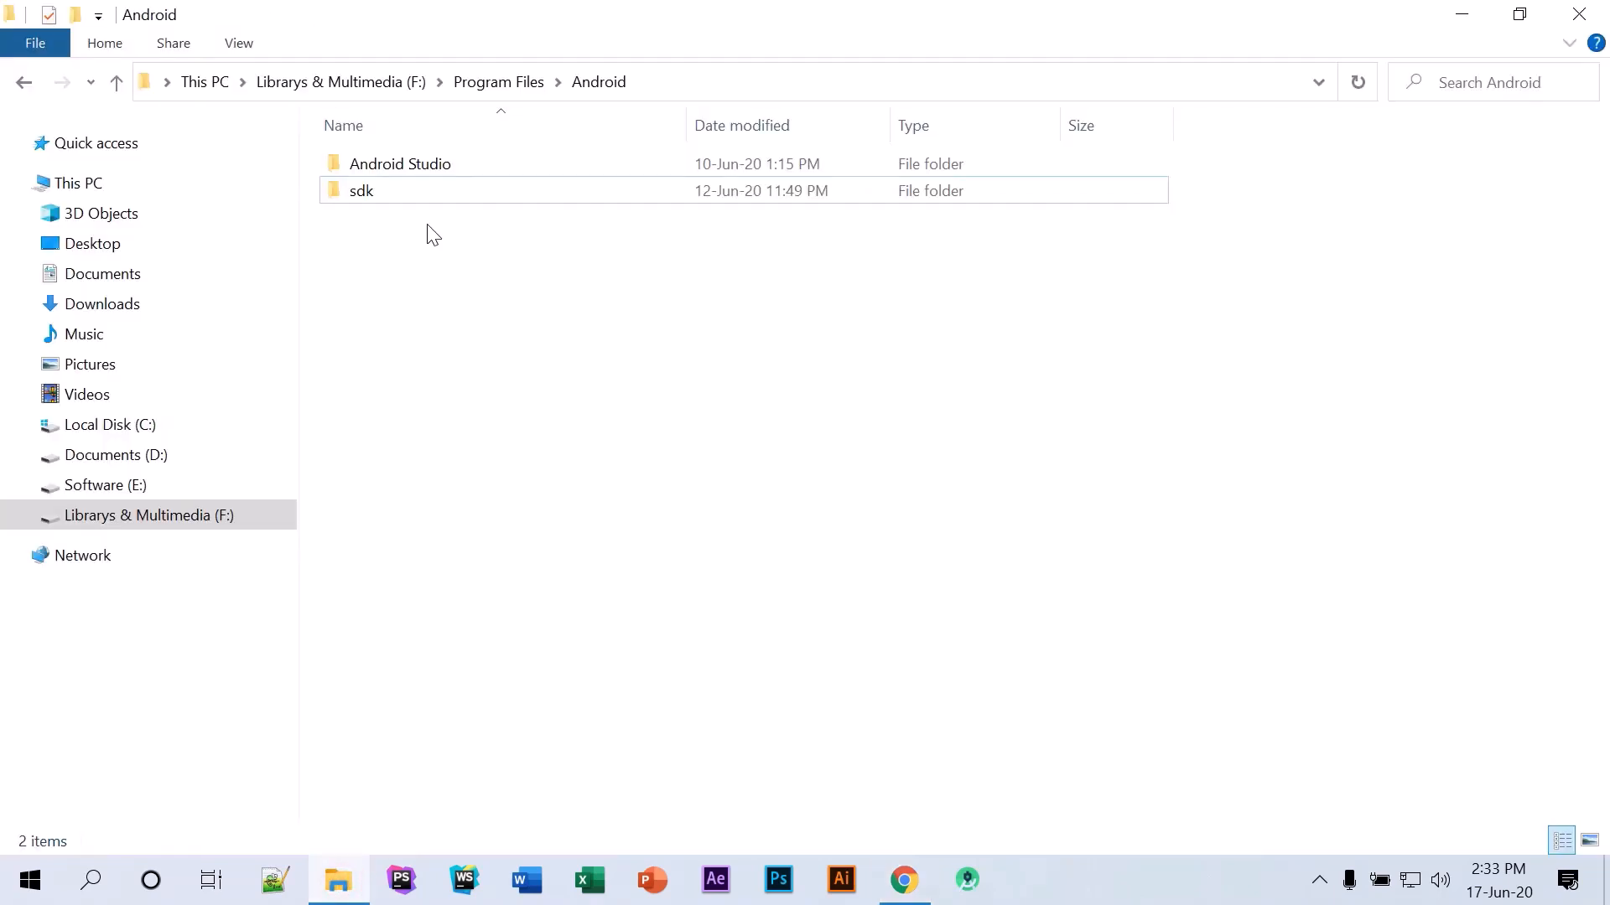
pyautogui.doubleClick(360, 190)
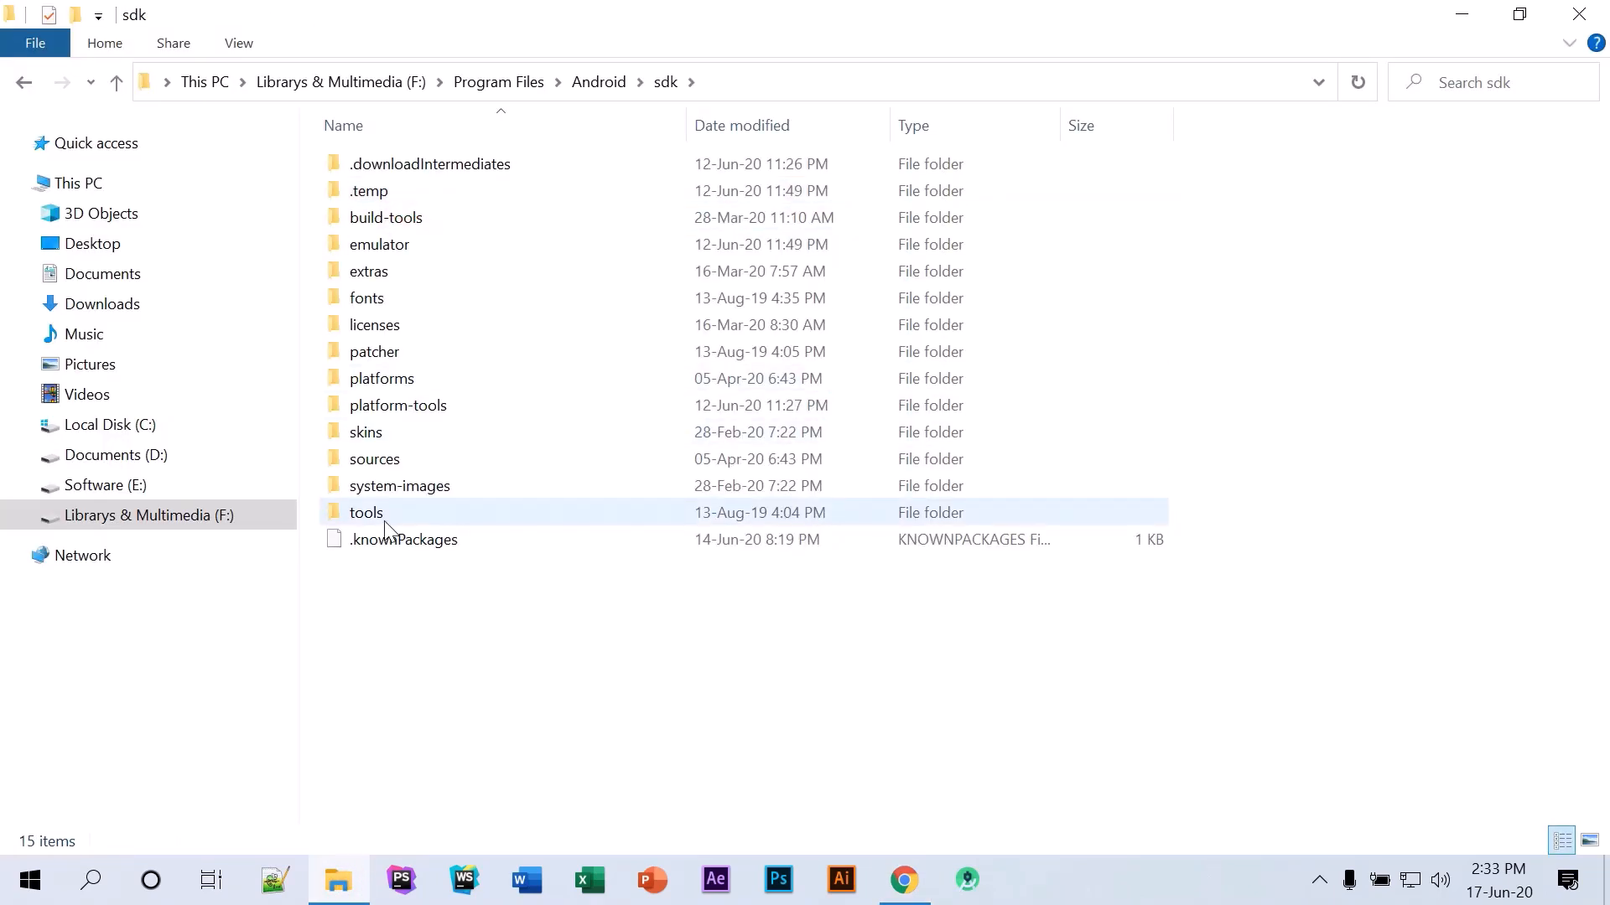
pyautogui.doubleClick(366, 514)
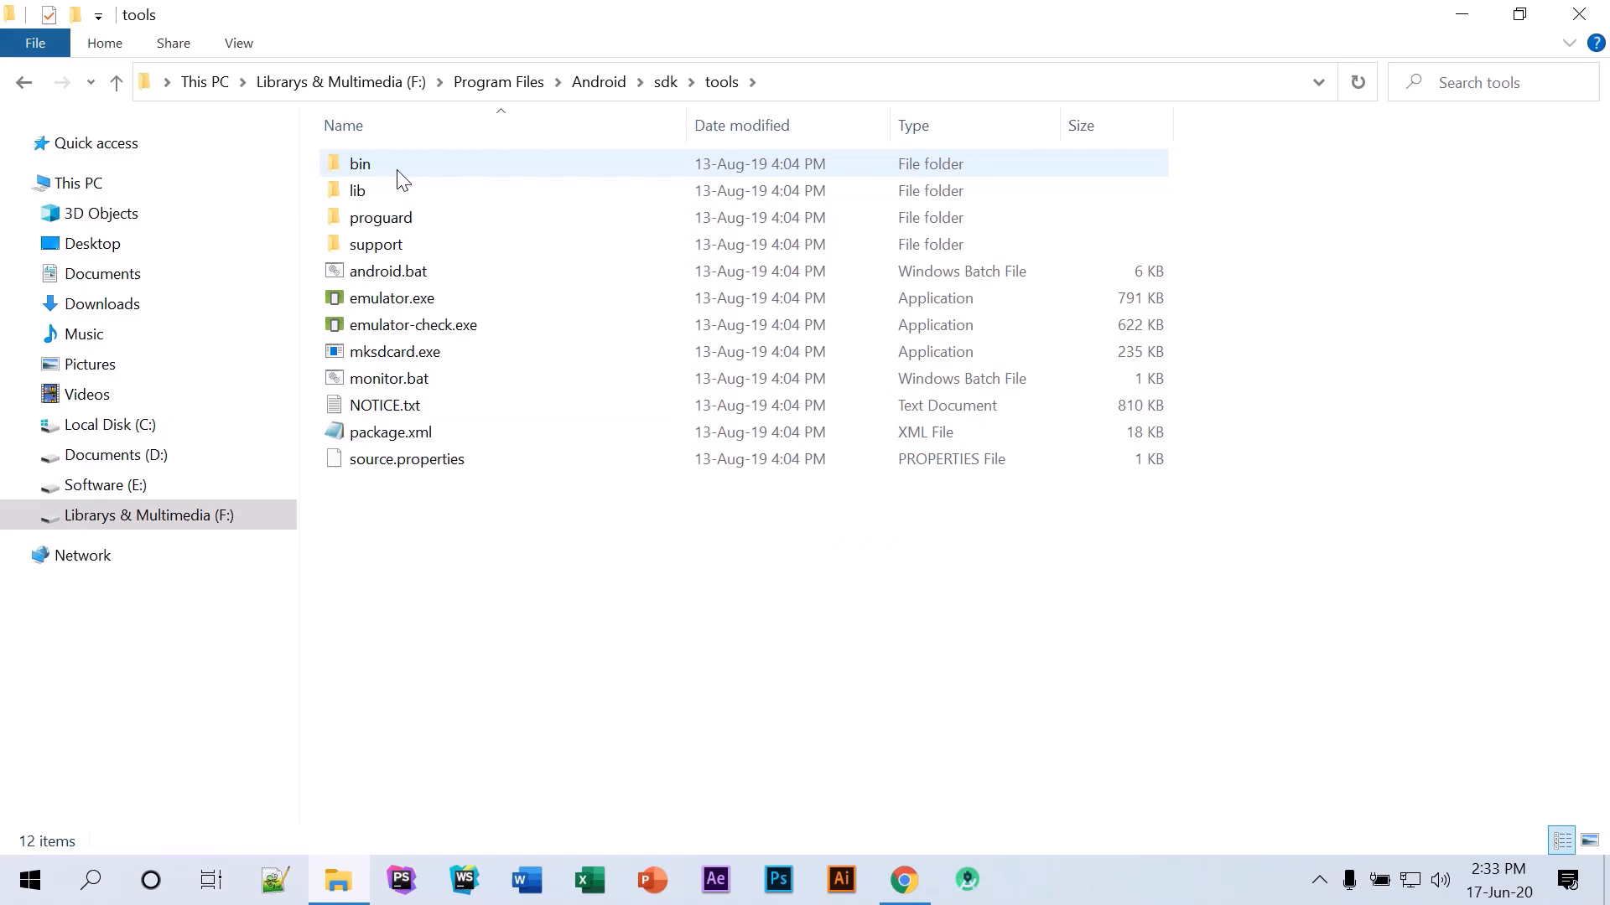
pyautogui.doubleClick(359, 162)
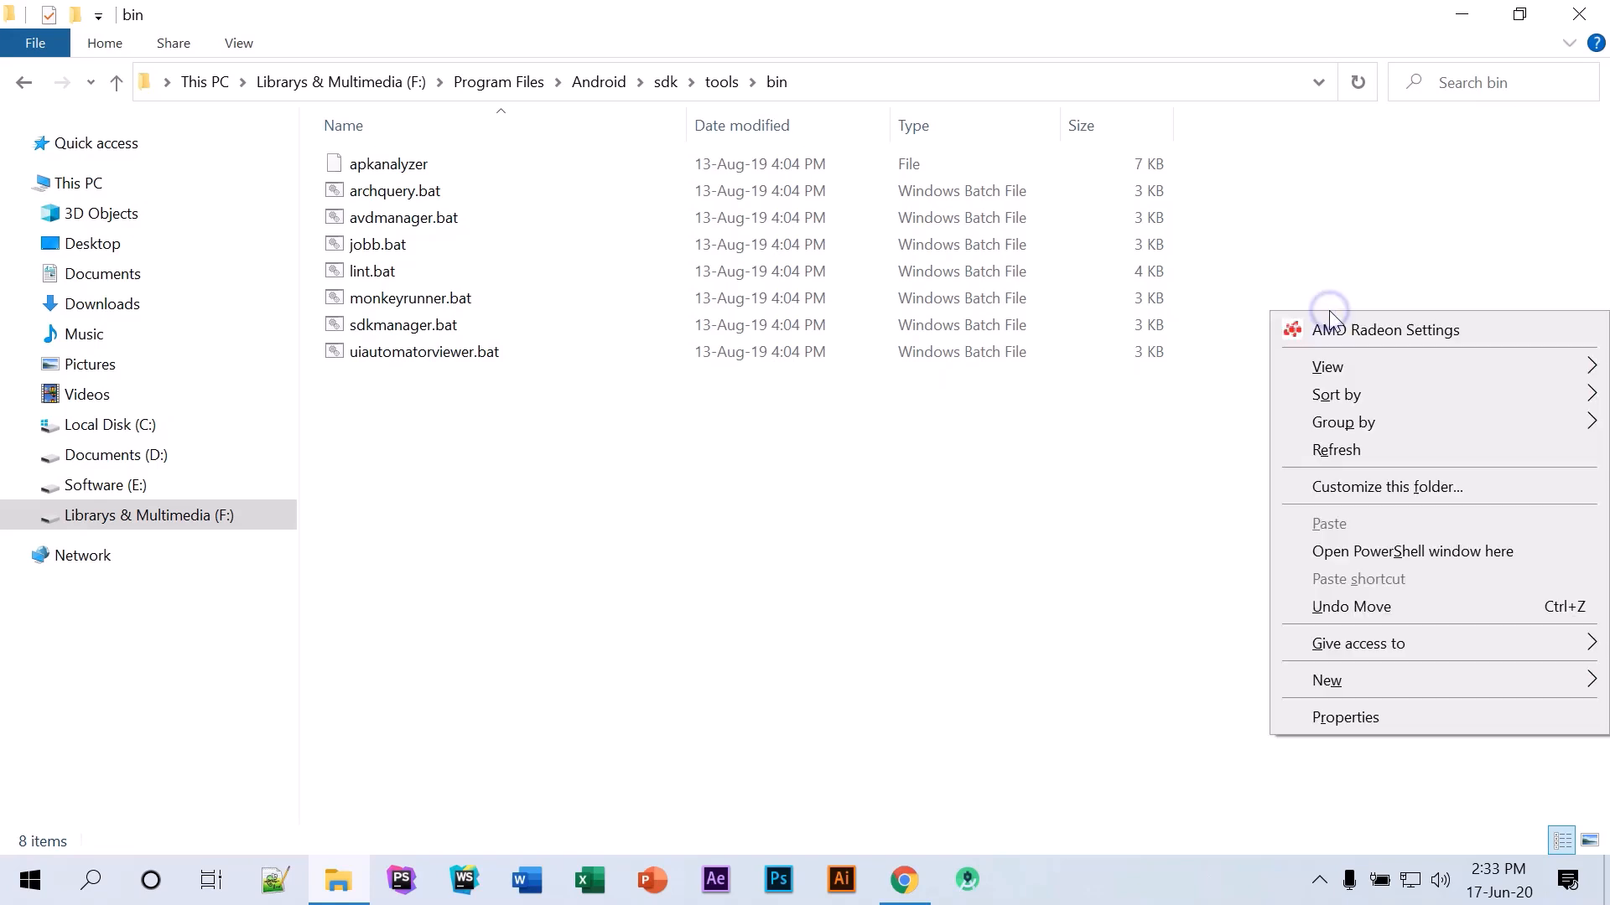
# Run ./avdmanager list avd in a PowerShell window opened in the bin folder
pyautogui.click(1412, 551)
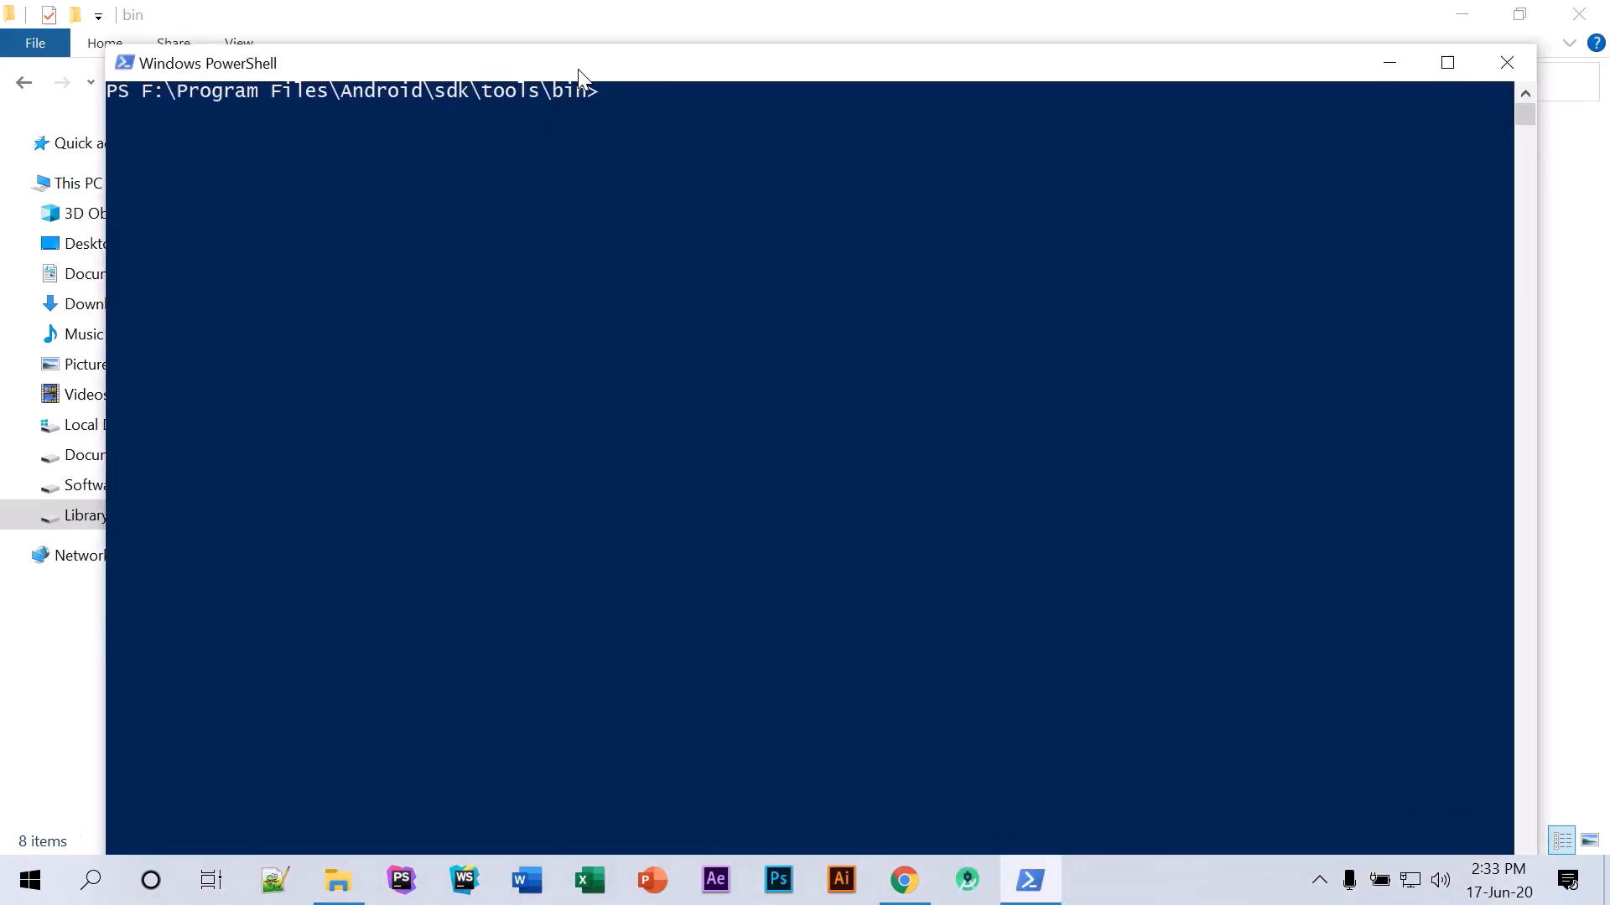
pyautogui.write('./a')
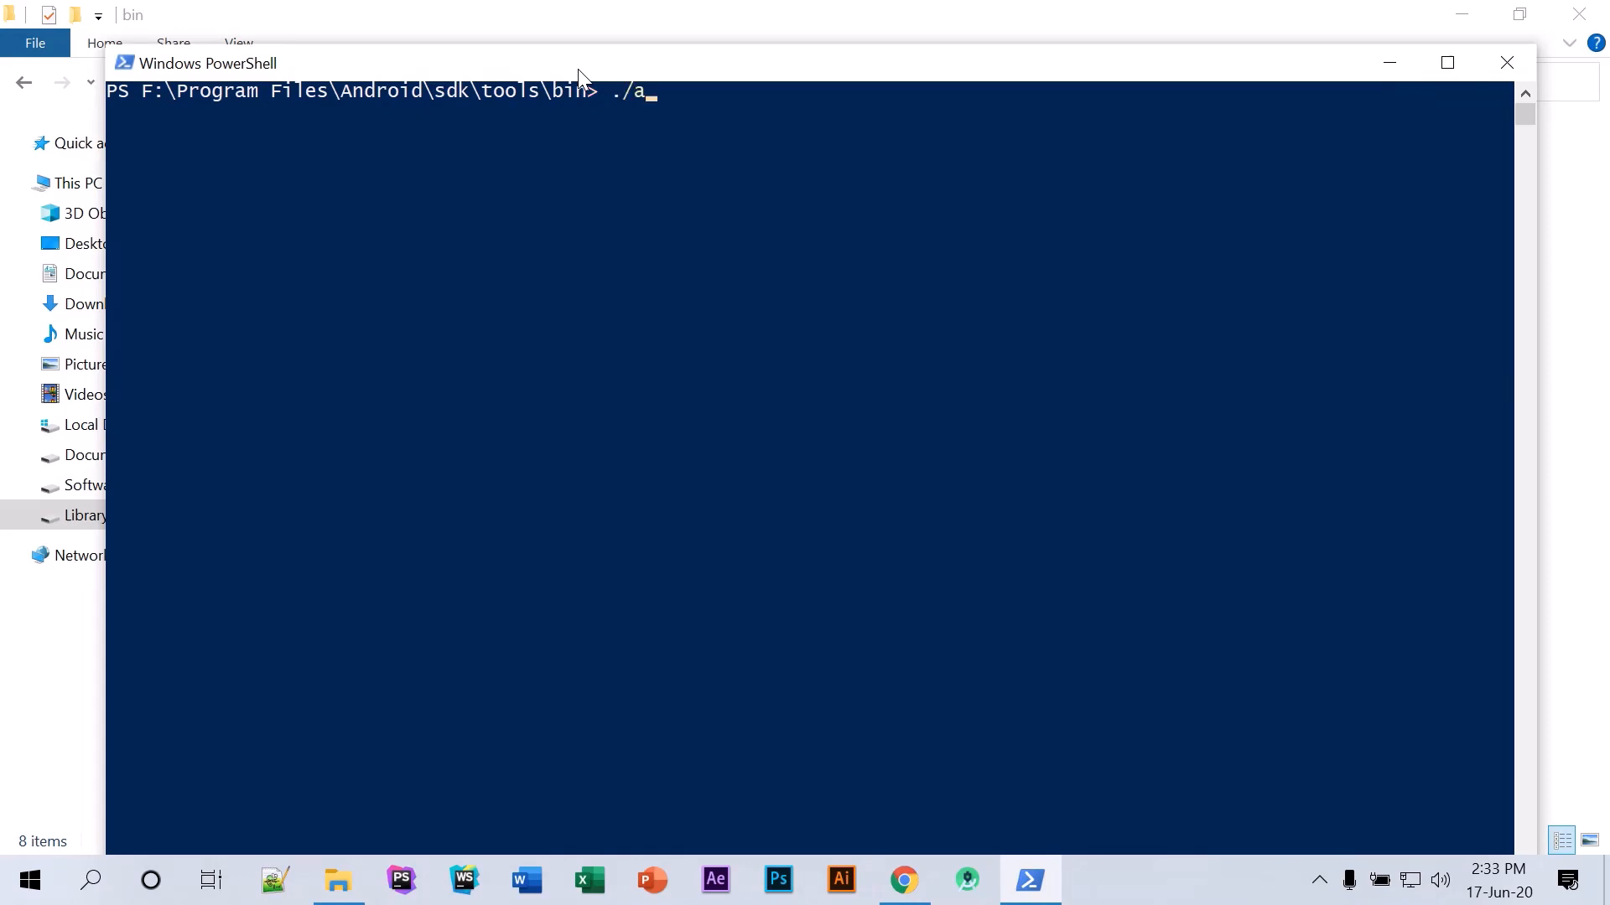
pyautogui.write('vdmana')
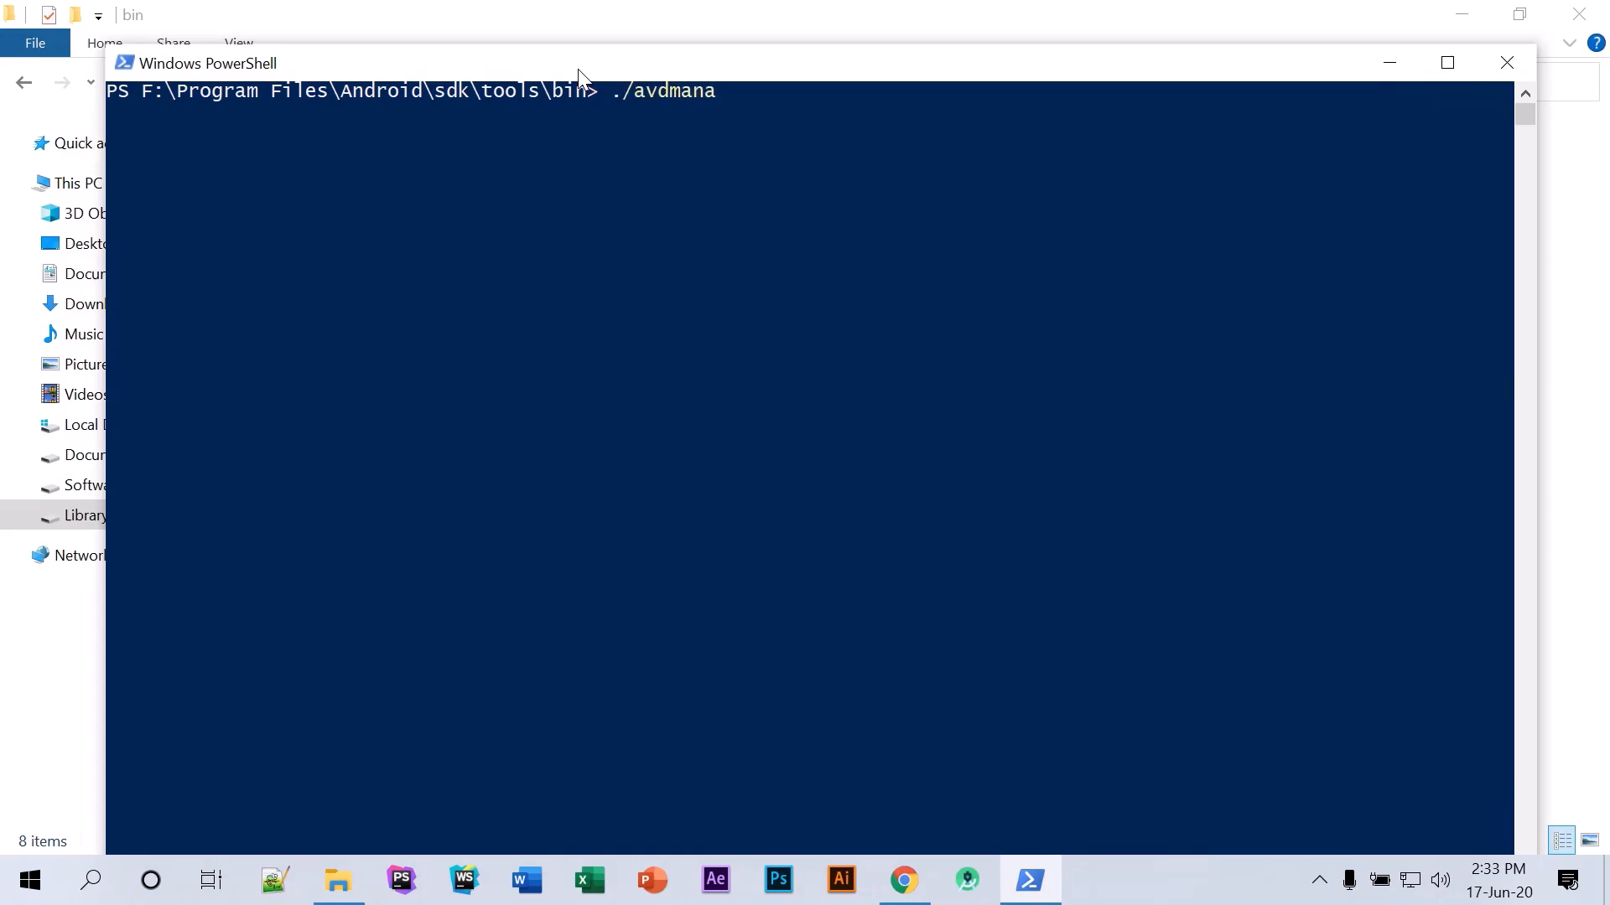
pyautogui.write('ger list')
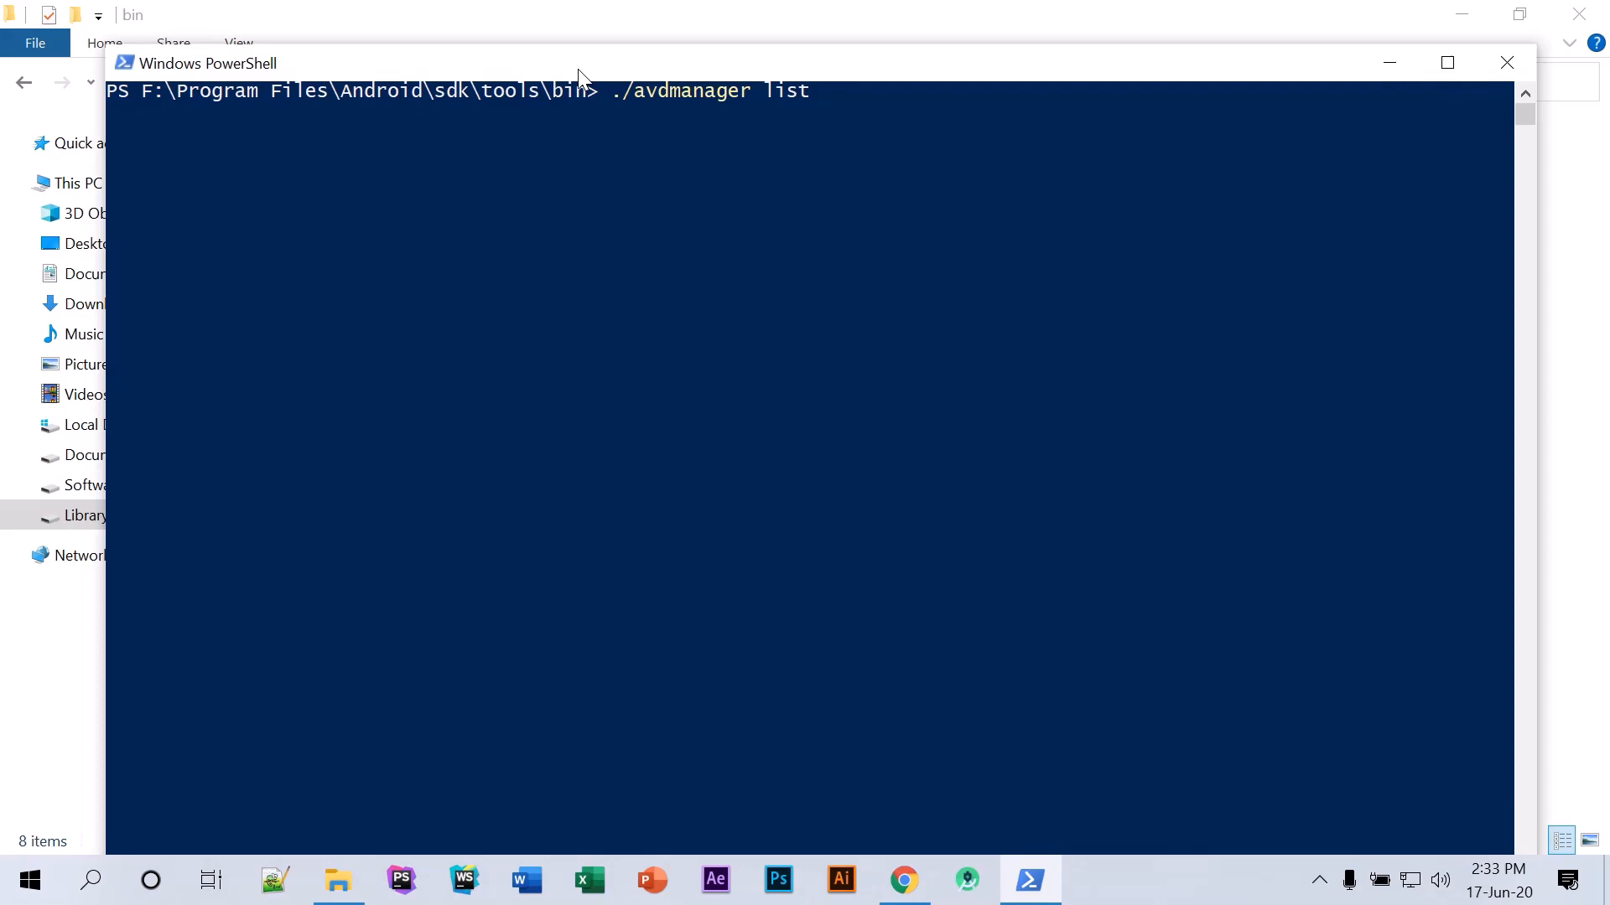
pyautogui.write('avd')
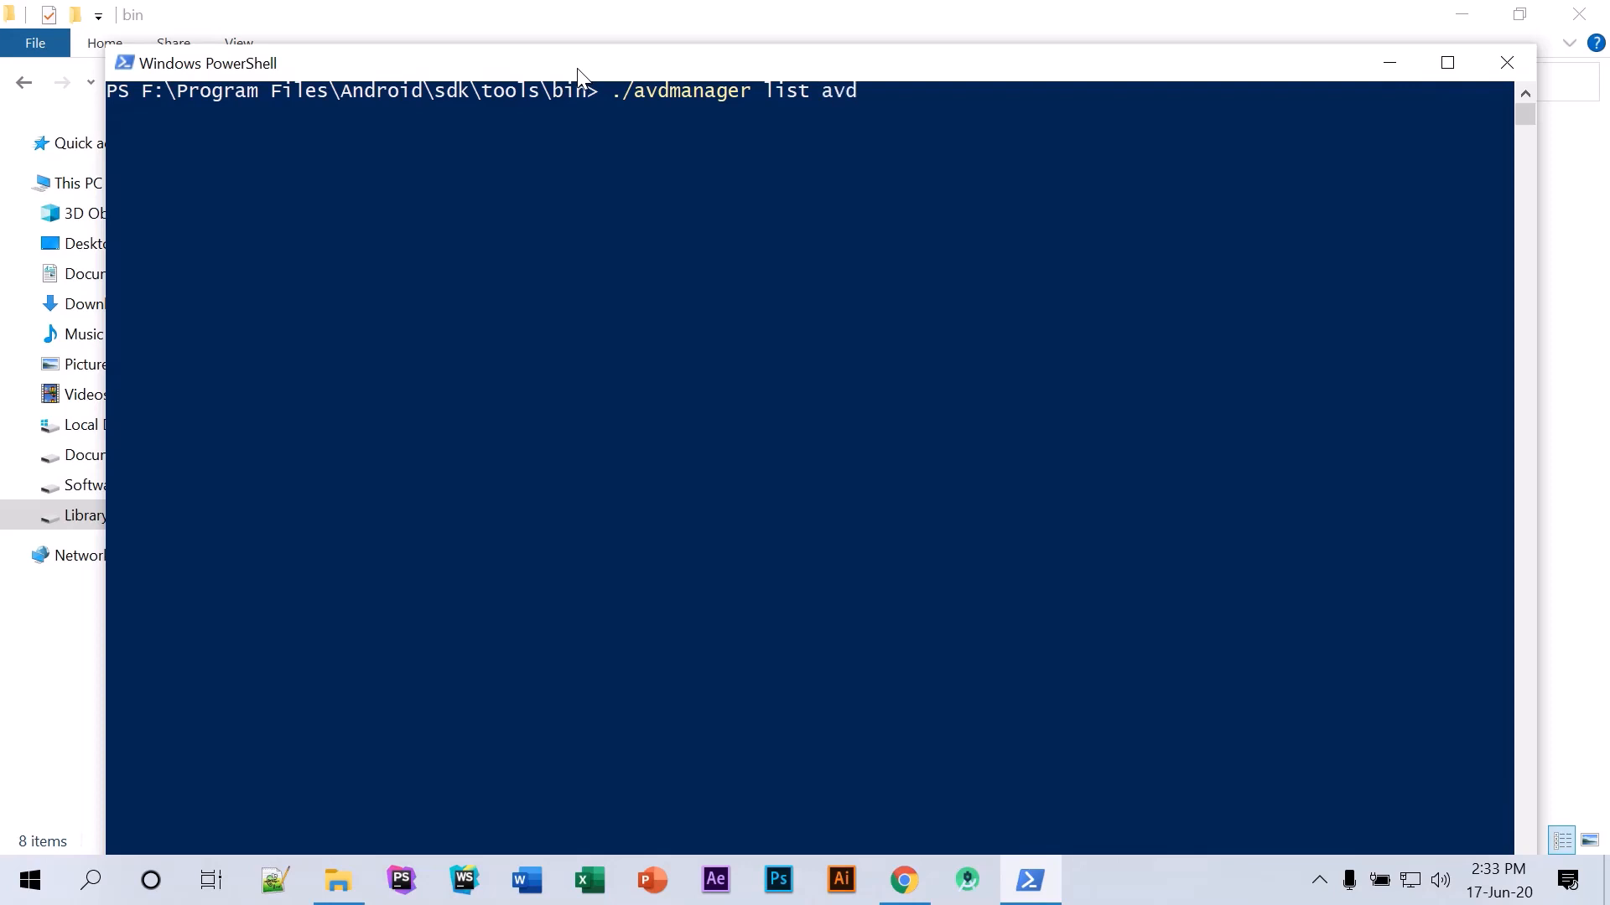
pyautogui.moveTo(578, 79)
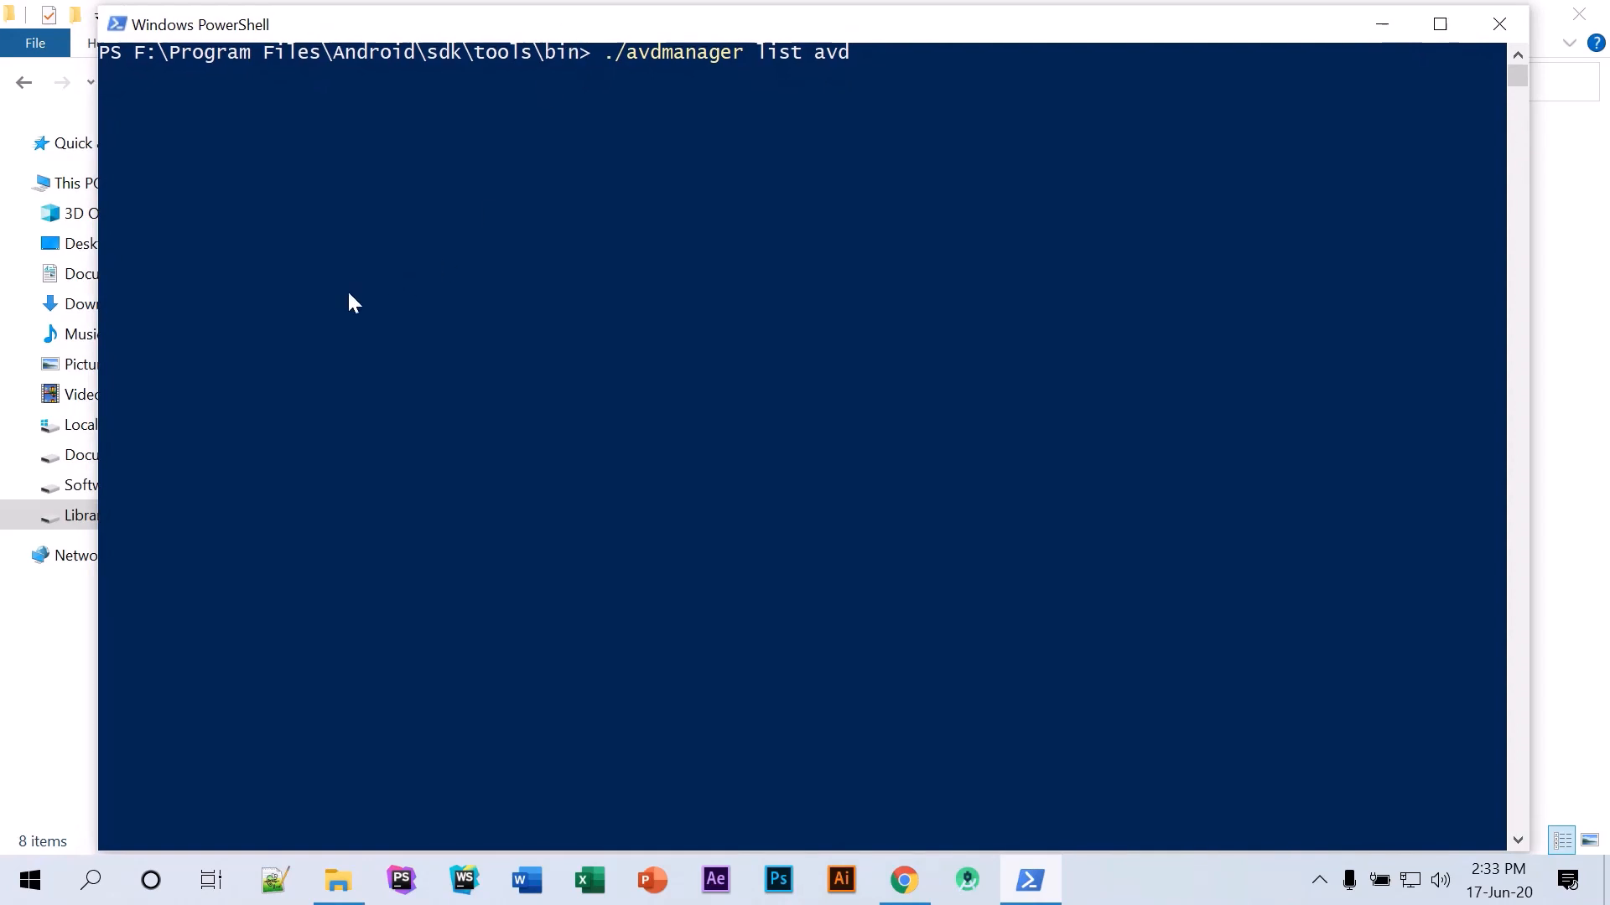
pyautogui.moveTo(918, 12)
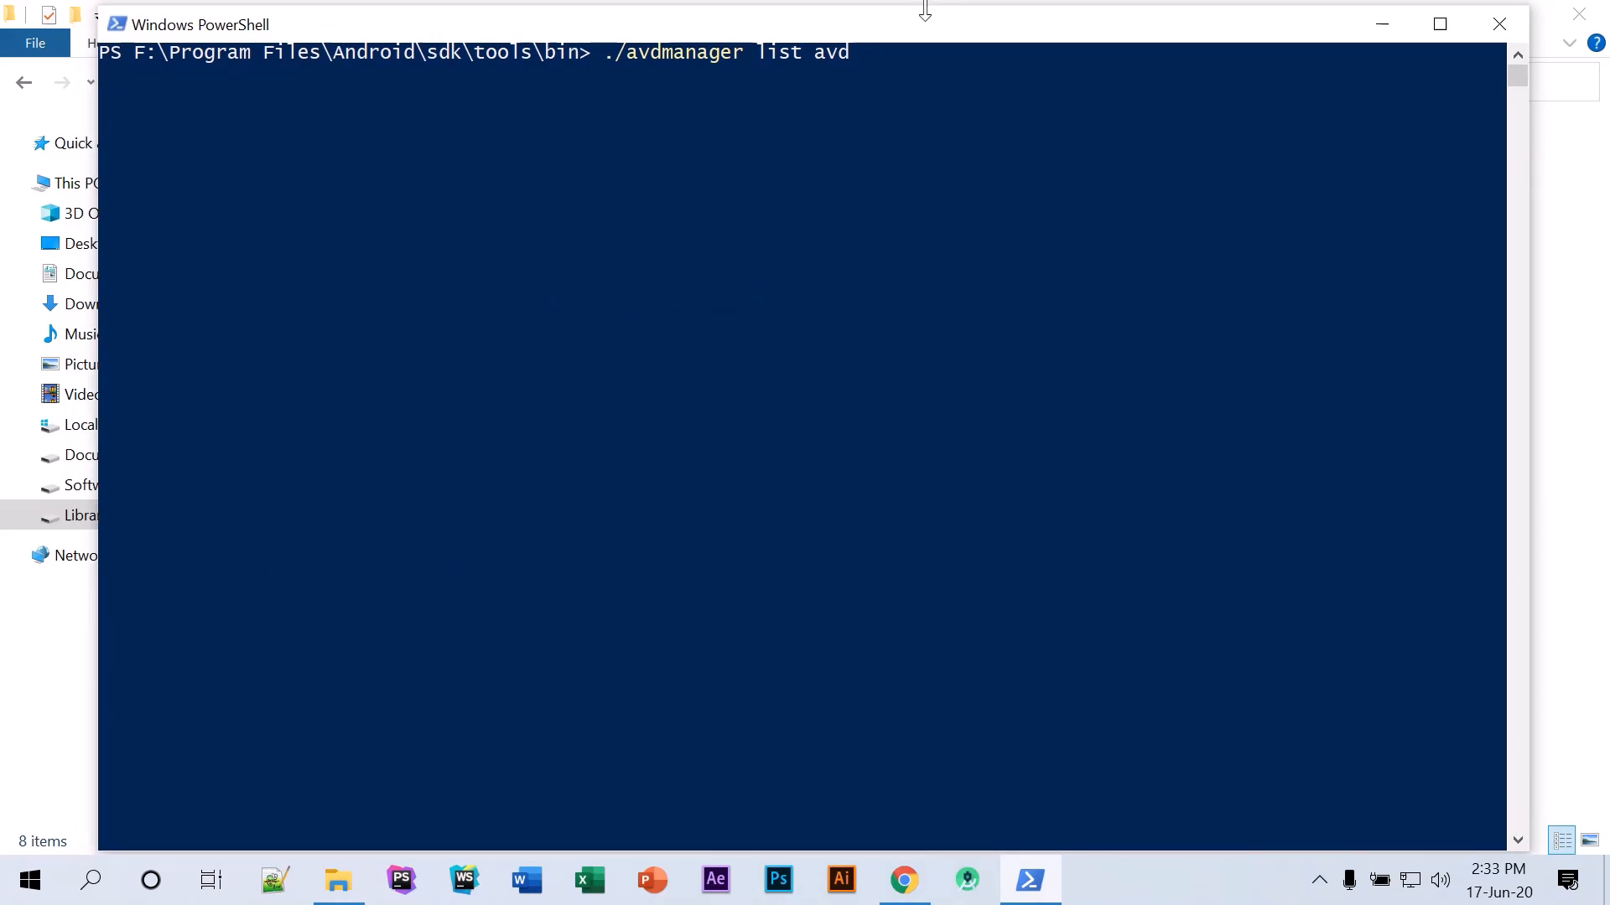
pyautogui.press('Return')
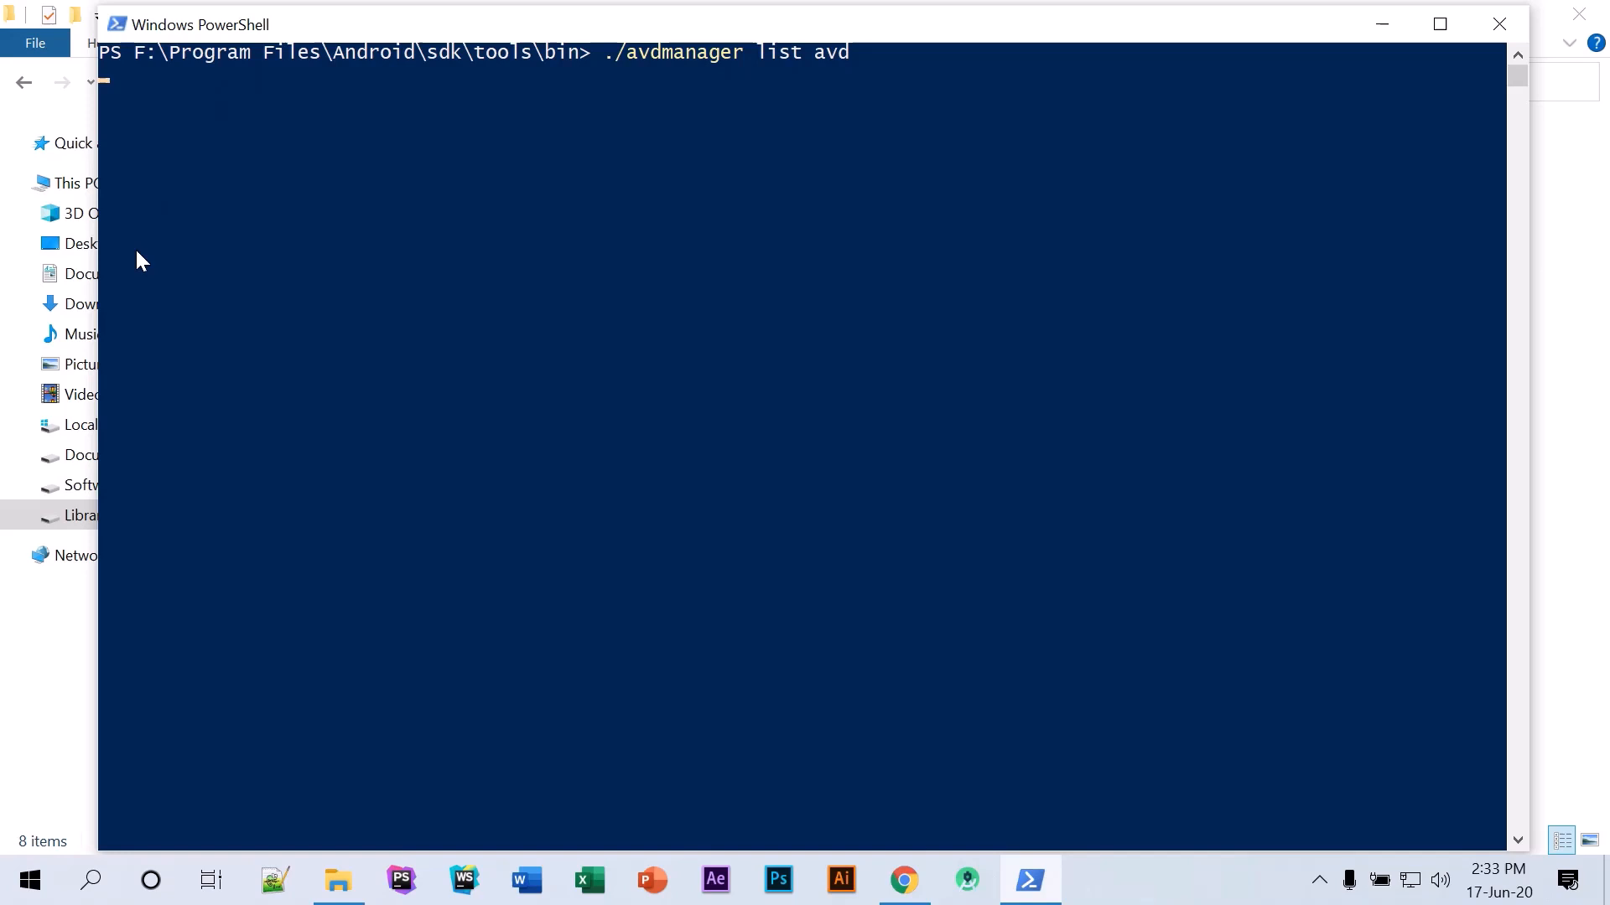
pyautogui.press('Return')
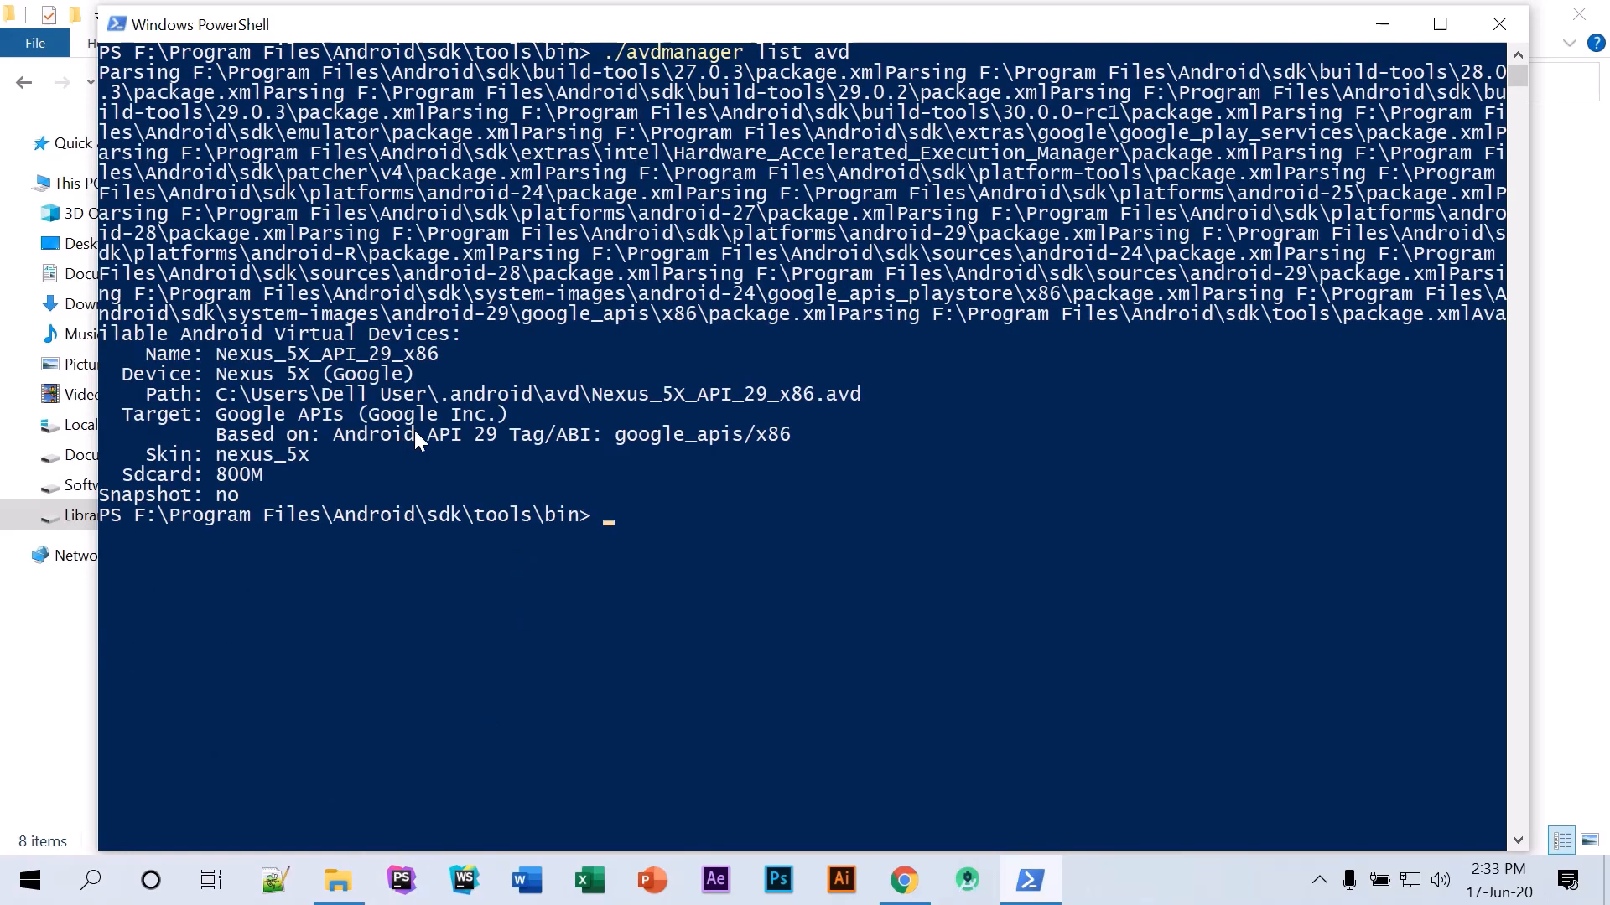
# Select the Nexus_5X_API_29_x86 device name in the listing output
pyautogui.click(216, 354)
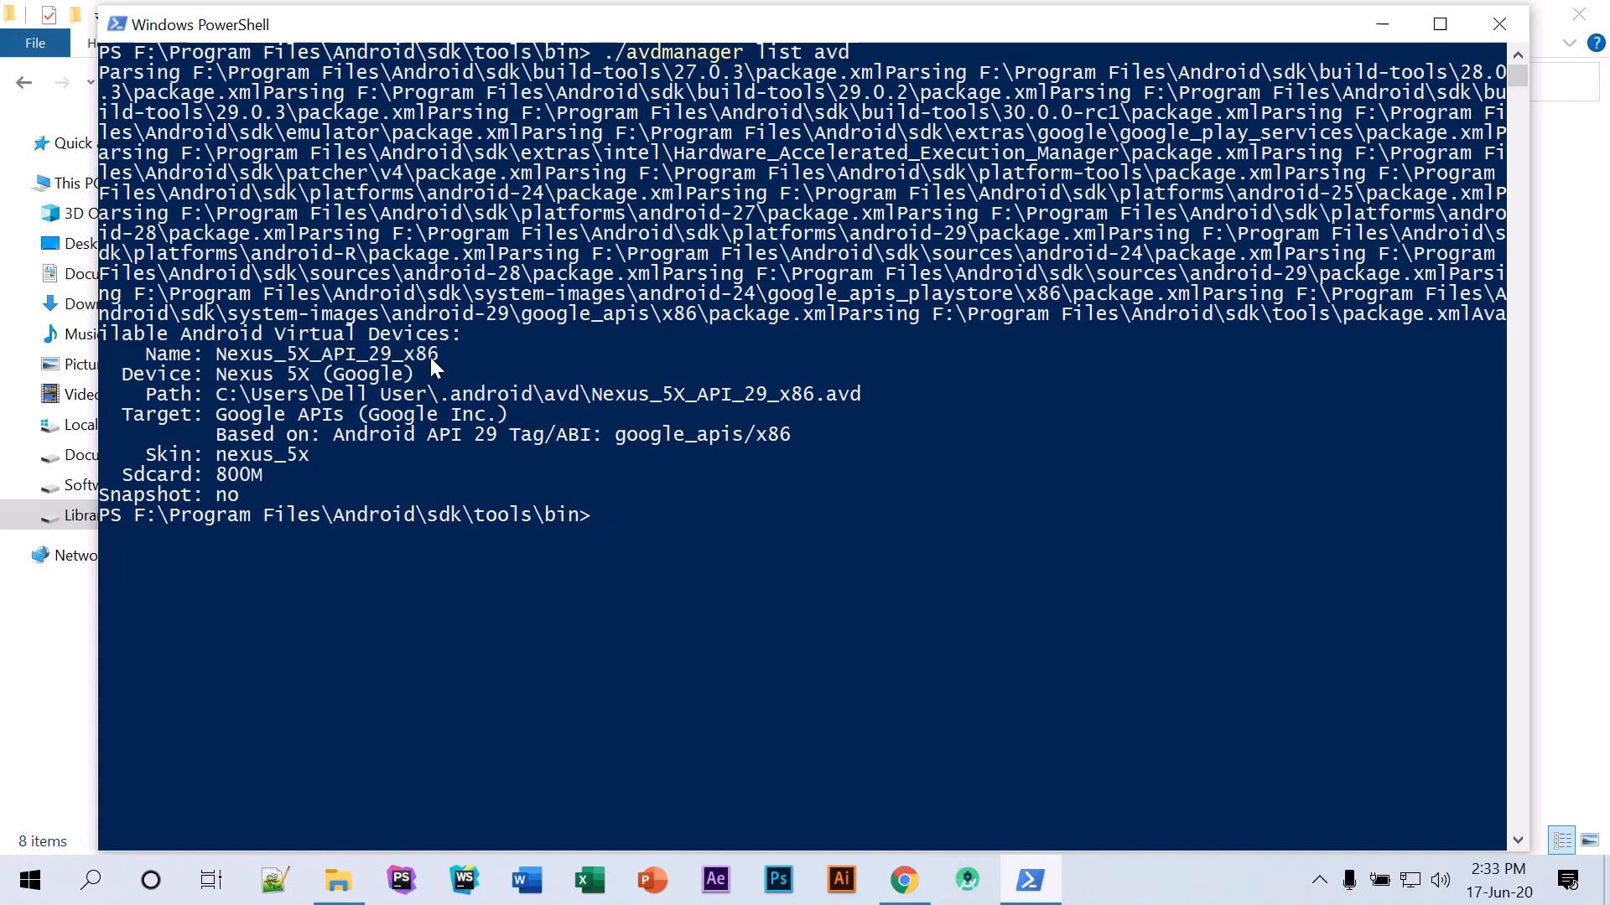
pyautogui.doubleClick(325, 354)
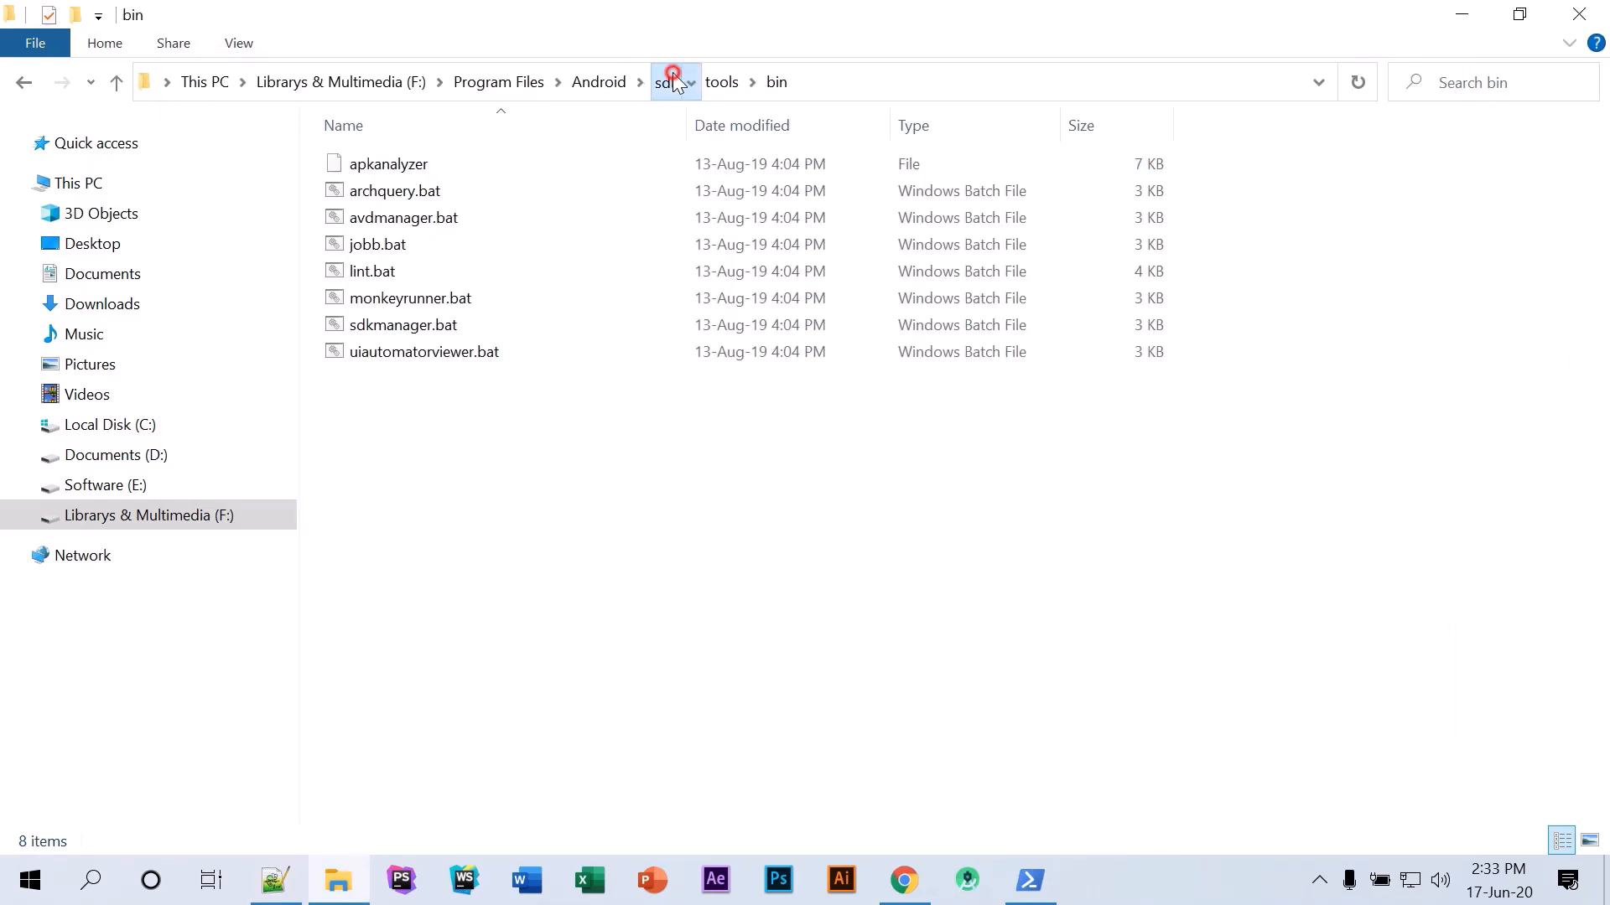
# Step File Explorer back up to the Android sdk folder
pyautogui.click(1029, 881)
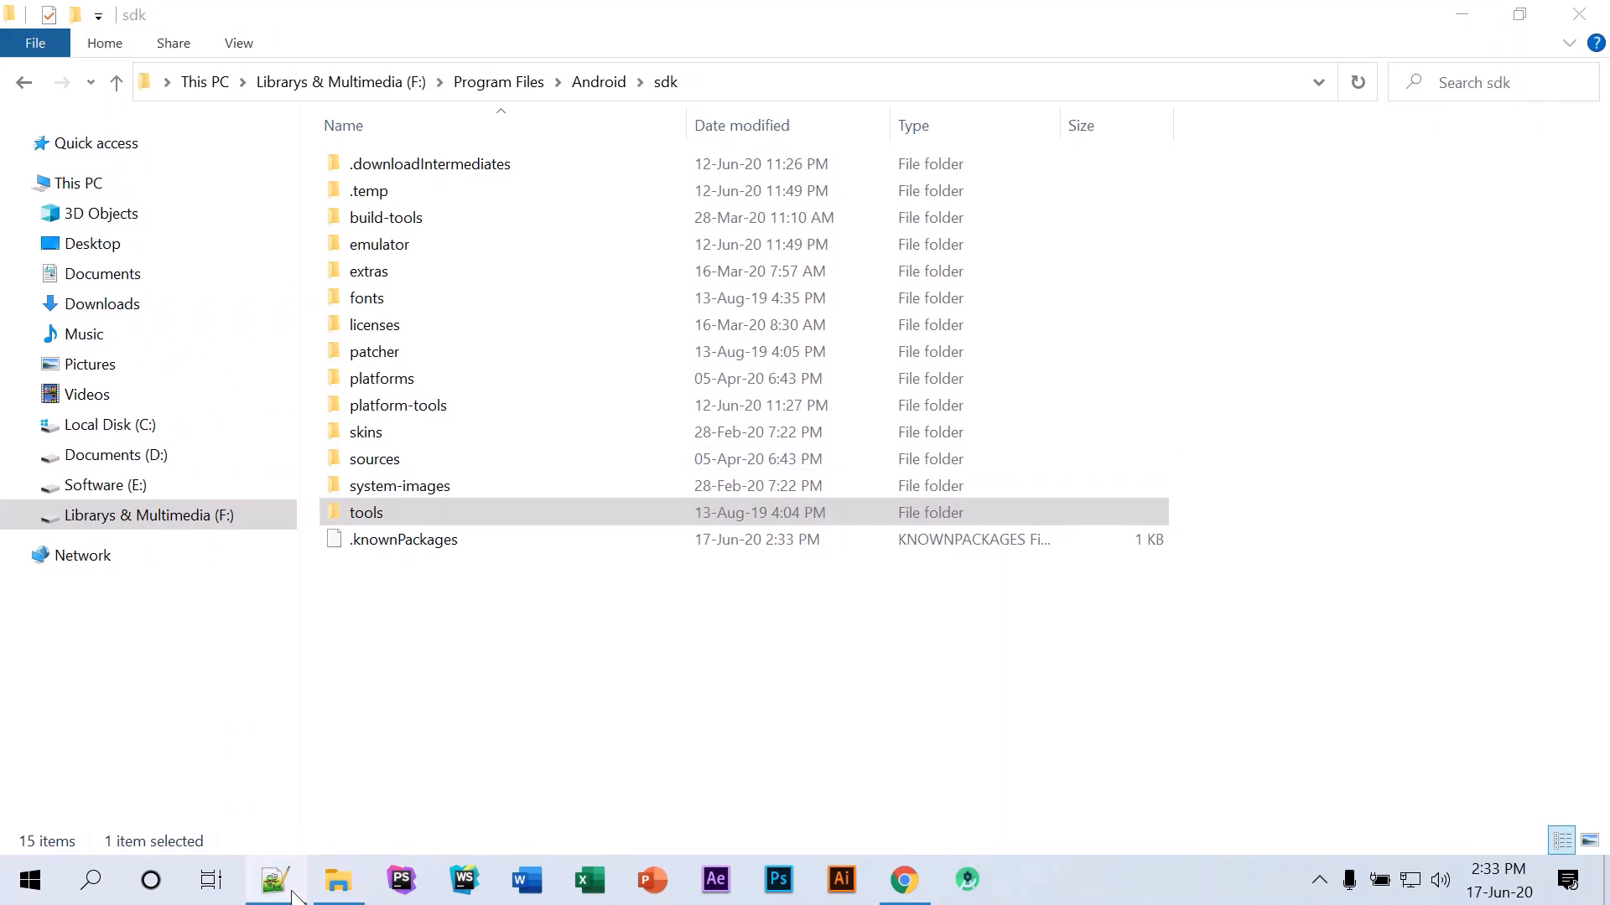
pyautogui.click(273, 880)
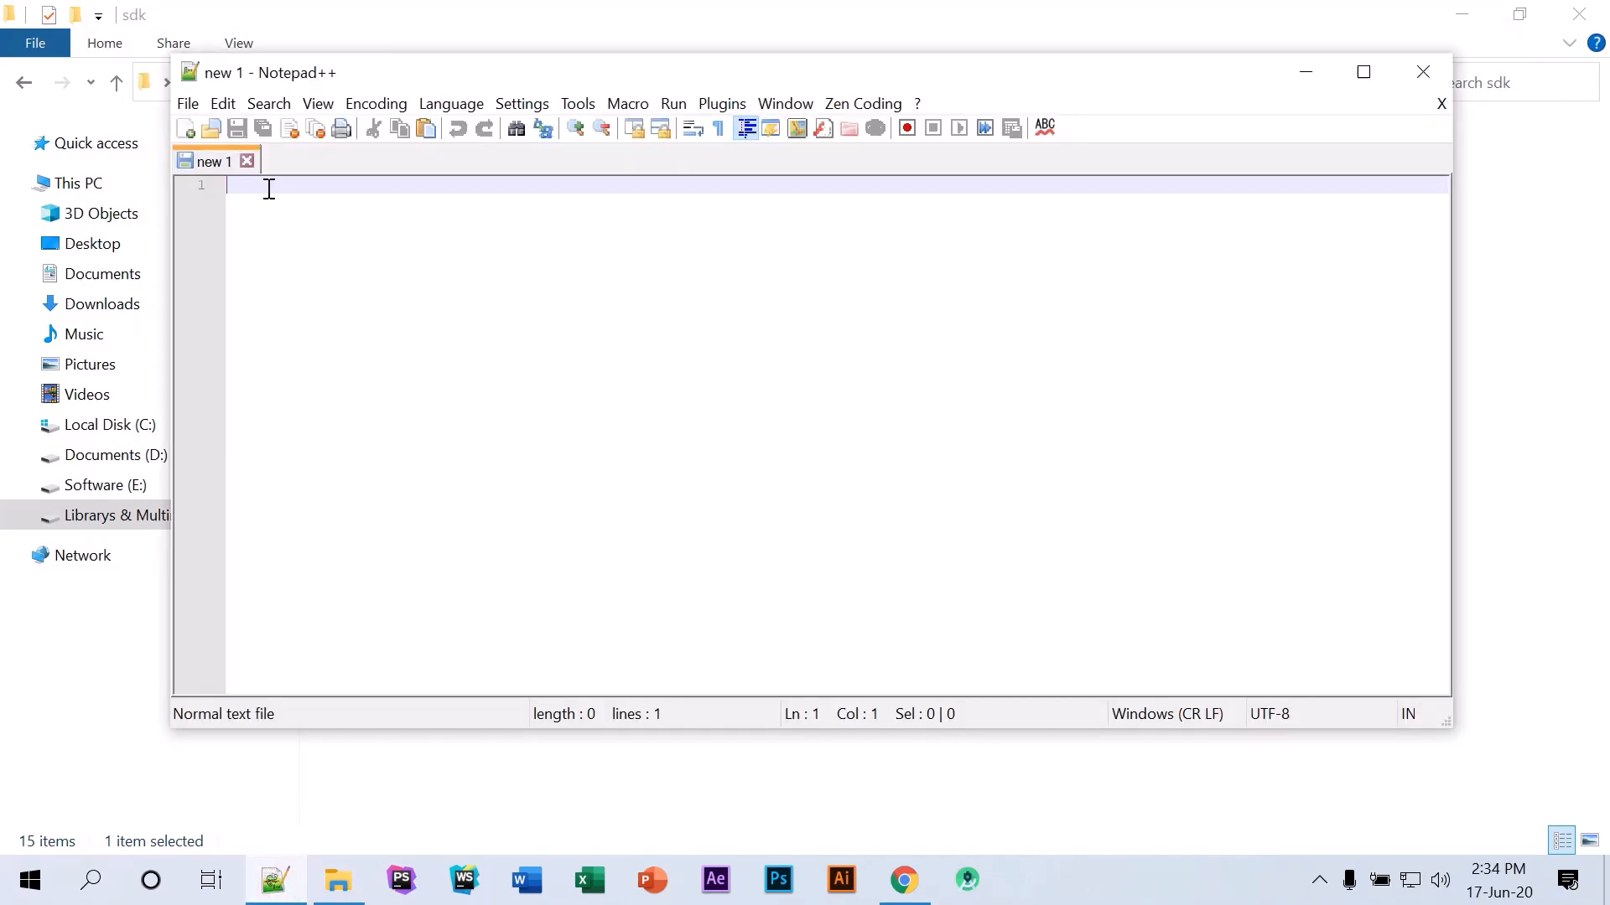
pyautogui.write('@')
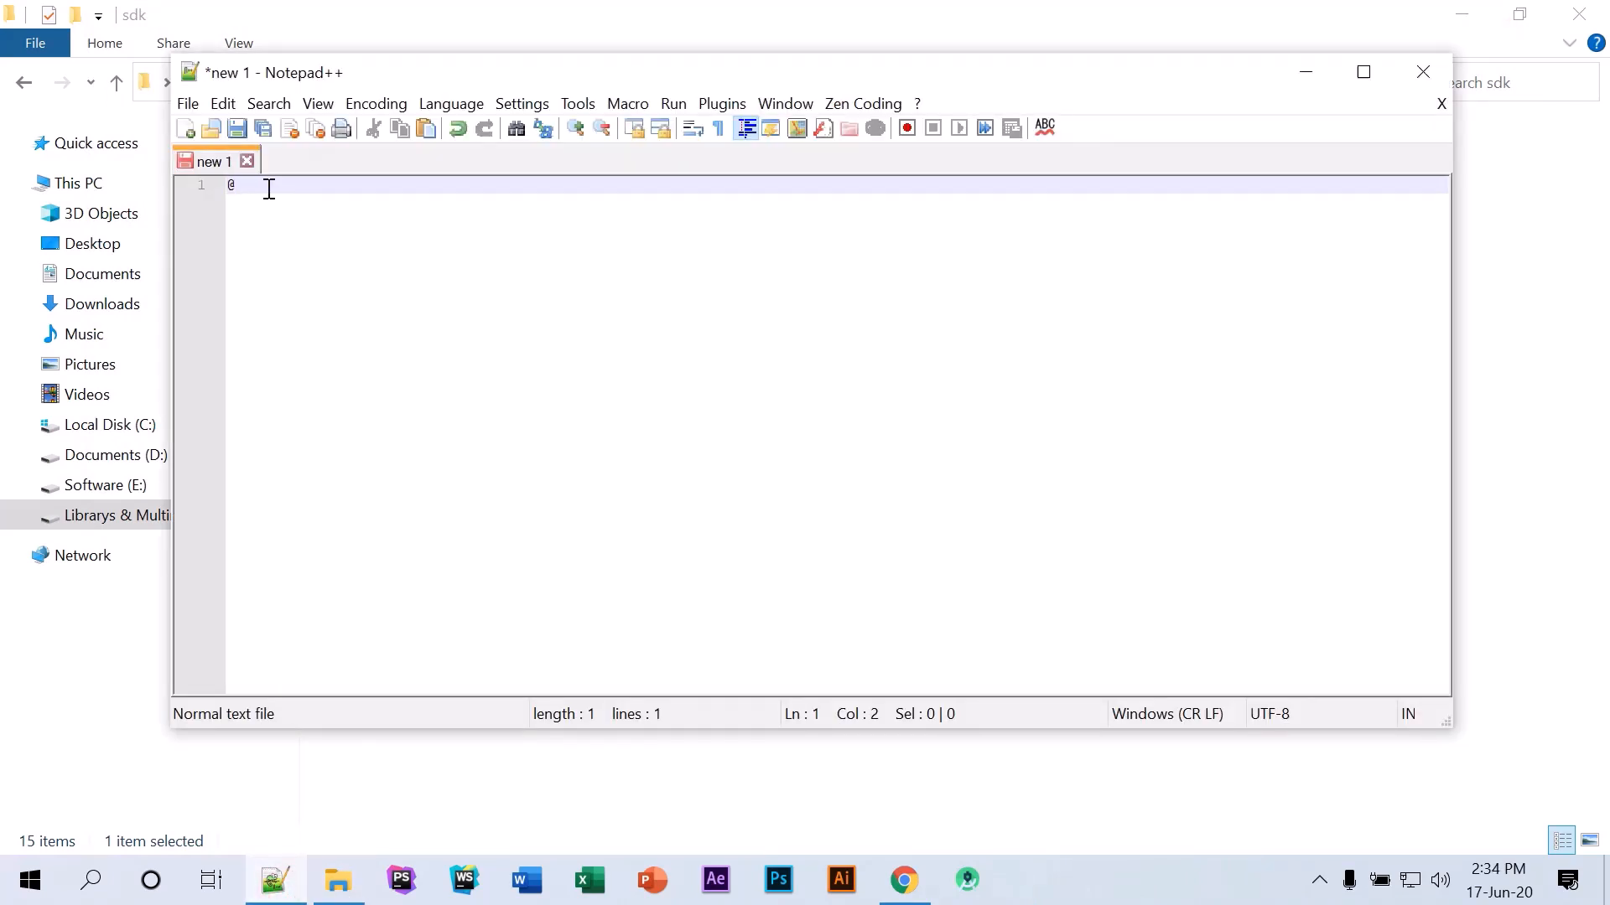
pyautogui.write('eco off')
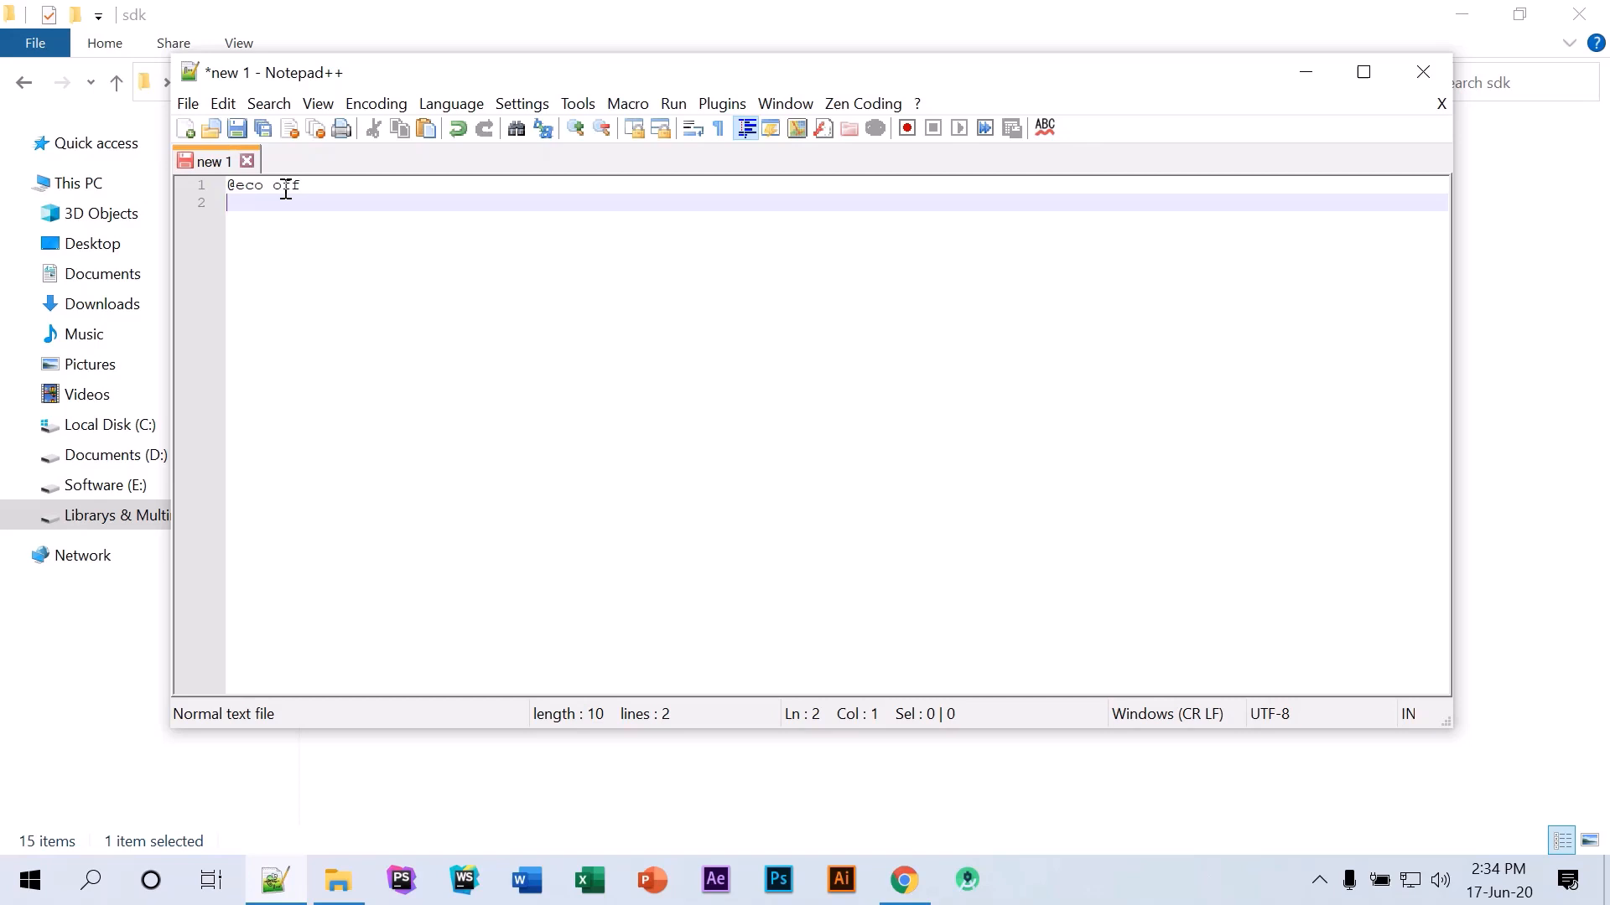
pyautogui.write('start')
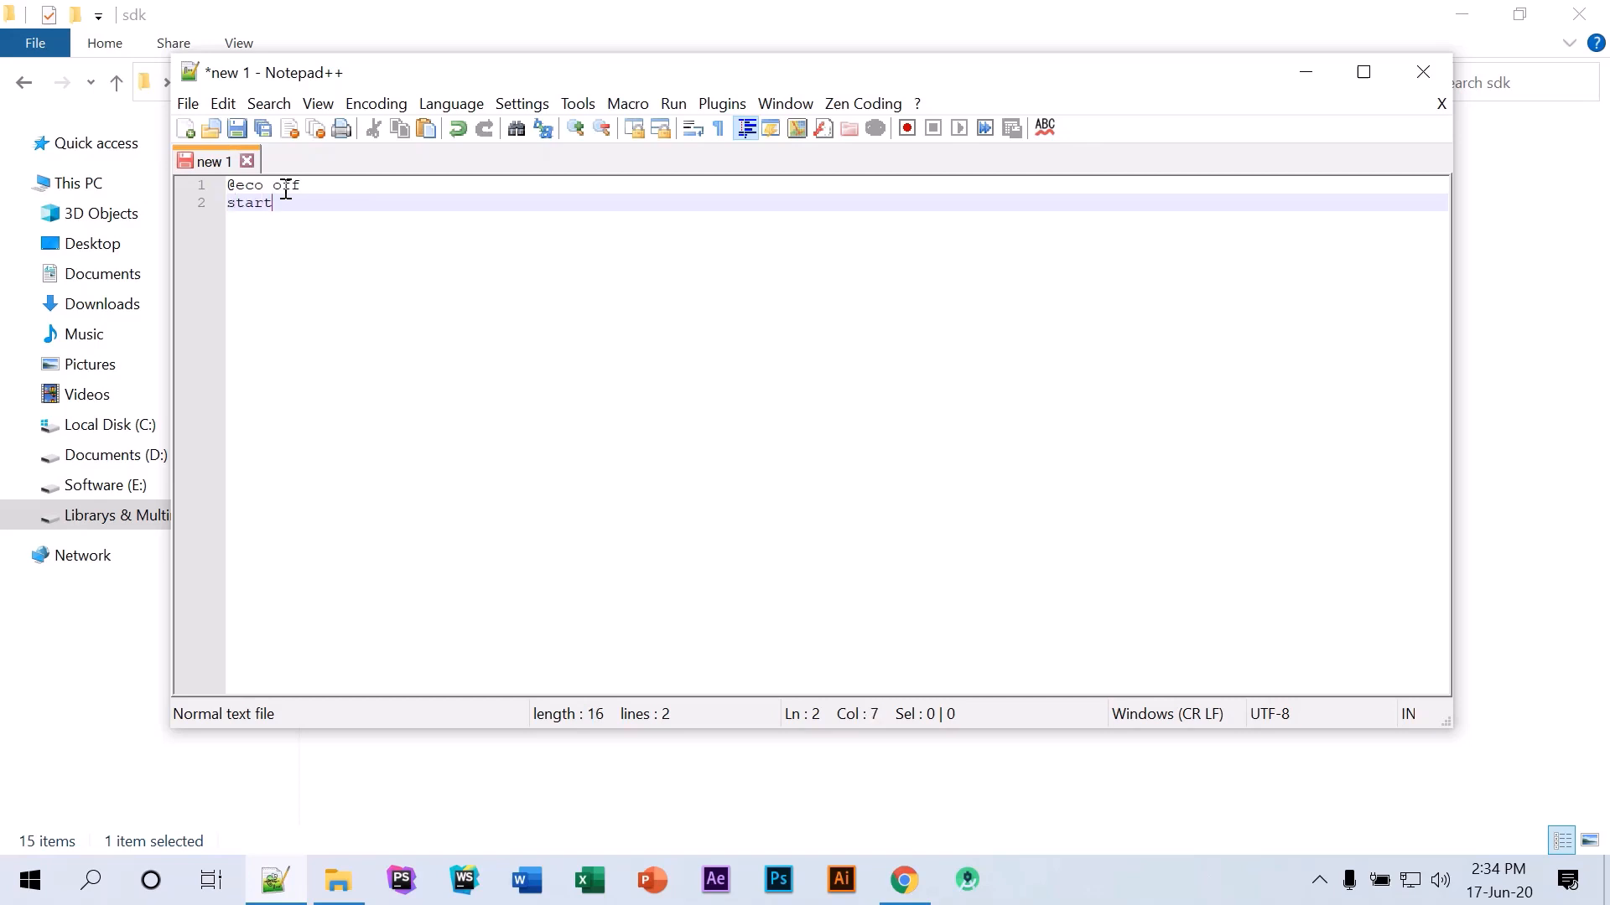
pyautogui.write('/d')
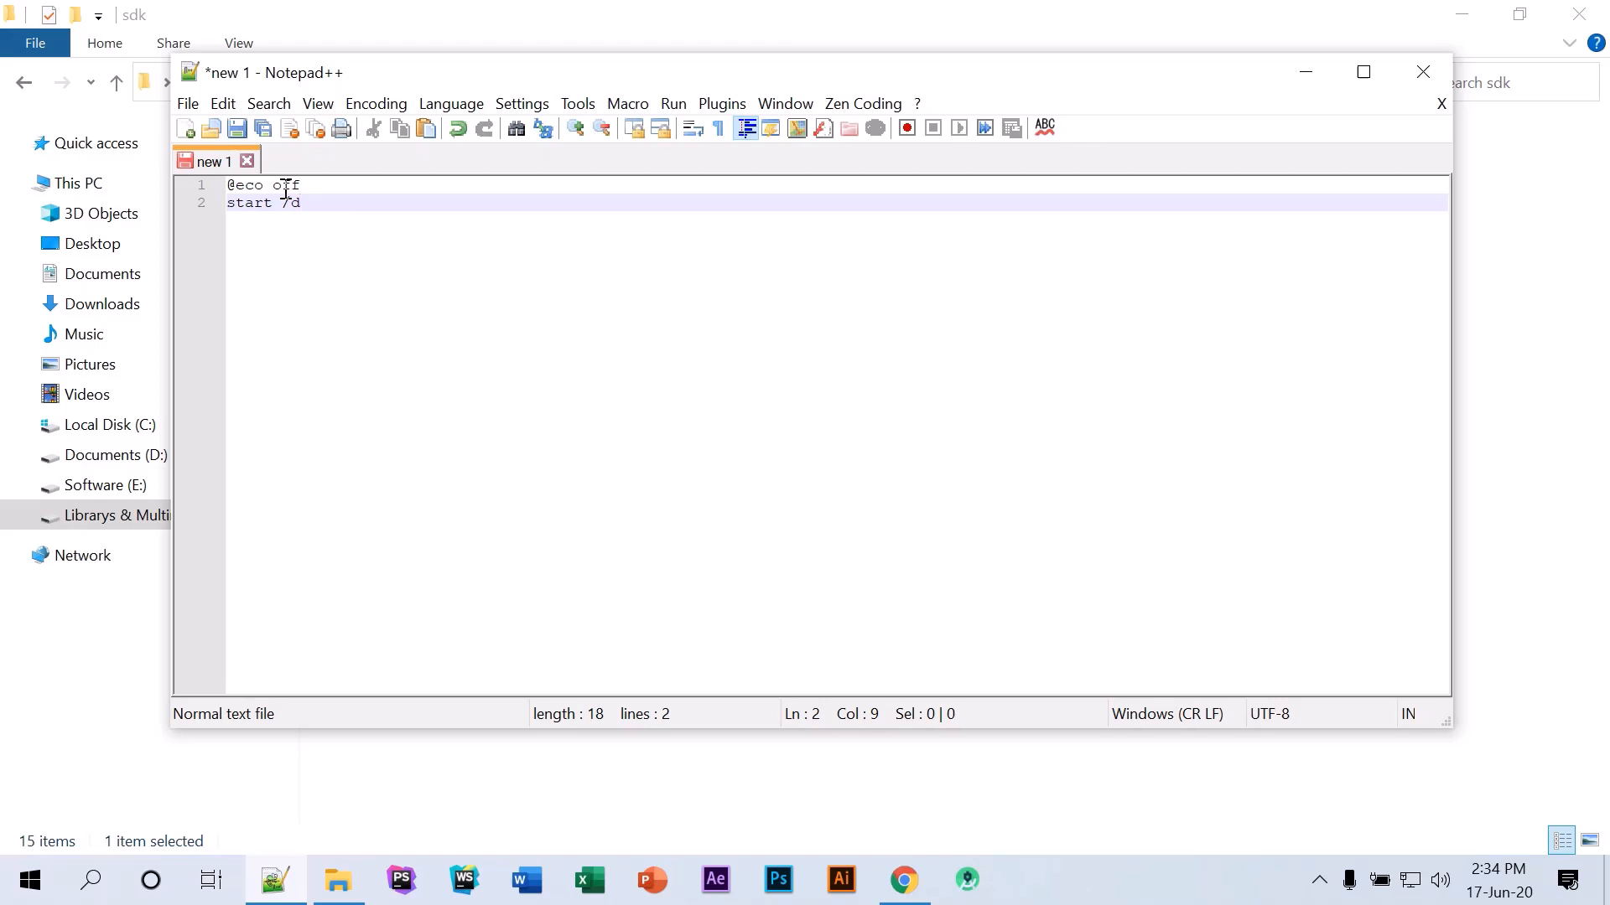
pyautogui.write('"')
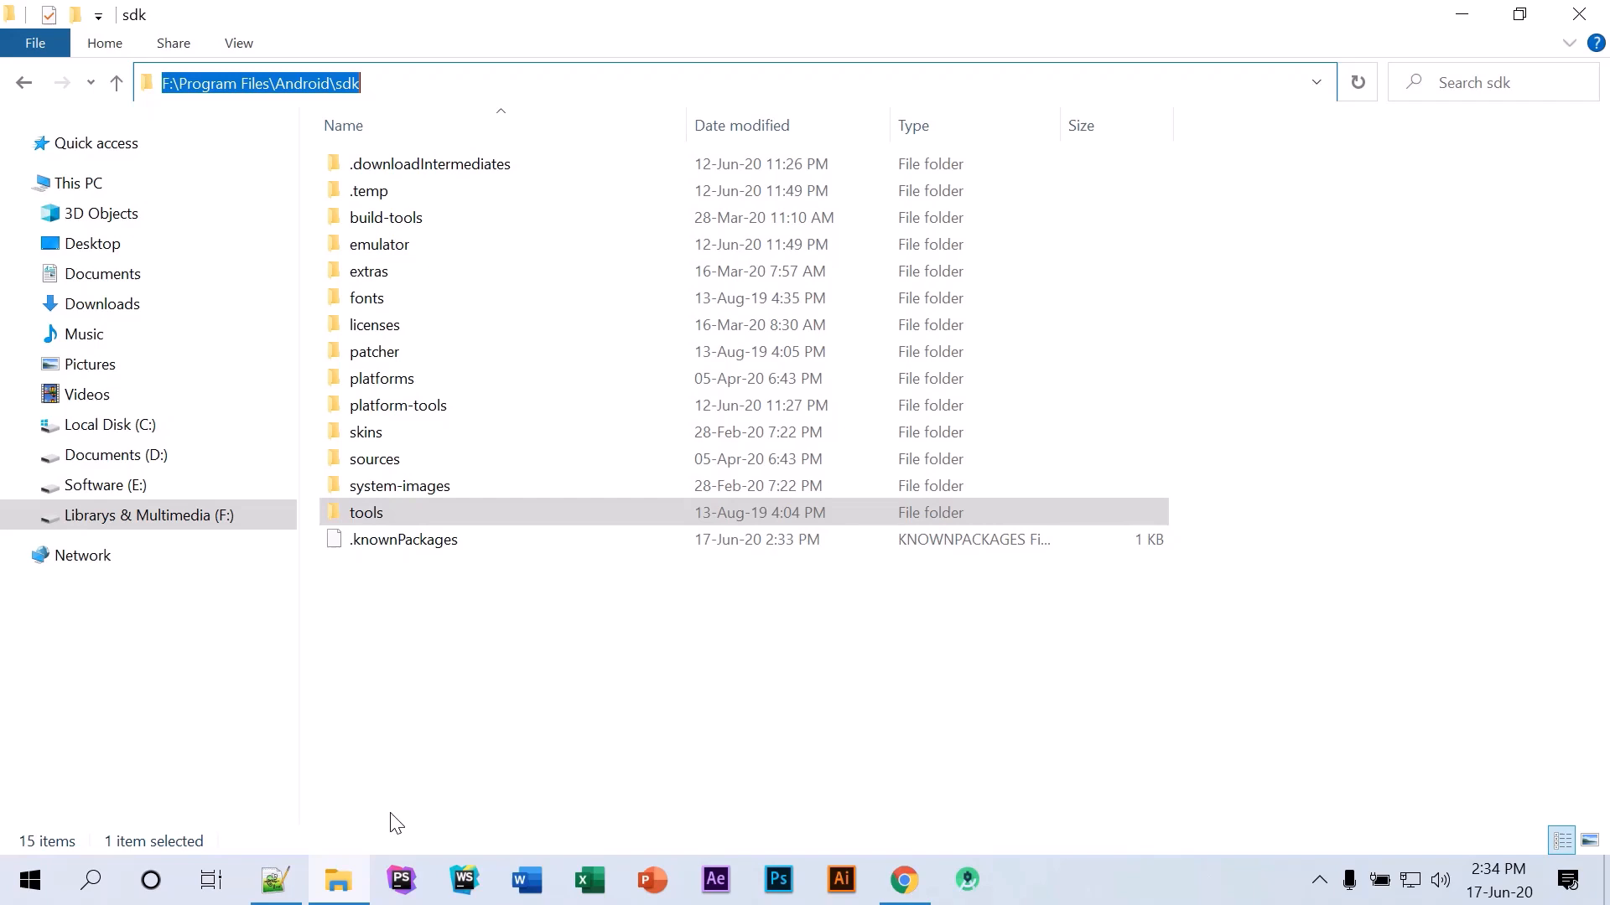
pyautogui.click(273, 880)
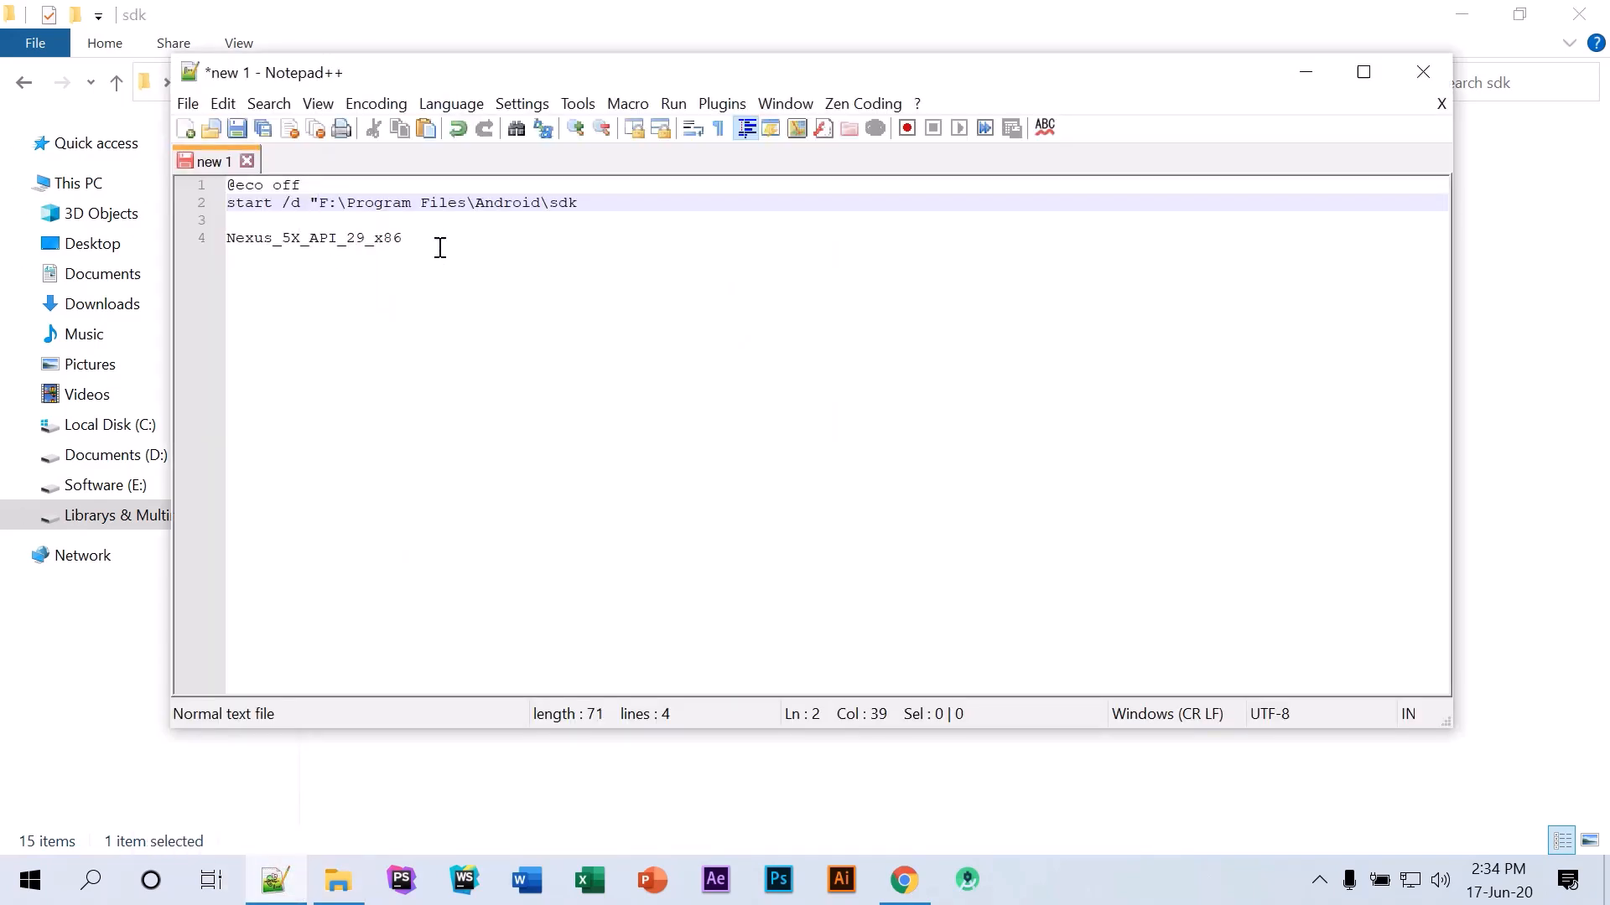
pyautogui.press('Delete')
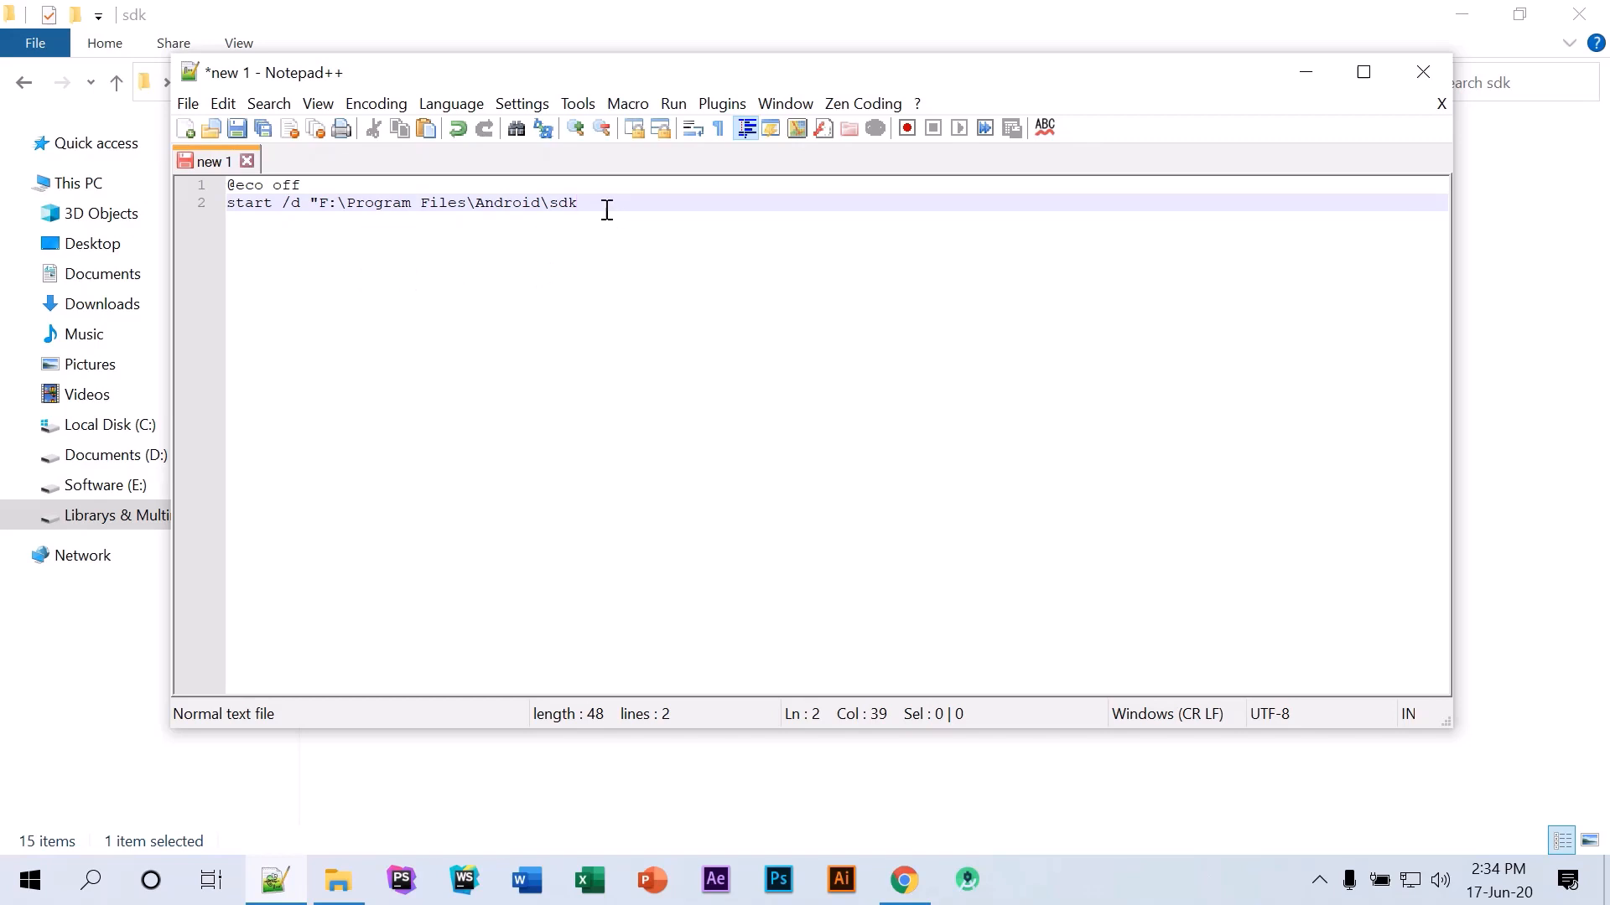
# Complete line 2 with the sdk\emulator path, .\emulator -avd Nexus_5X_API_29_x86
pyautogui.write('\\')
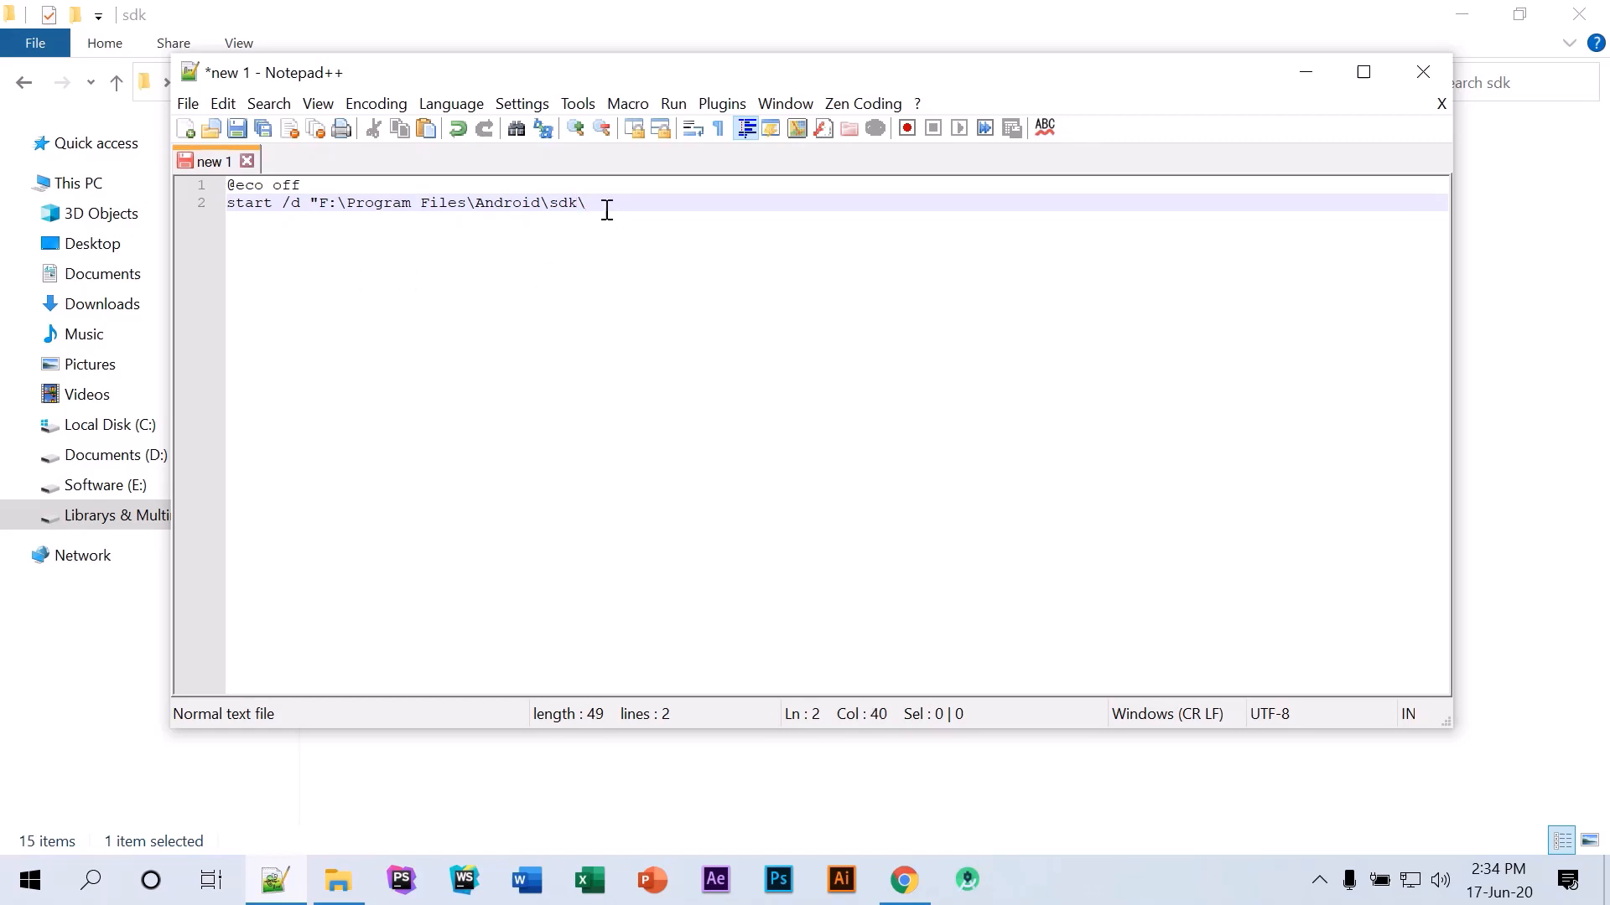
pyautogui.write('emula')
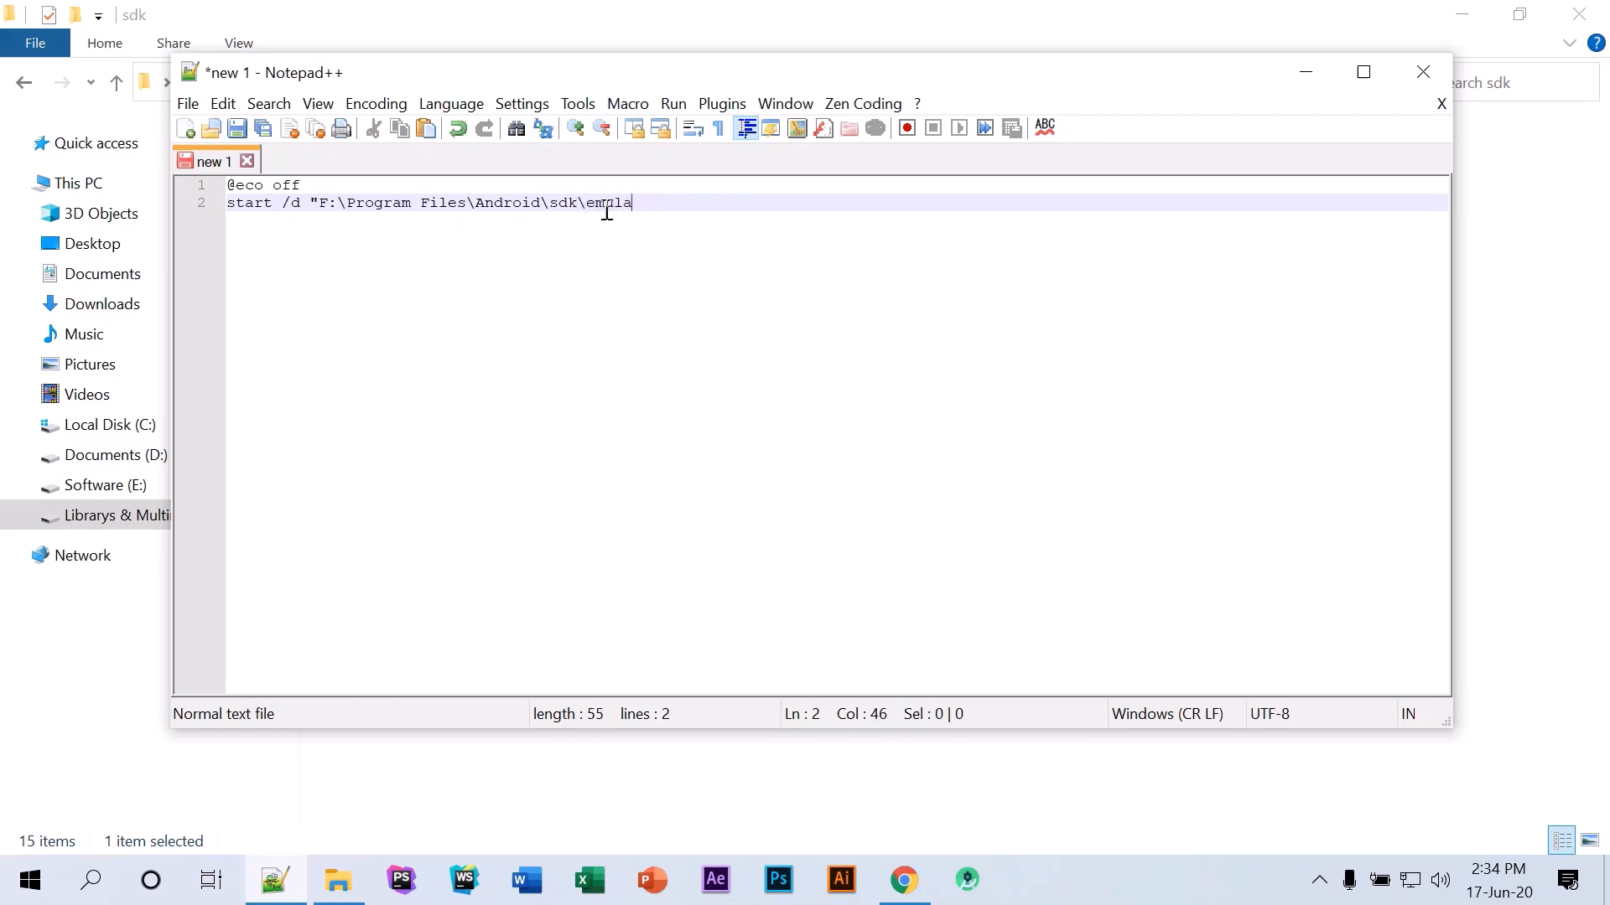
pyautogui.write('tor')
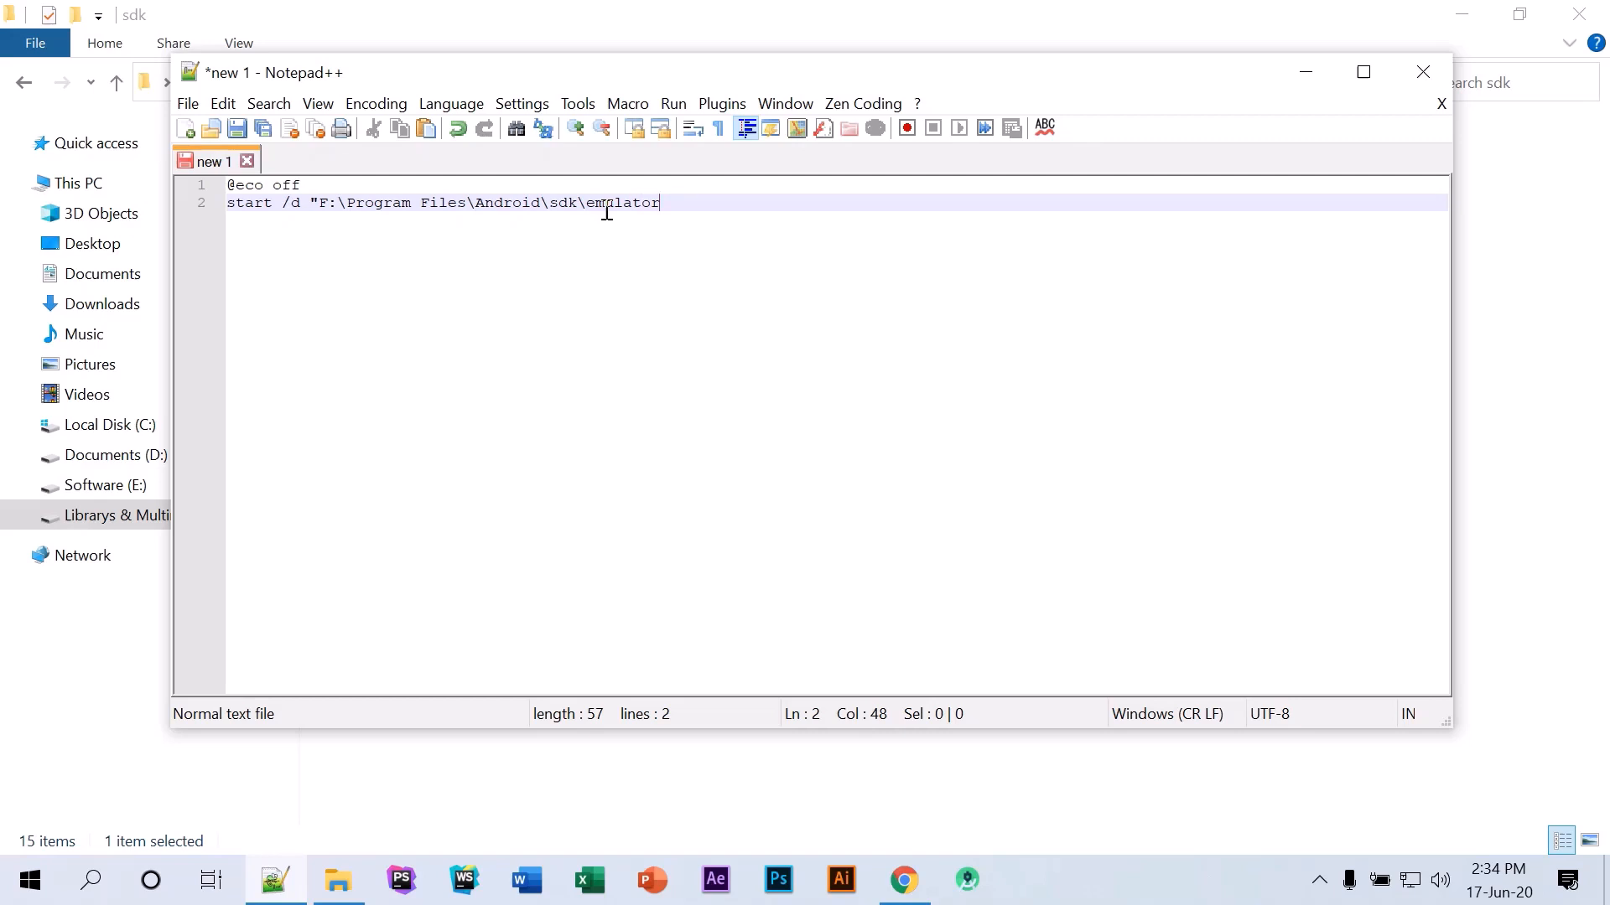
pyautogui.doubleClick(620, 203)
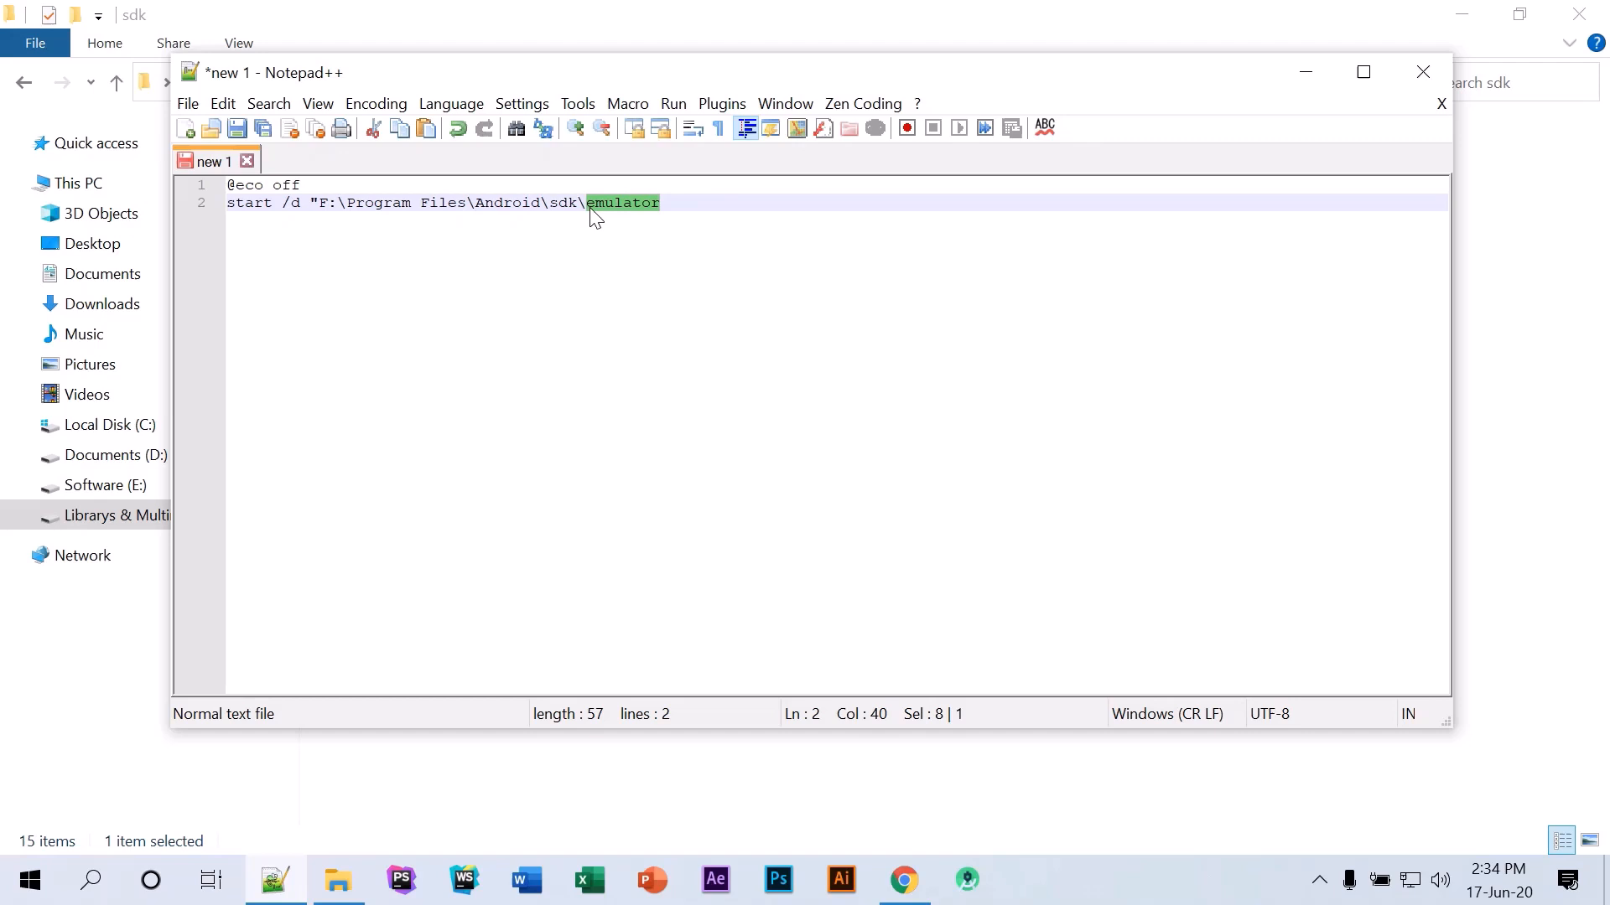
pyautogui.moveTo(707, 202)
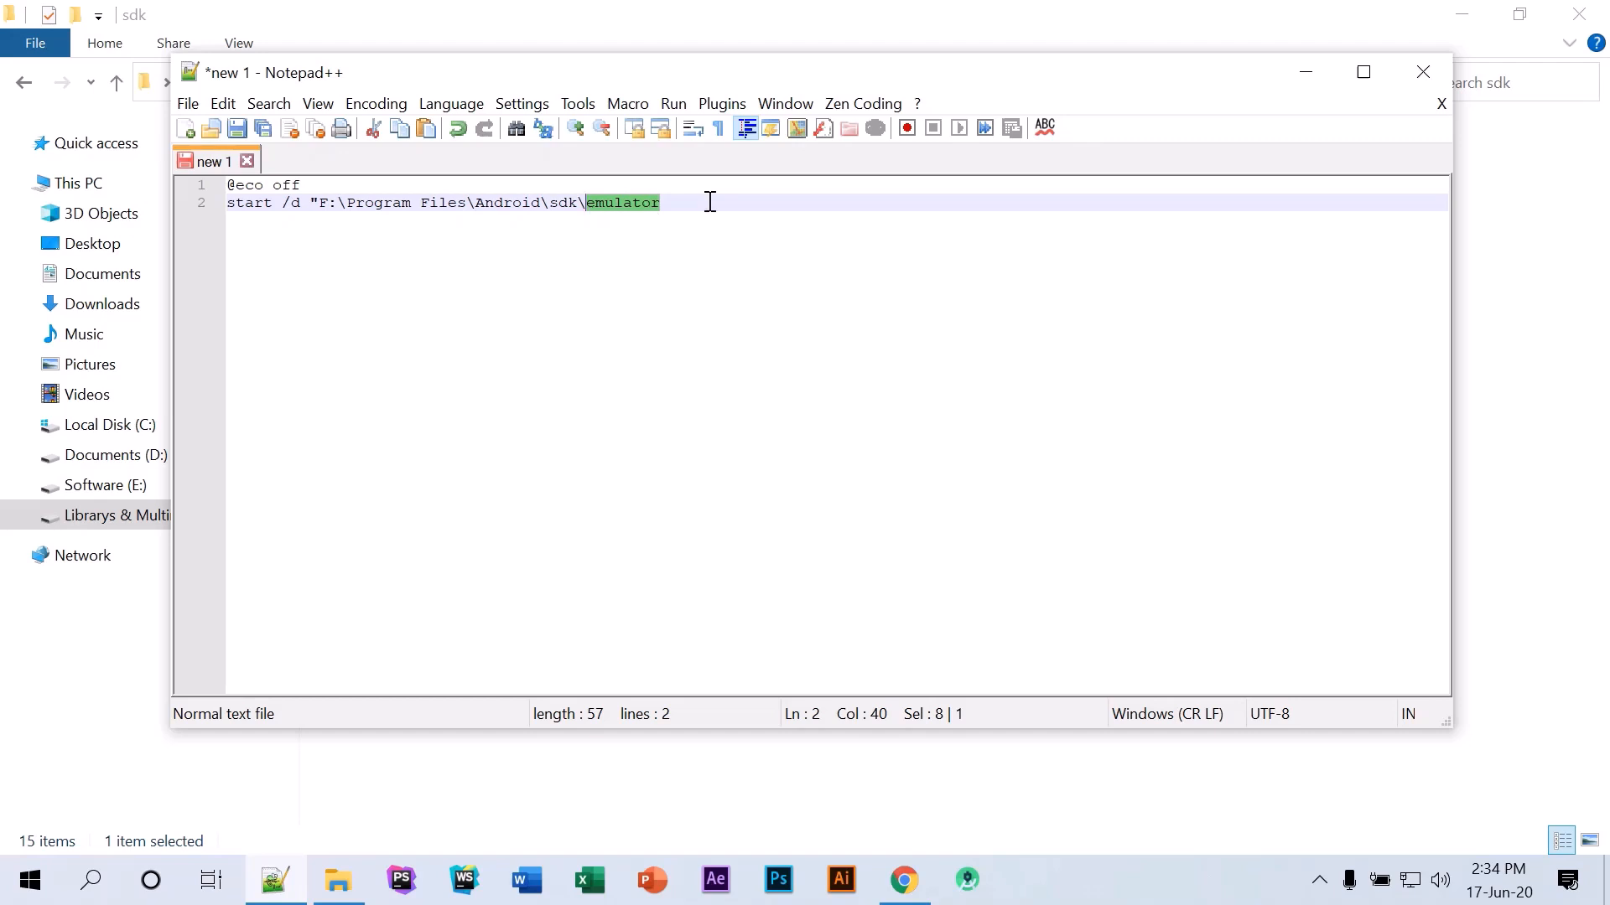
pyautogui.write('"')
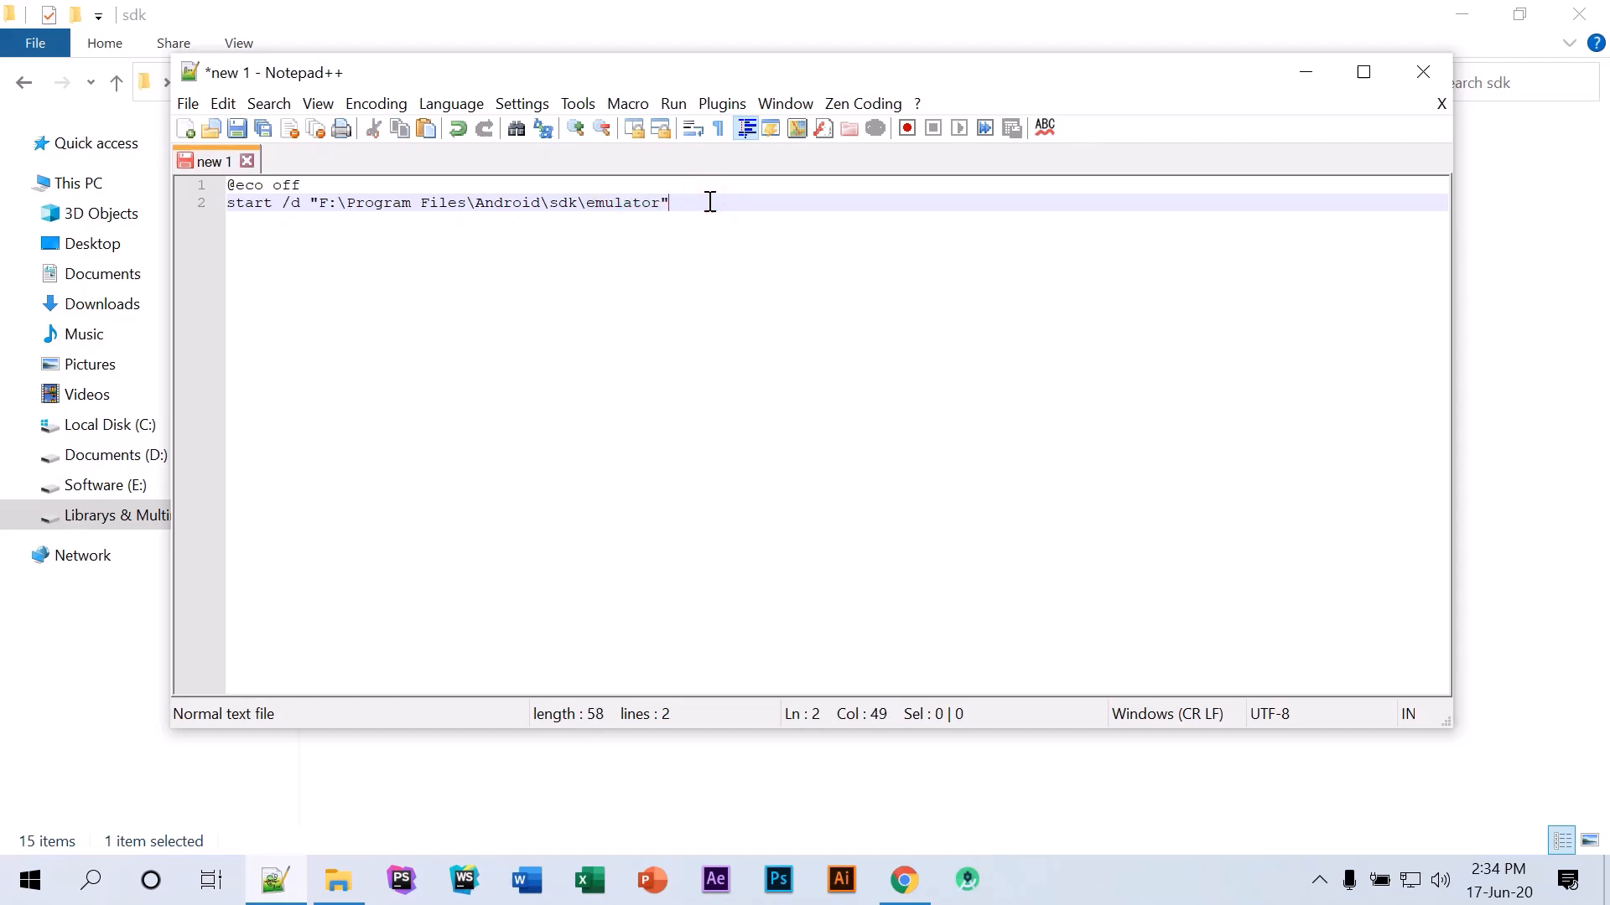
pyautogui.write('.\\')
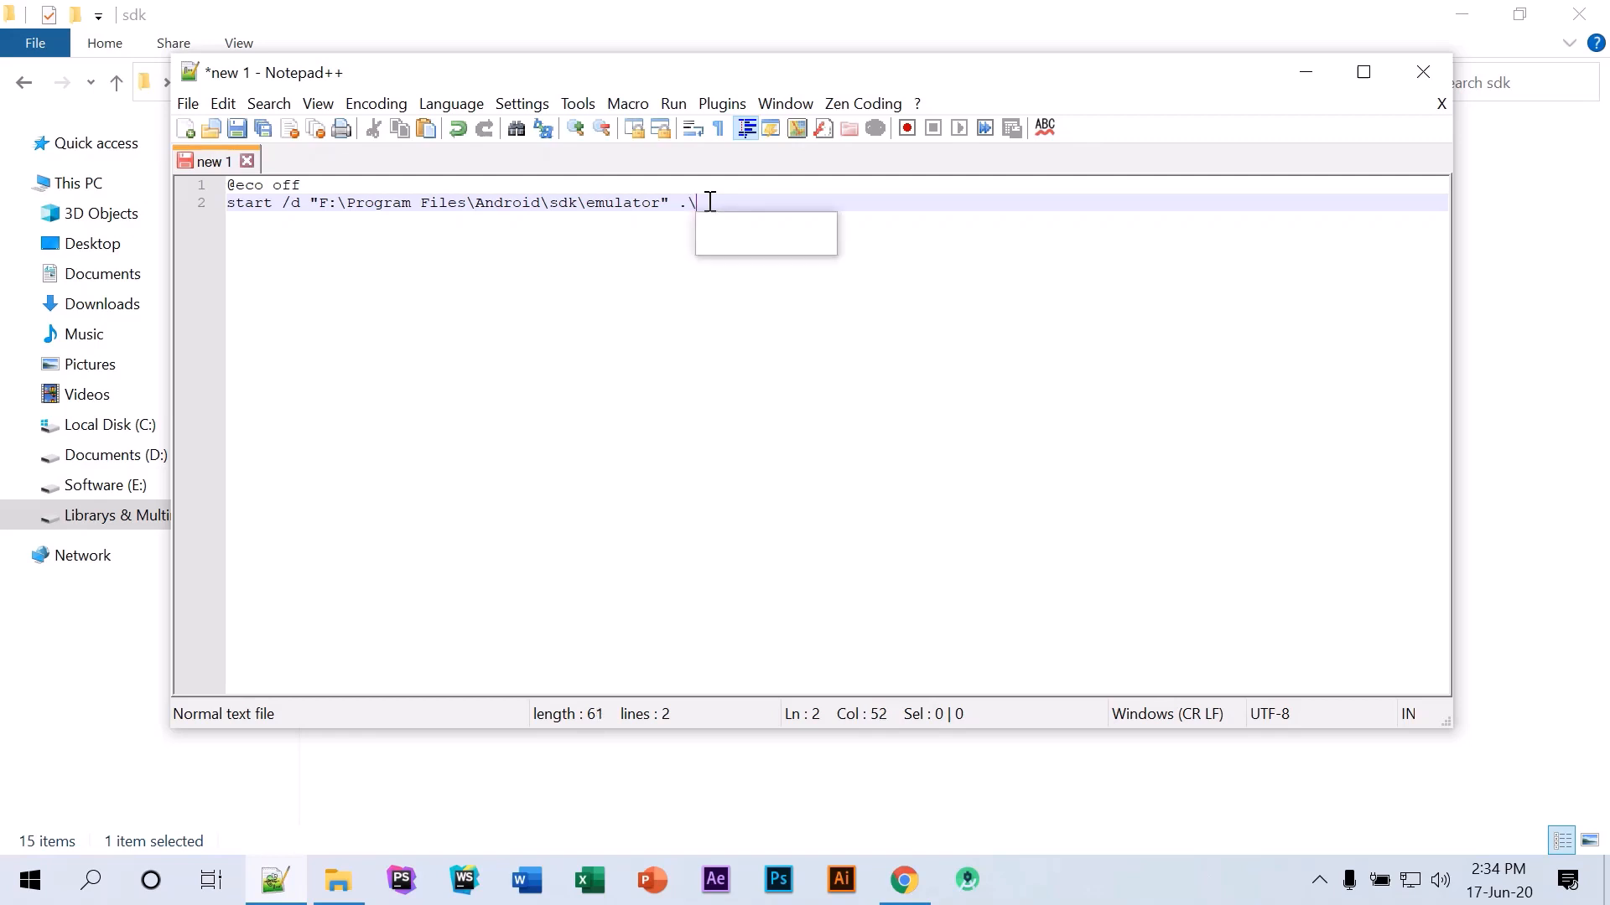
pyautogui.write('emulator')
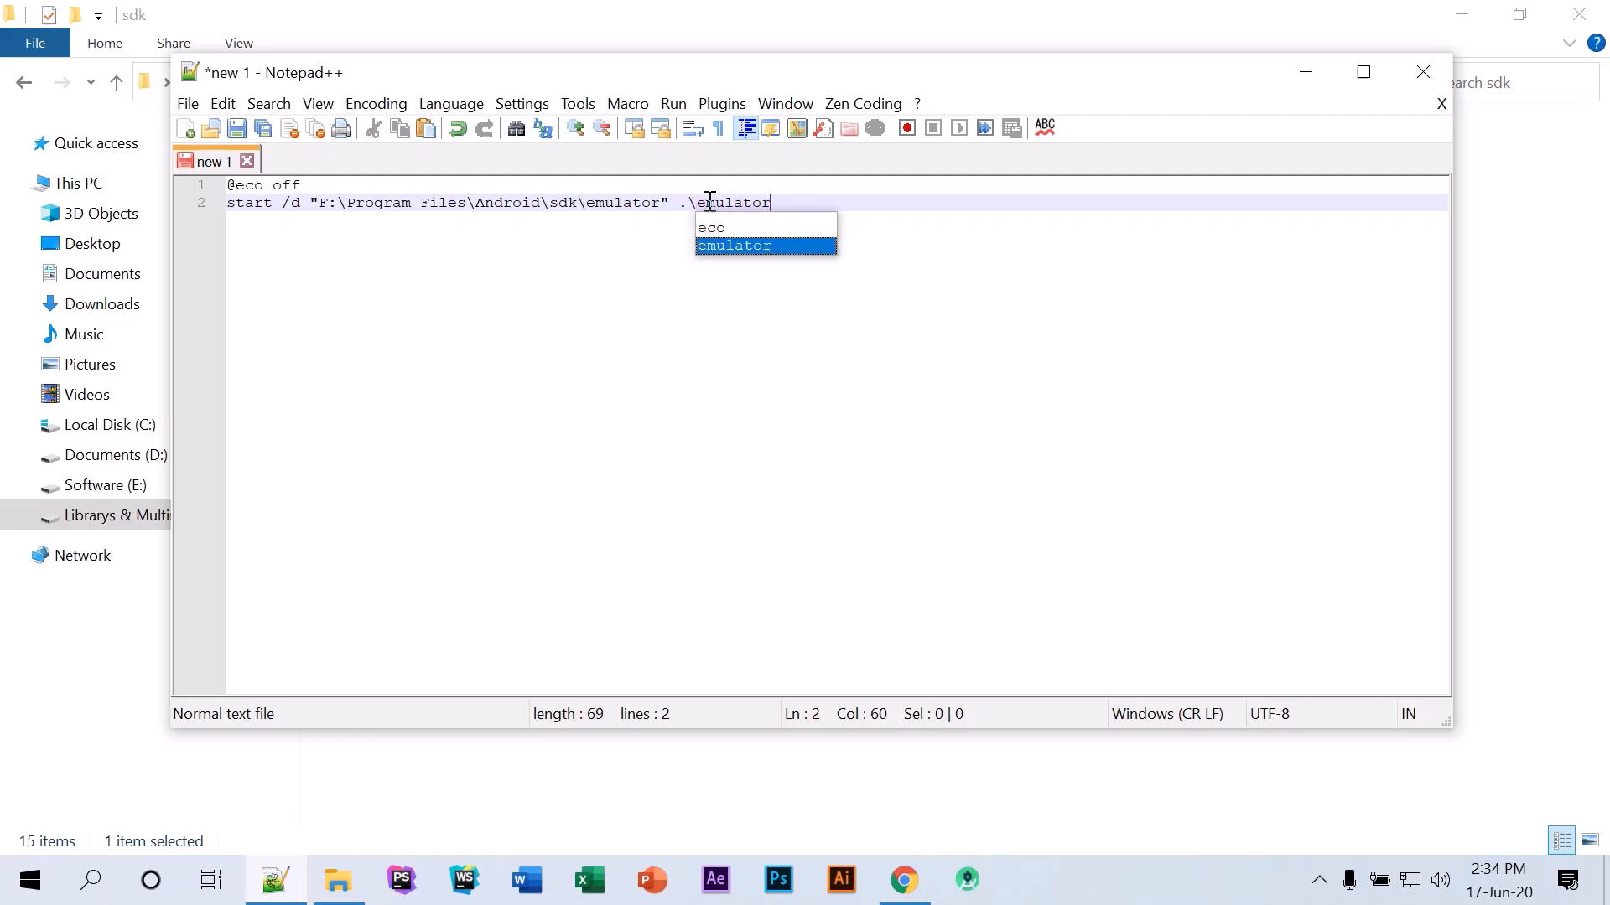
pyautogui.write('-a')
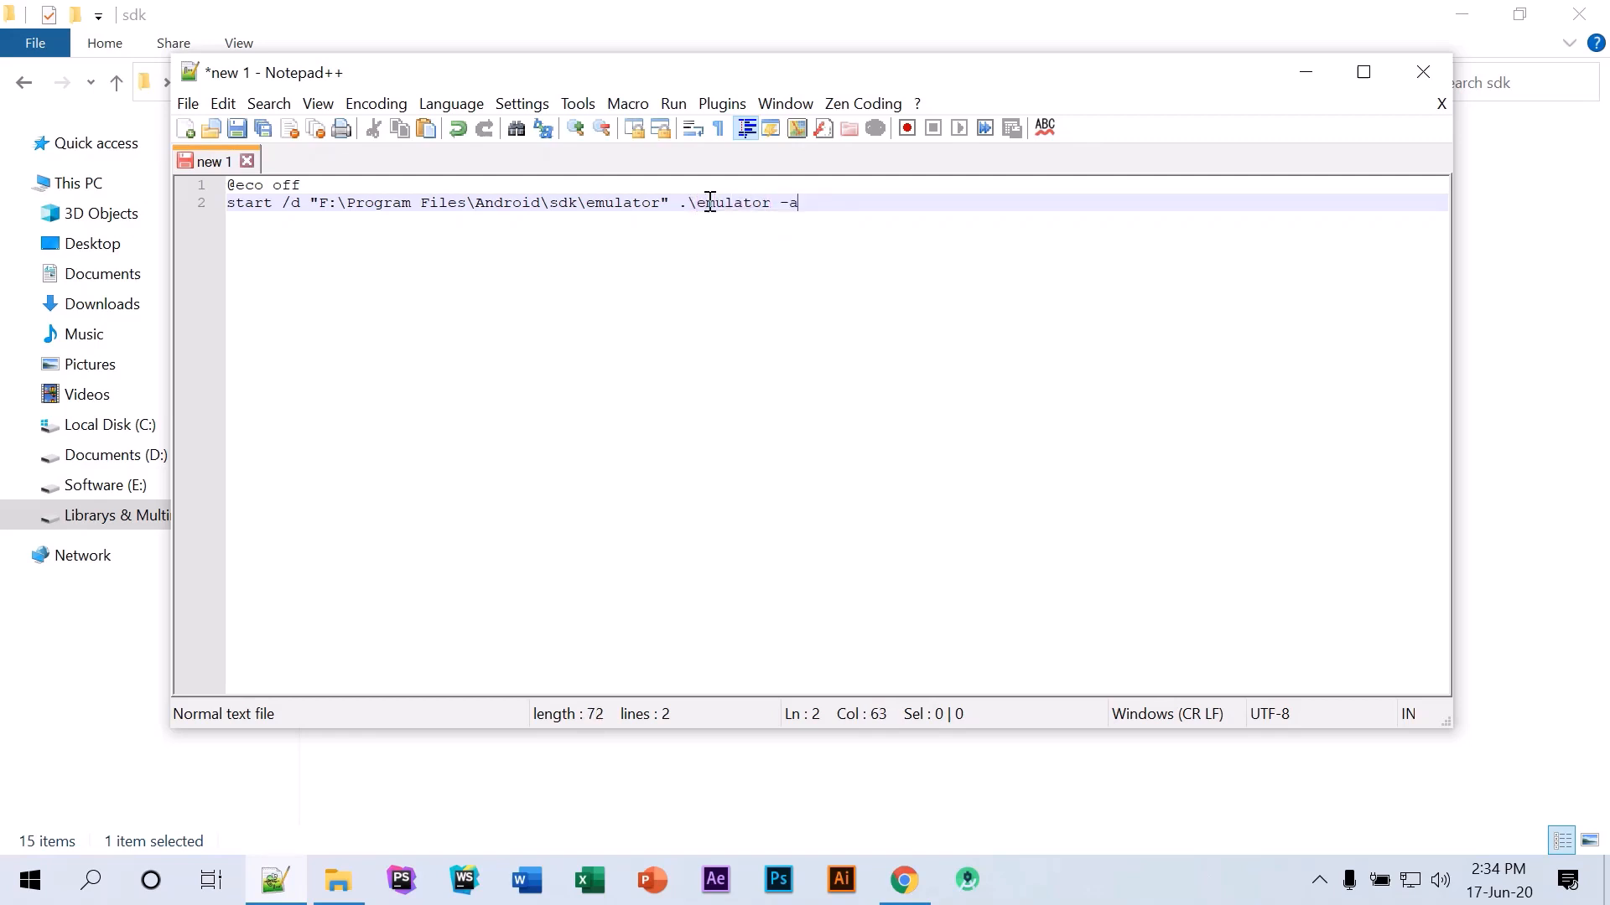
pyautogui.write('vd')
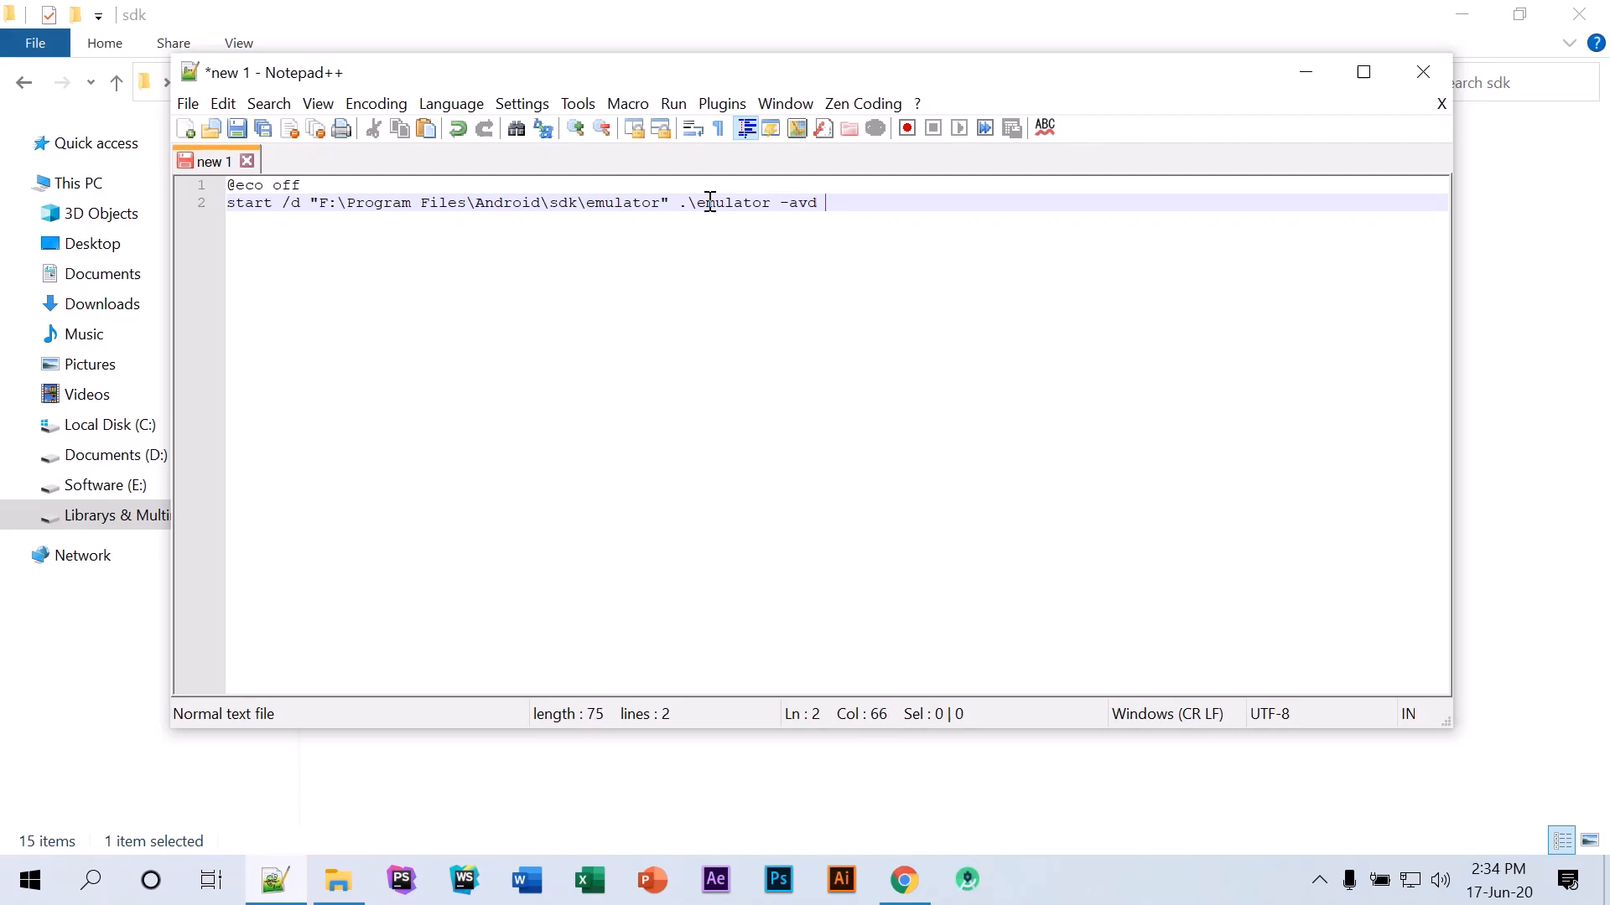
pyautogui.write('Nexus_5X_API_29_x86')
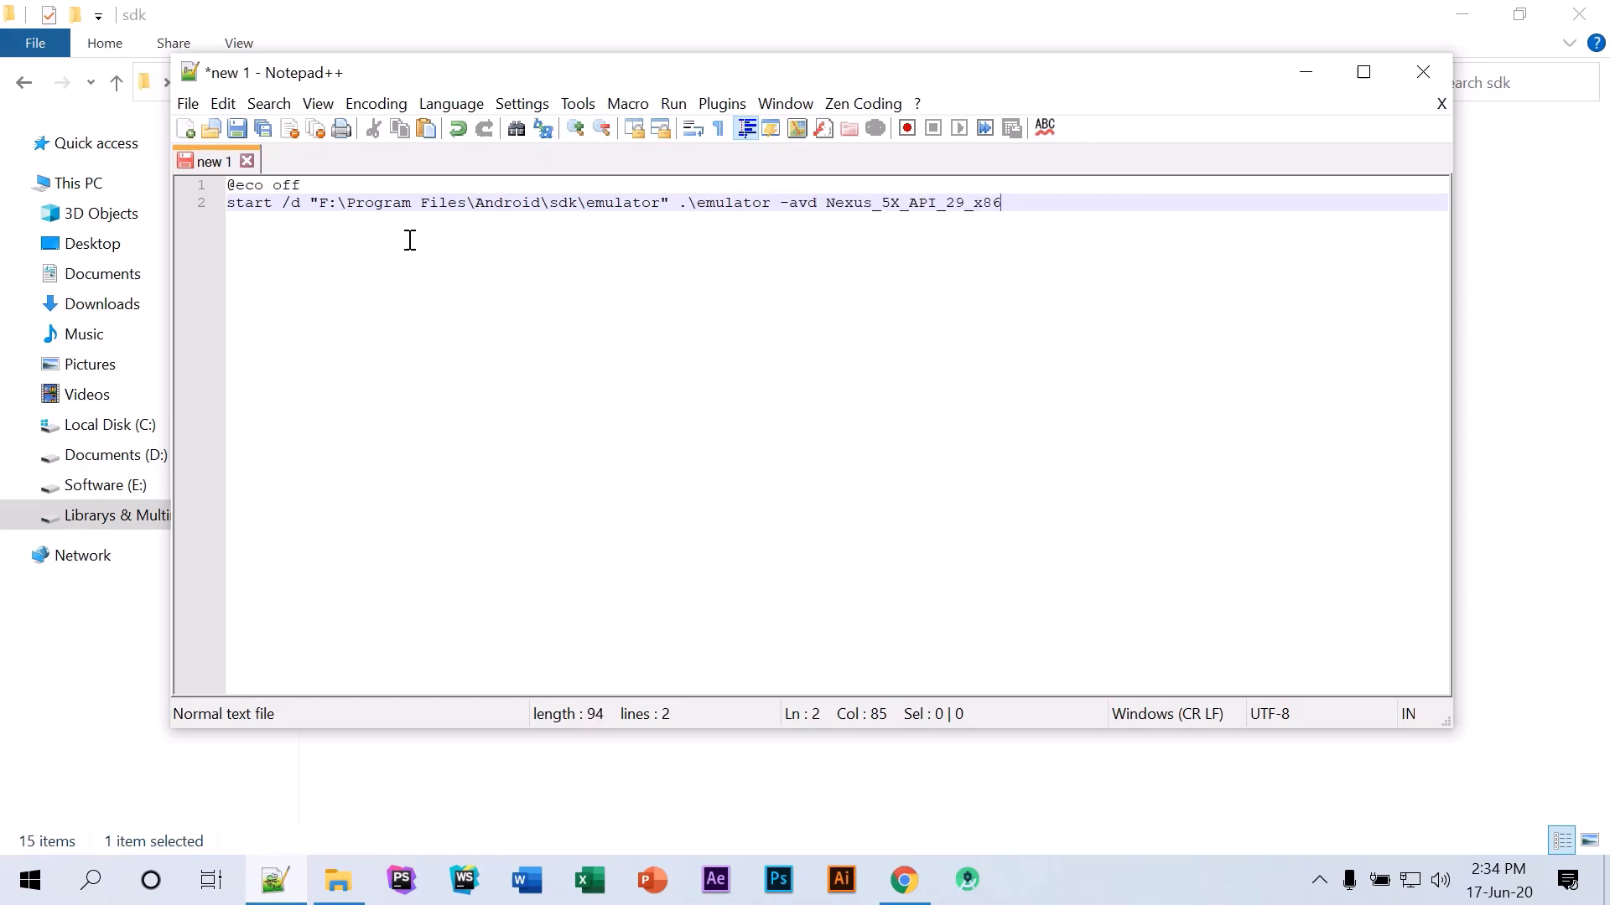
# Save the script to the Desktop as runEmulator.bat
pyautogui.click(187, 102)
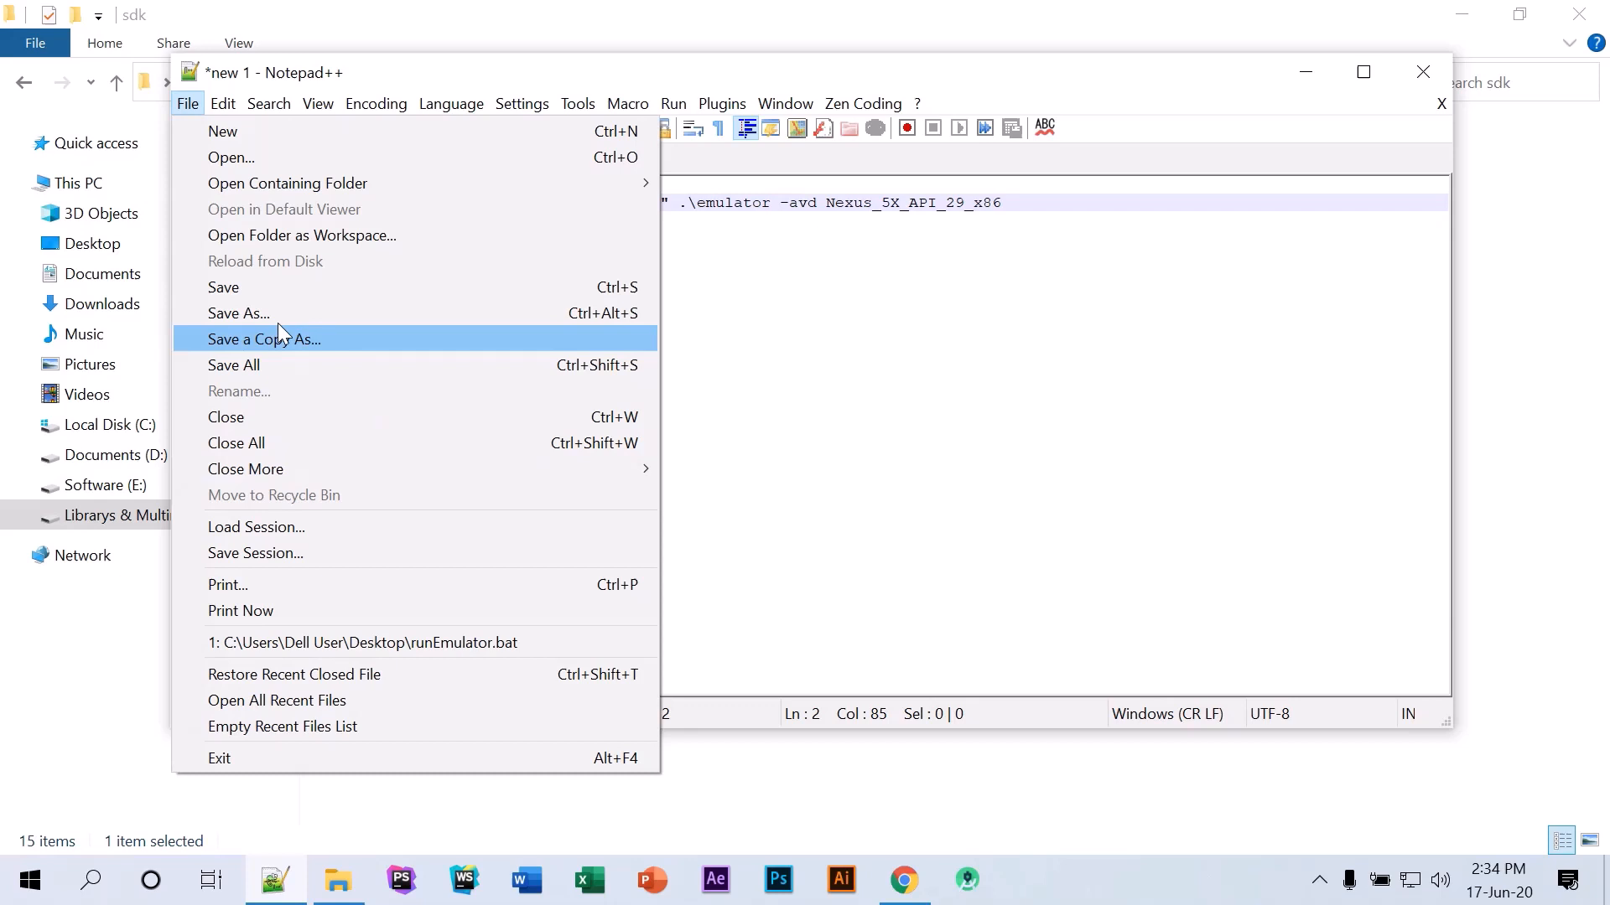
pyautogui.click(236, 313)
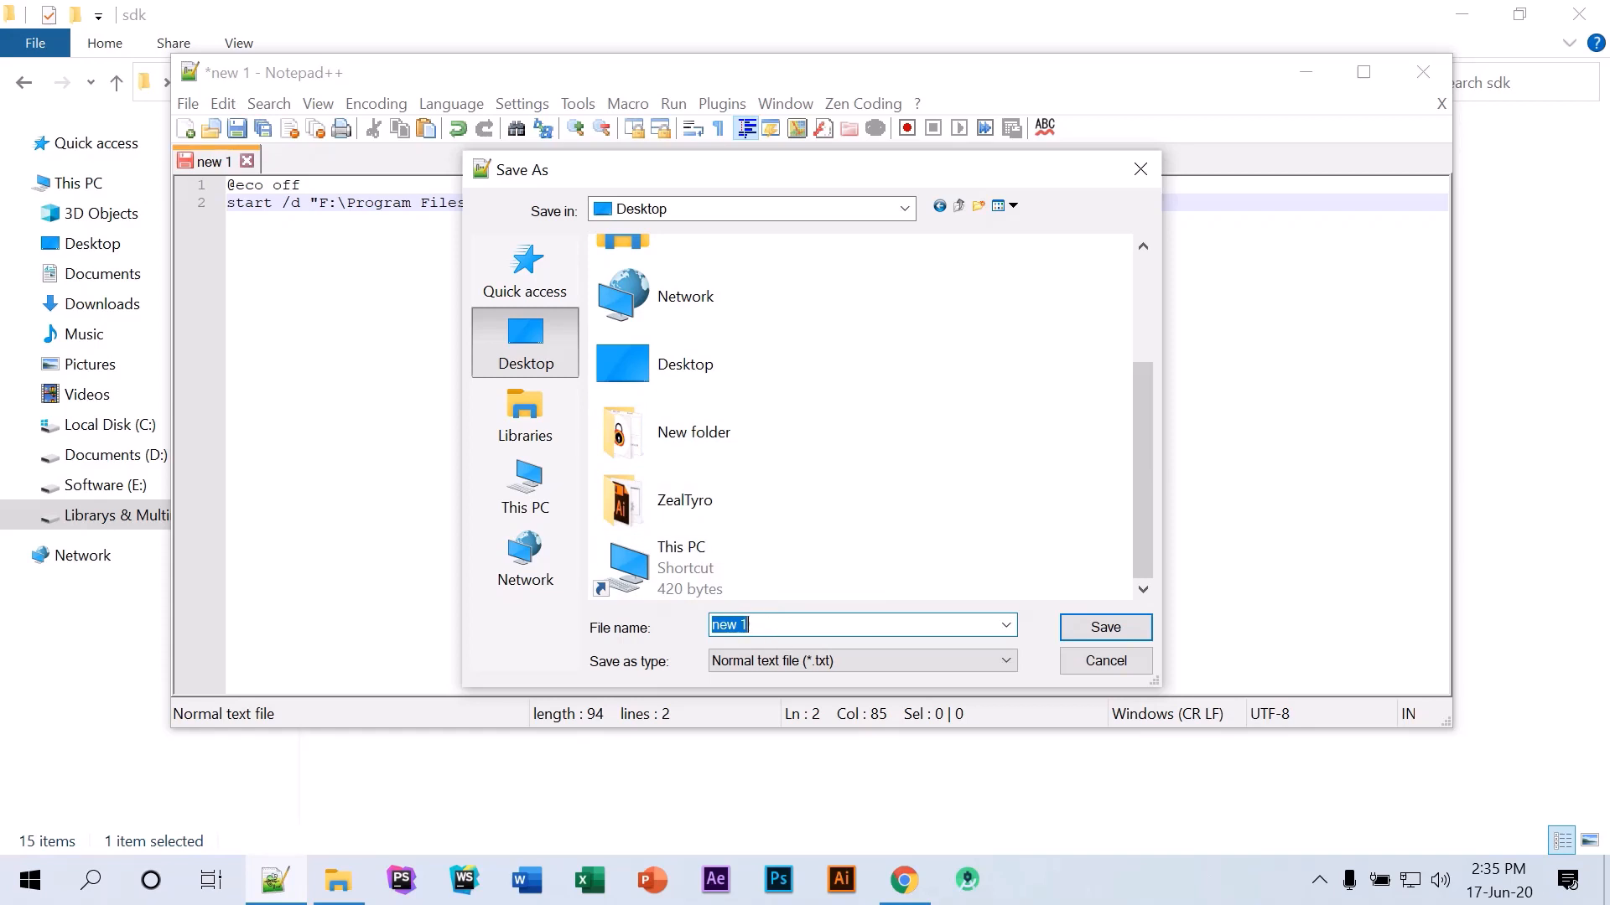
pyautogui.write('runEmu')
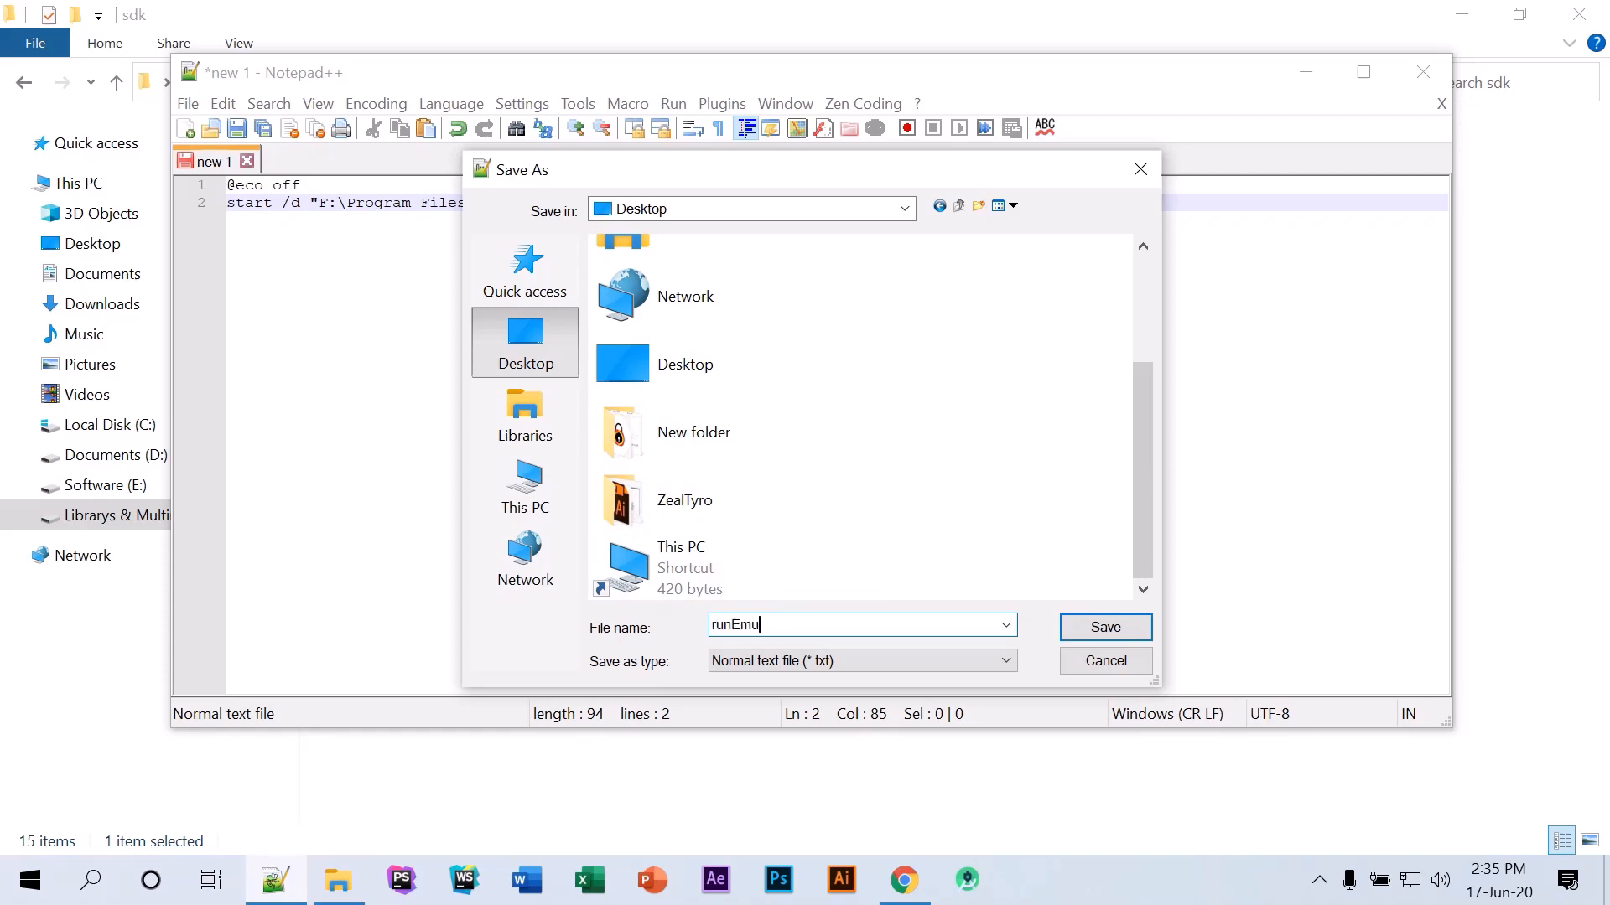
pyautogui.write('lator.')
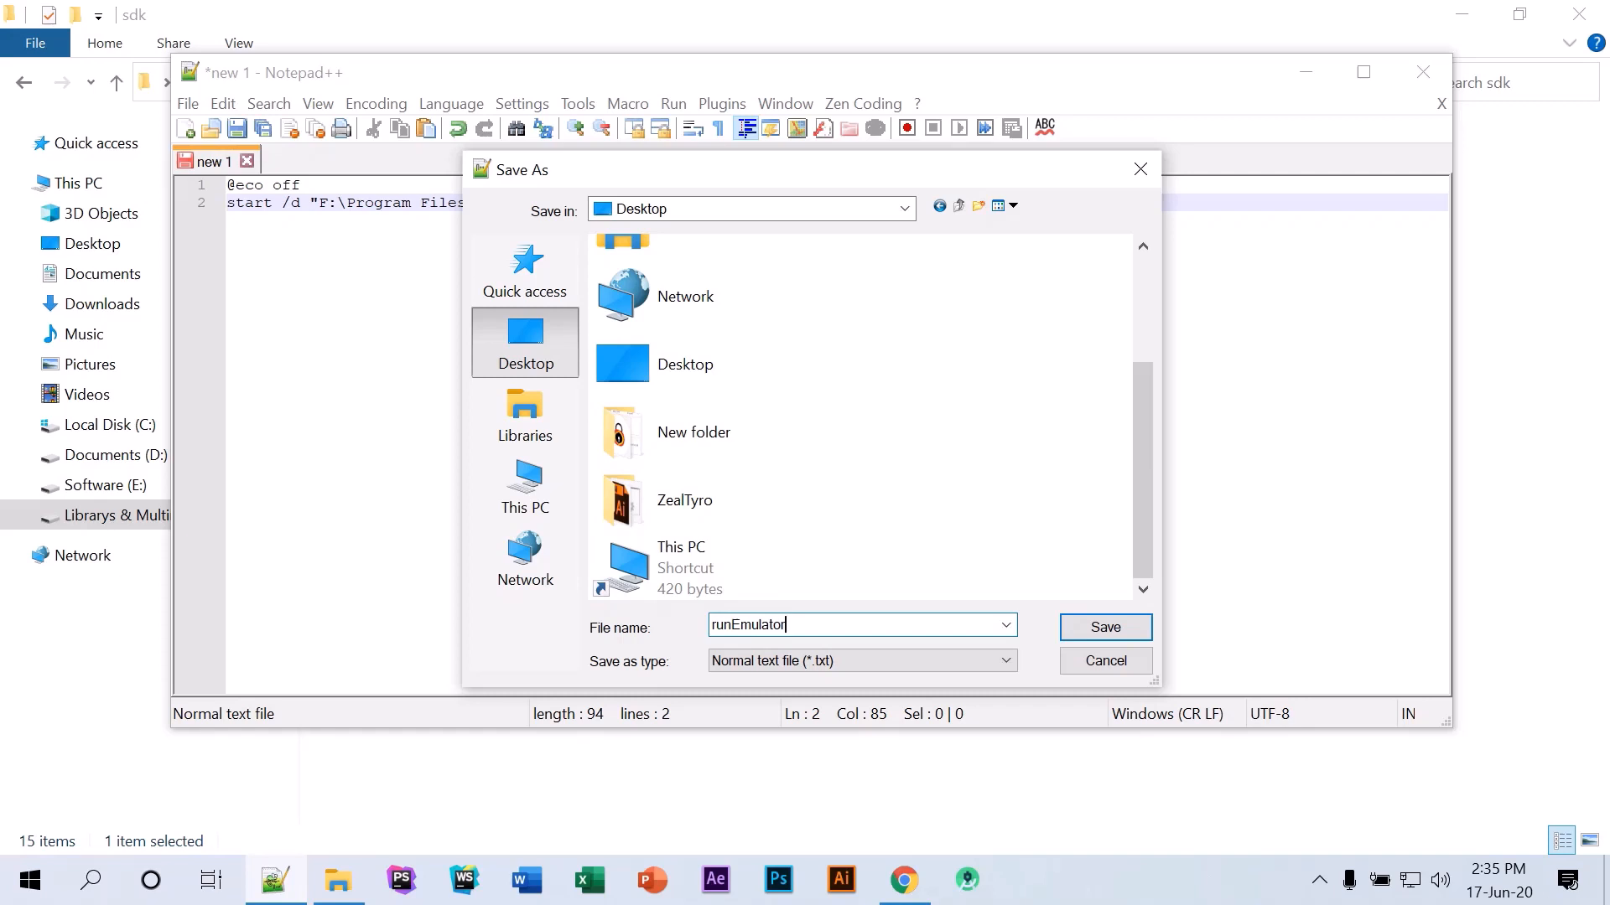
pyautogui.write('.')
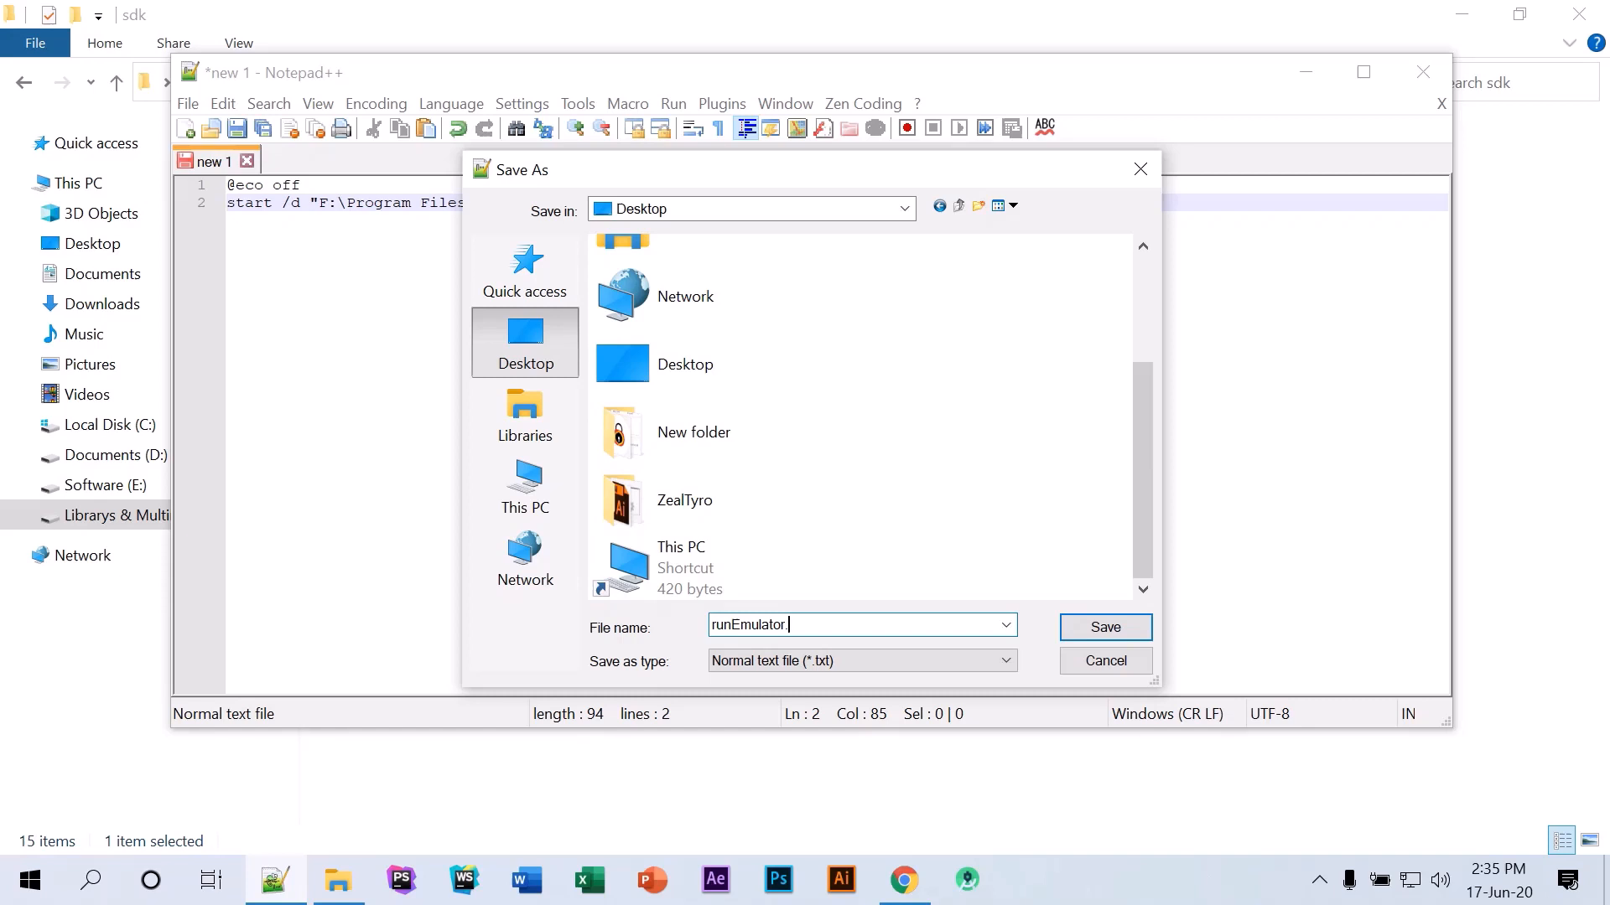
pyautogui.write('bat')
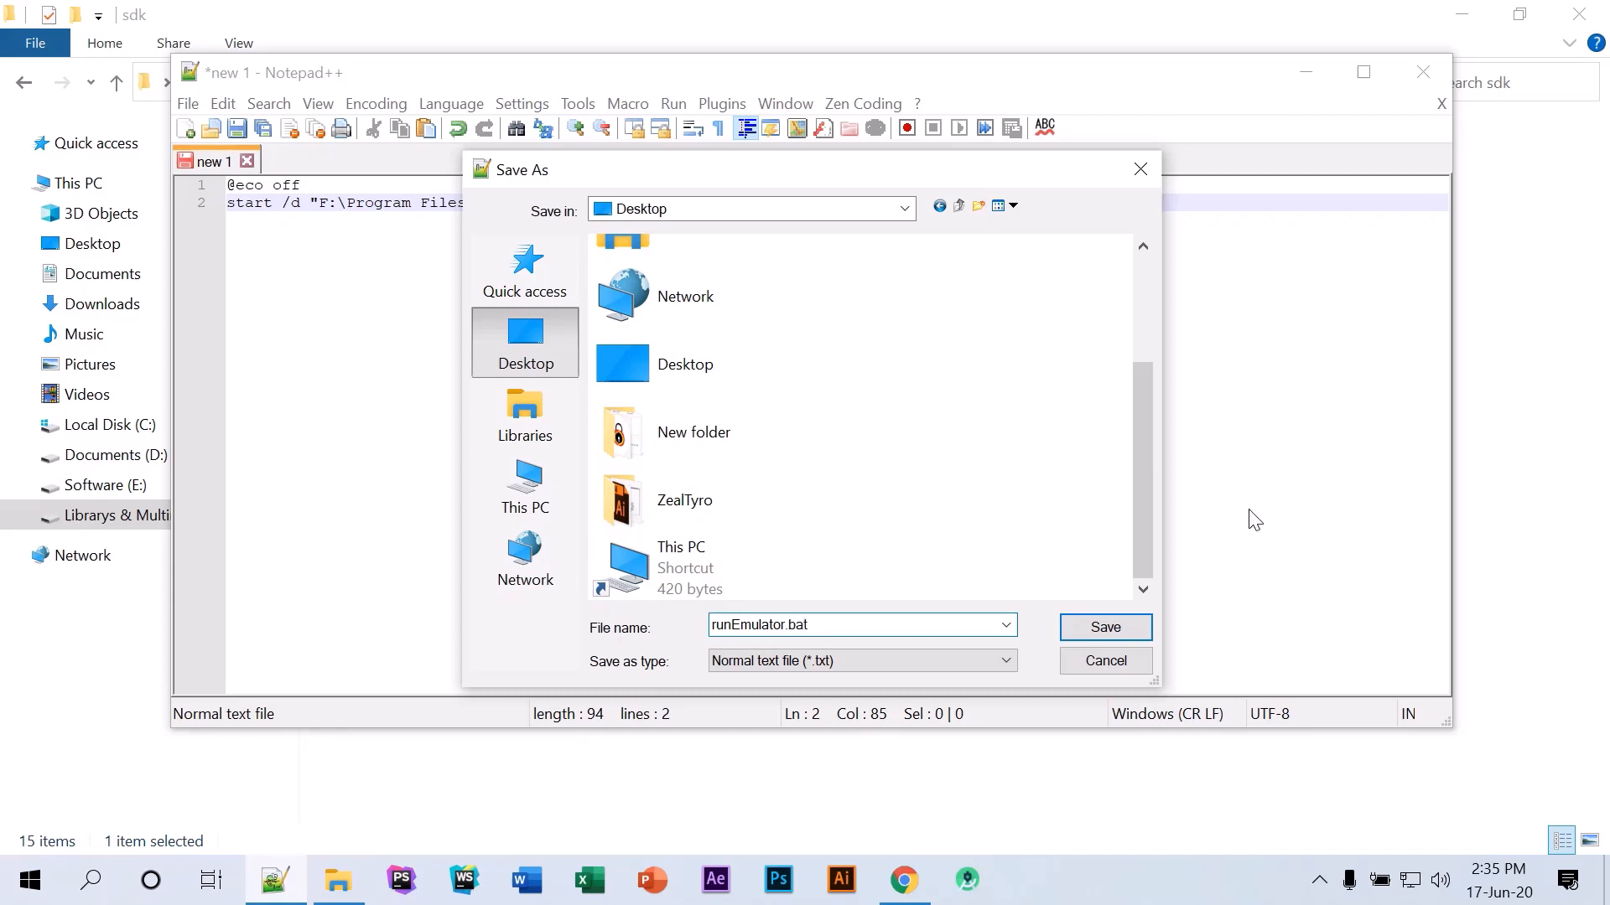
pyautogui.click(1105, 627)
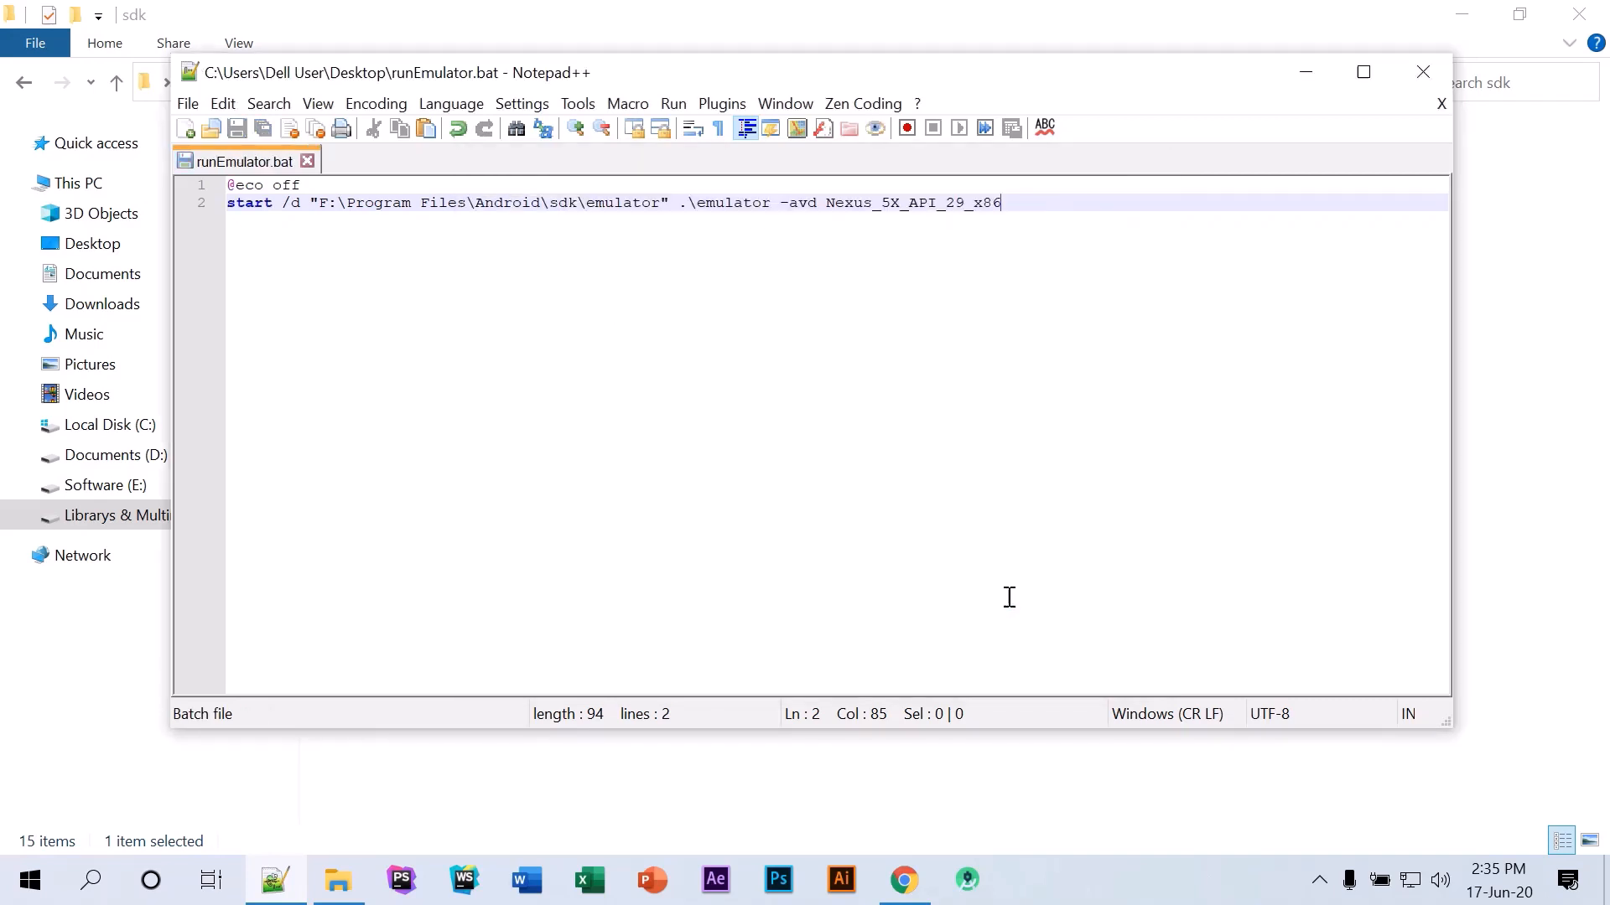
pyautogui.moveTo(1373, 97)
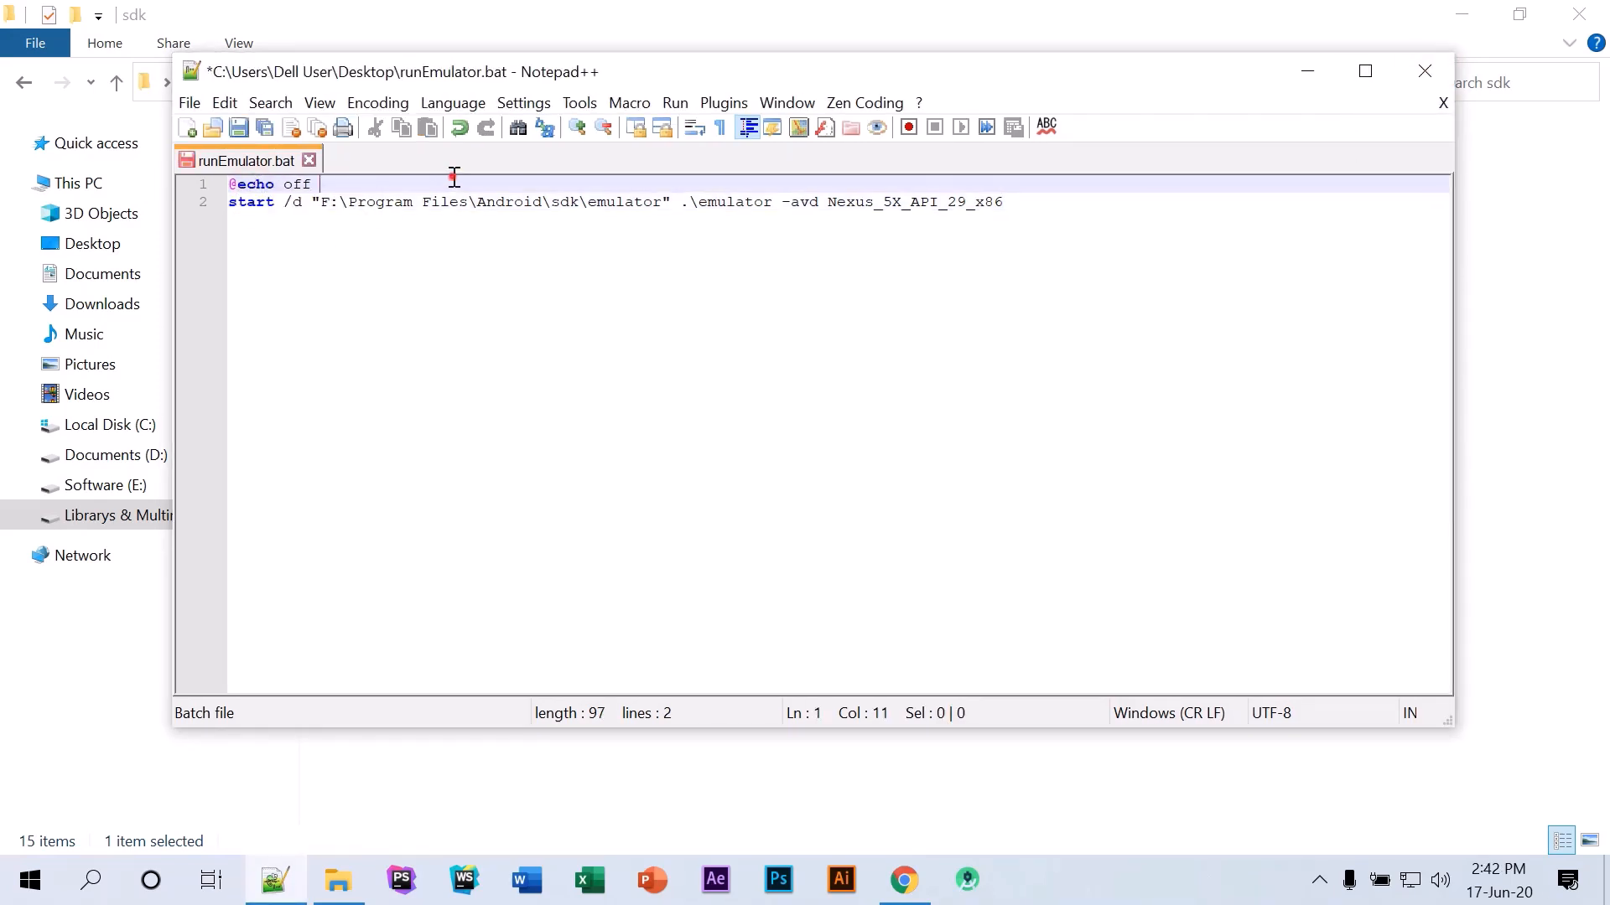
pyautogui.press('ctrl+s')
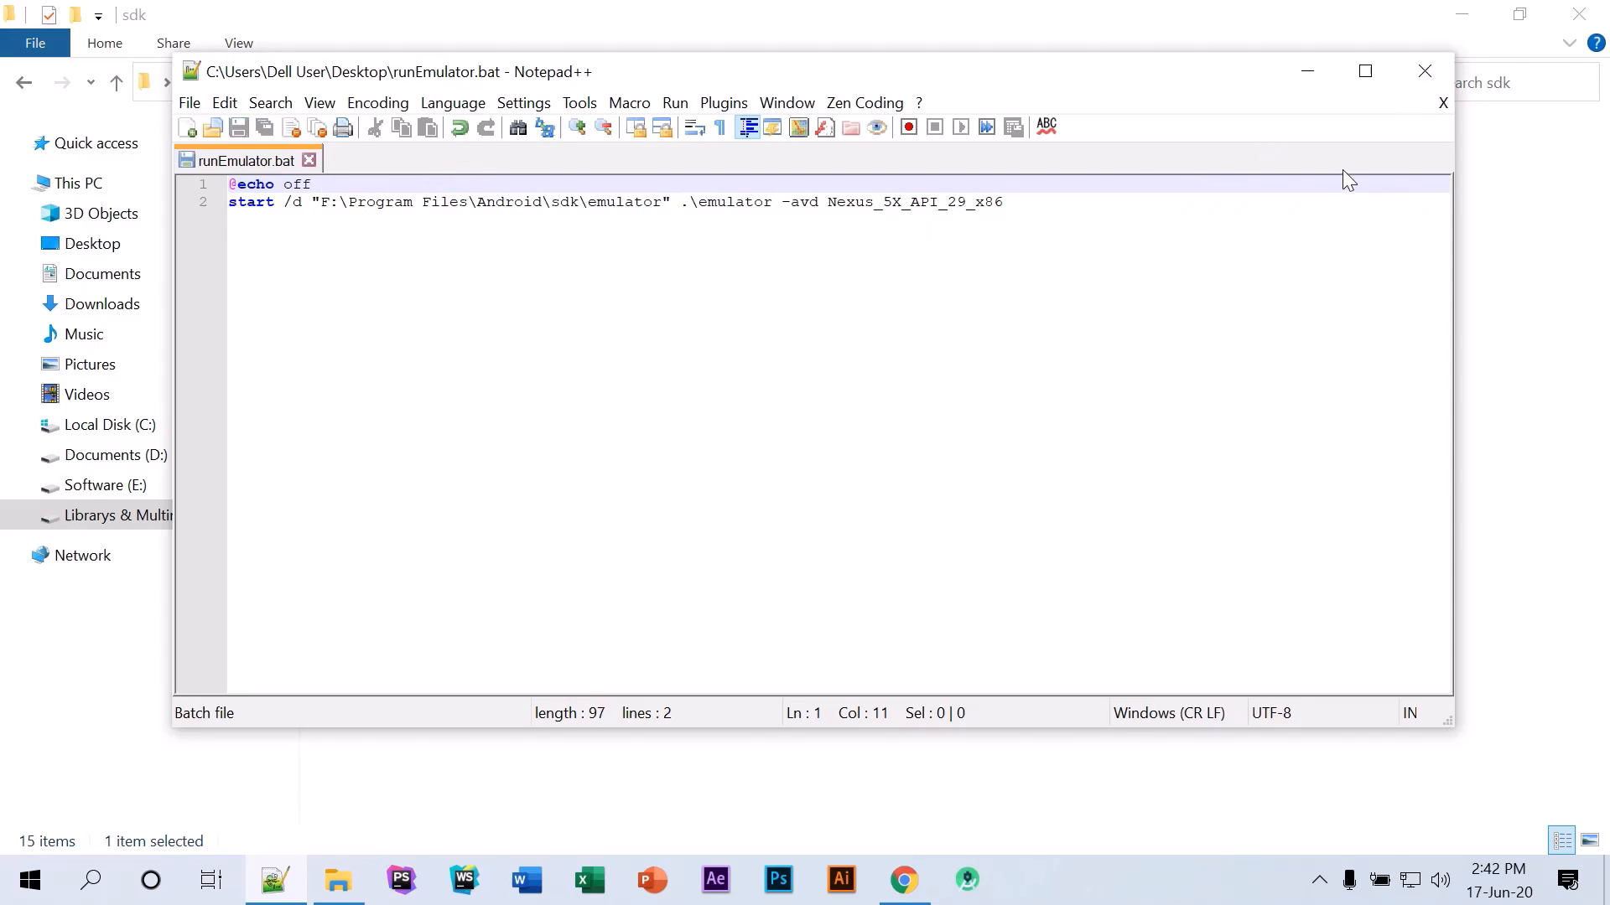
pyautogui.moveTo(1426, 71)
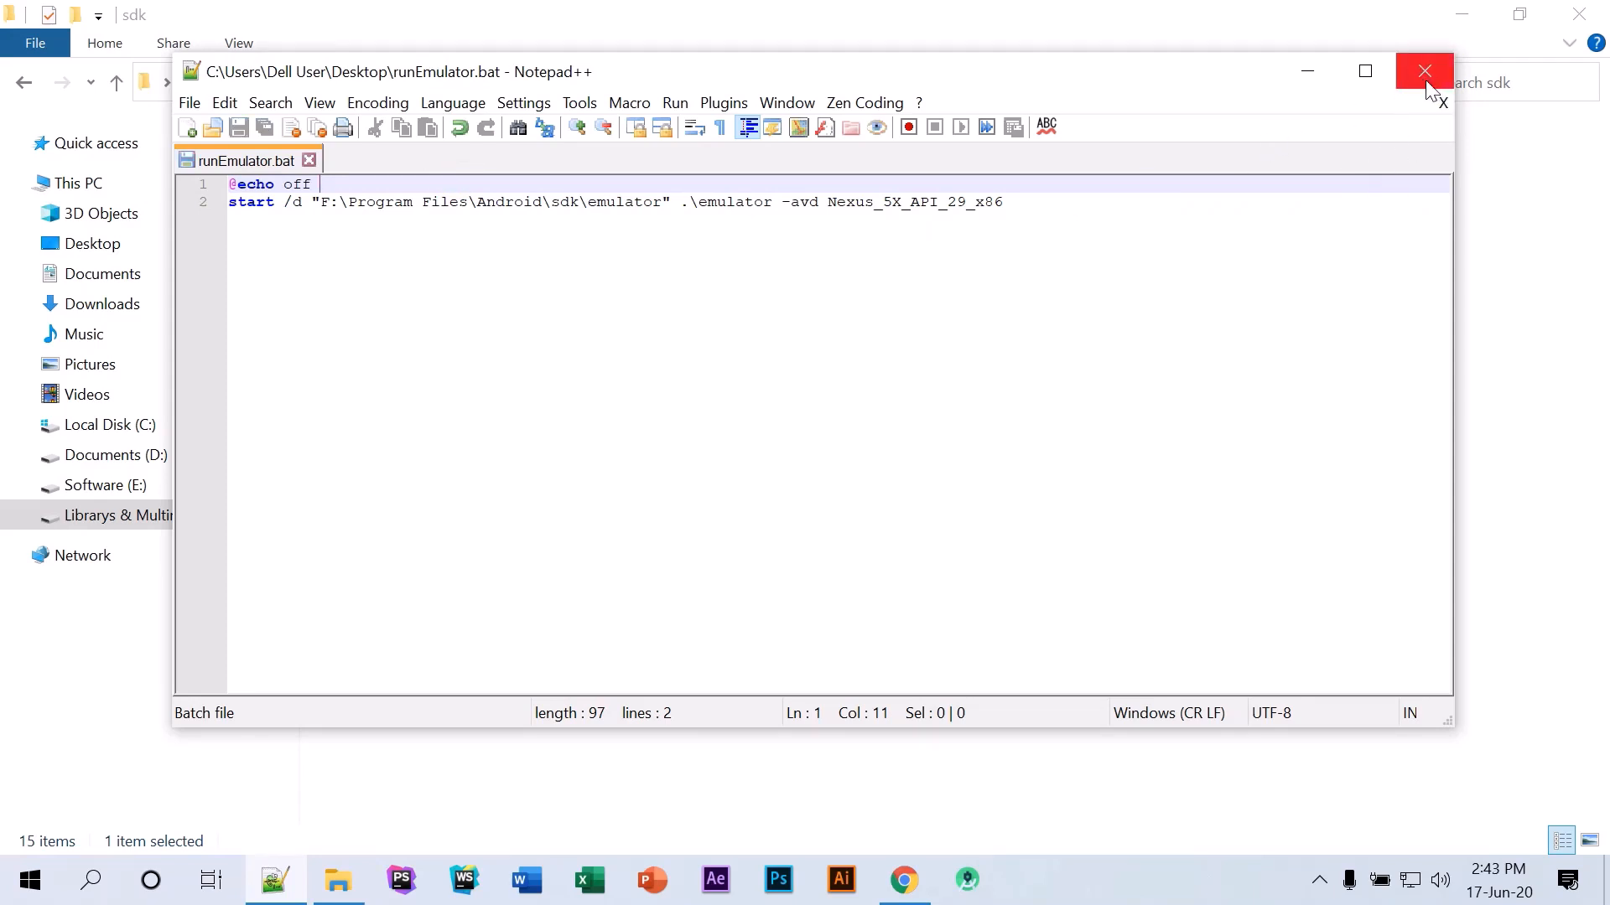
pyautogui.click(1424, 71)
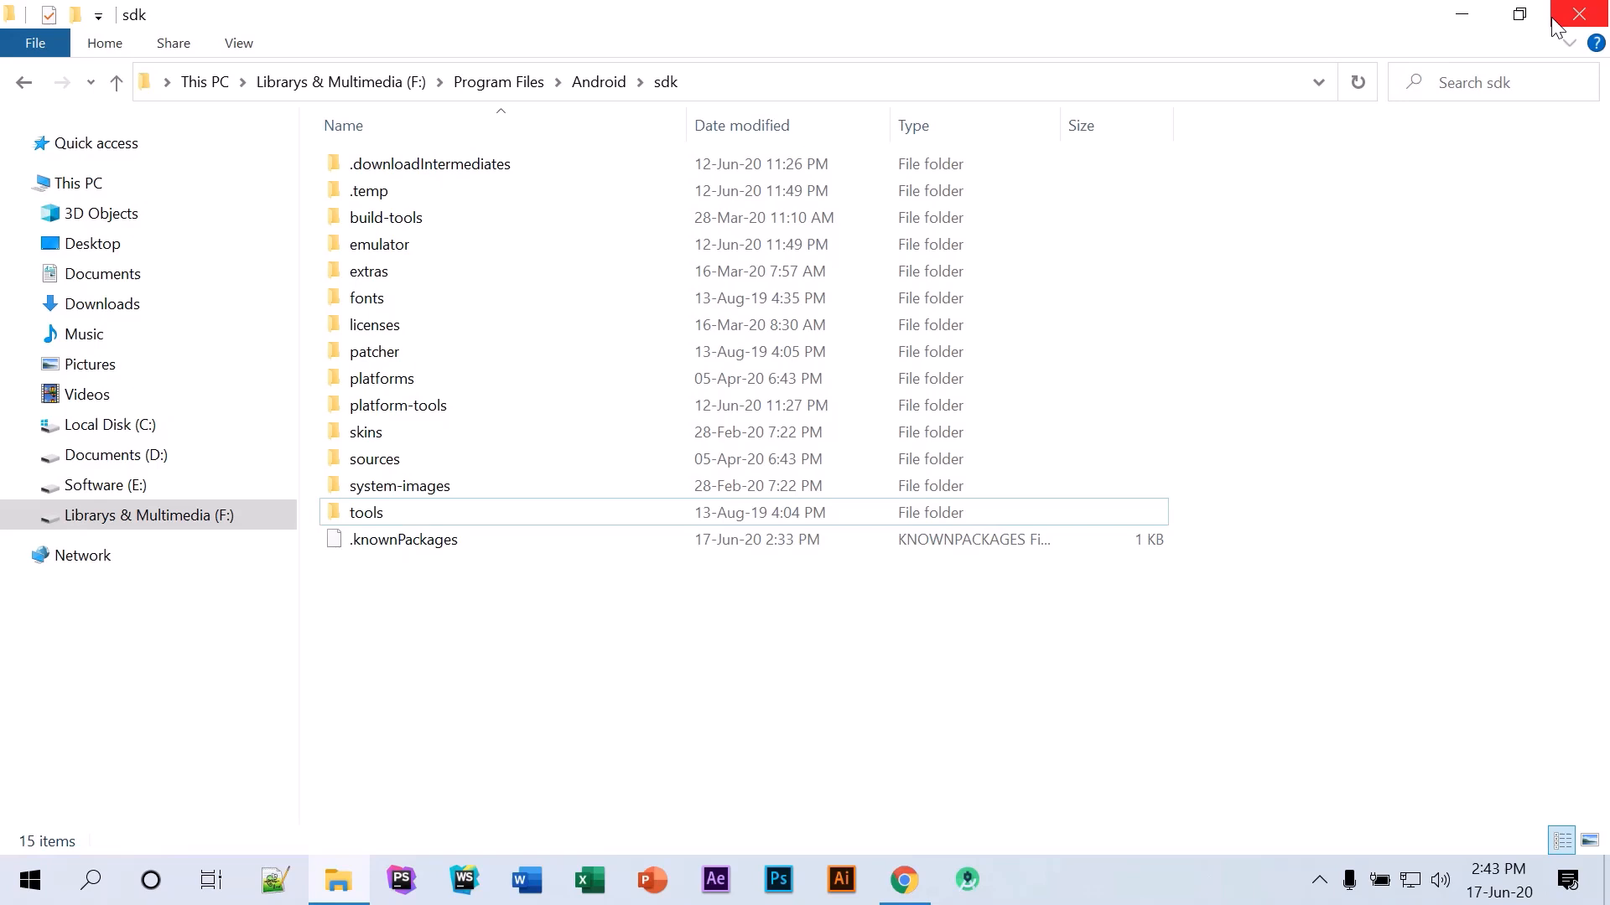
# Launch runEmulator.bat from the desktop and dismiss the outdated ADB warning
pyautogui.click(1578, 14)
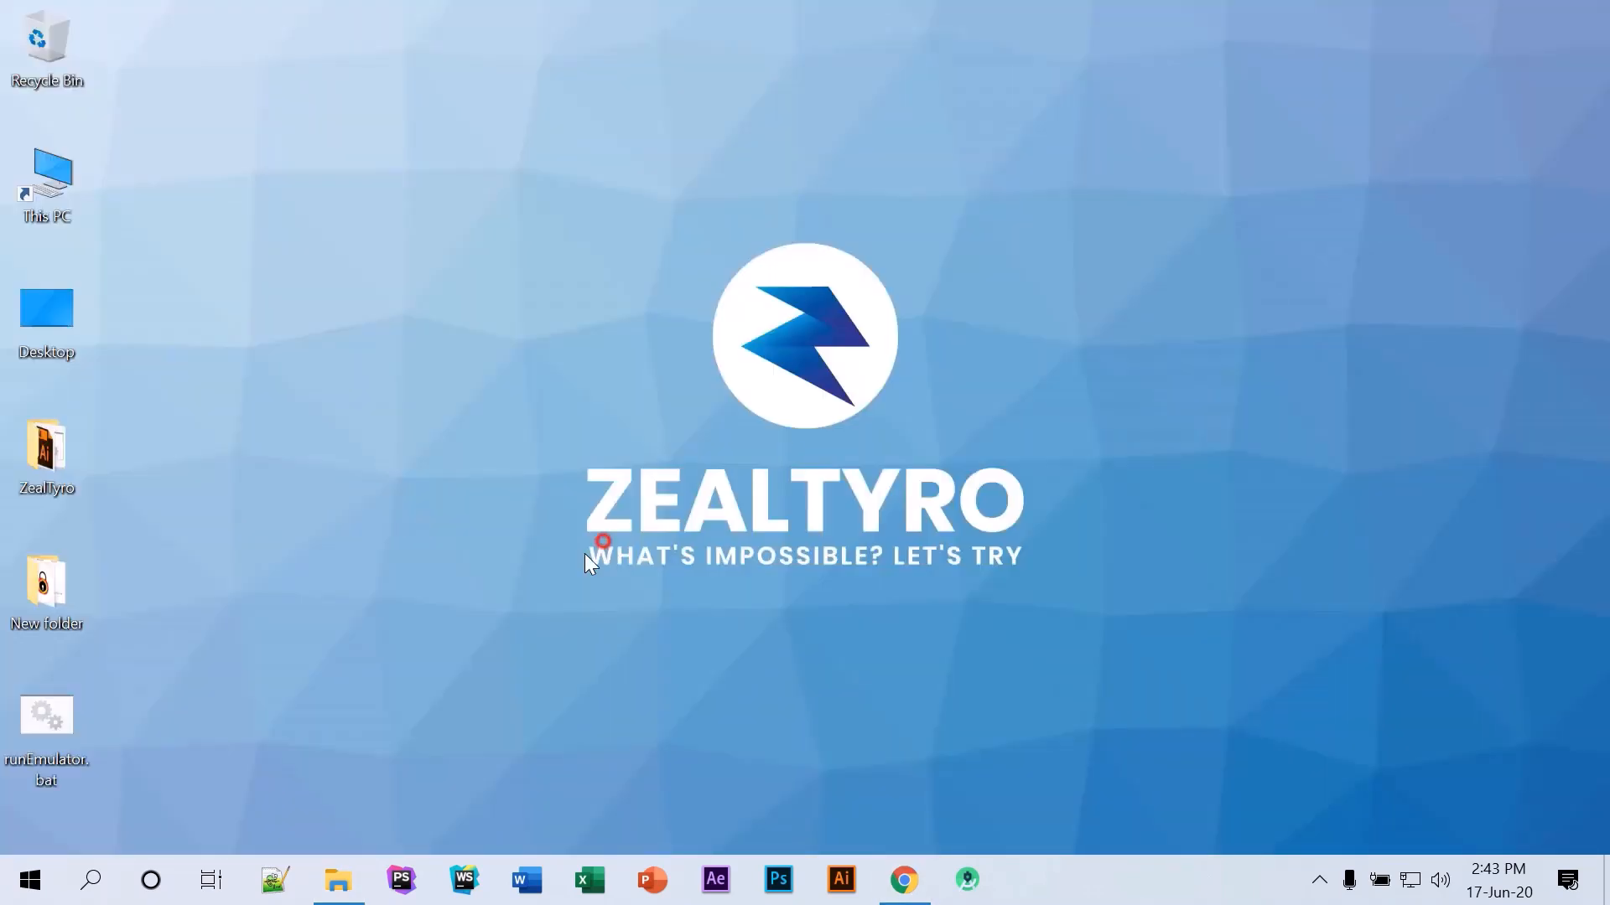
pyautogui.moveTo(47, 719)
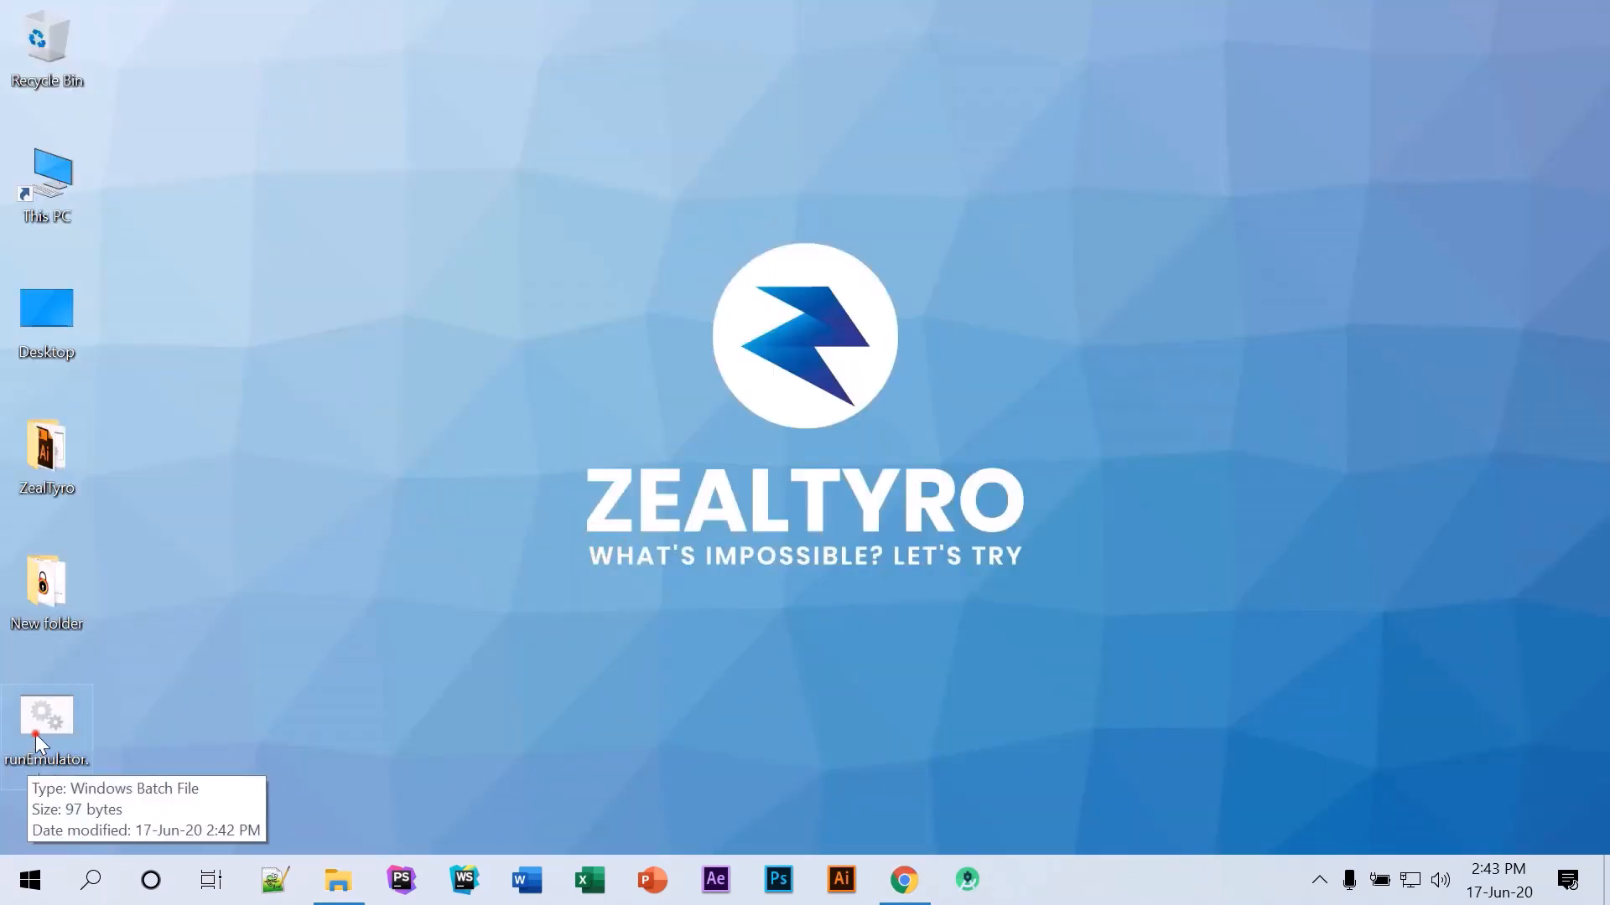
pyautogui.doubleClick(47, 719)
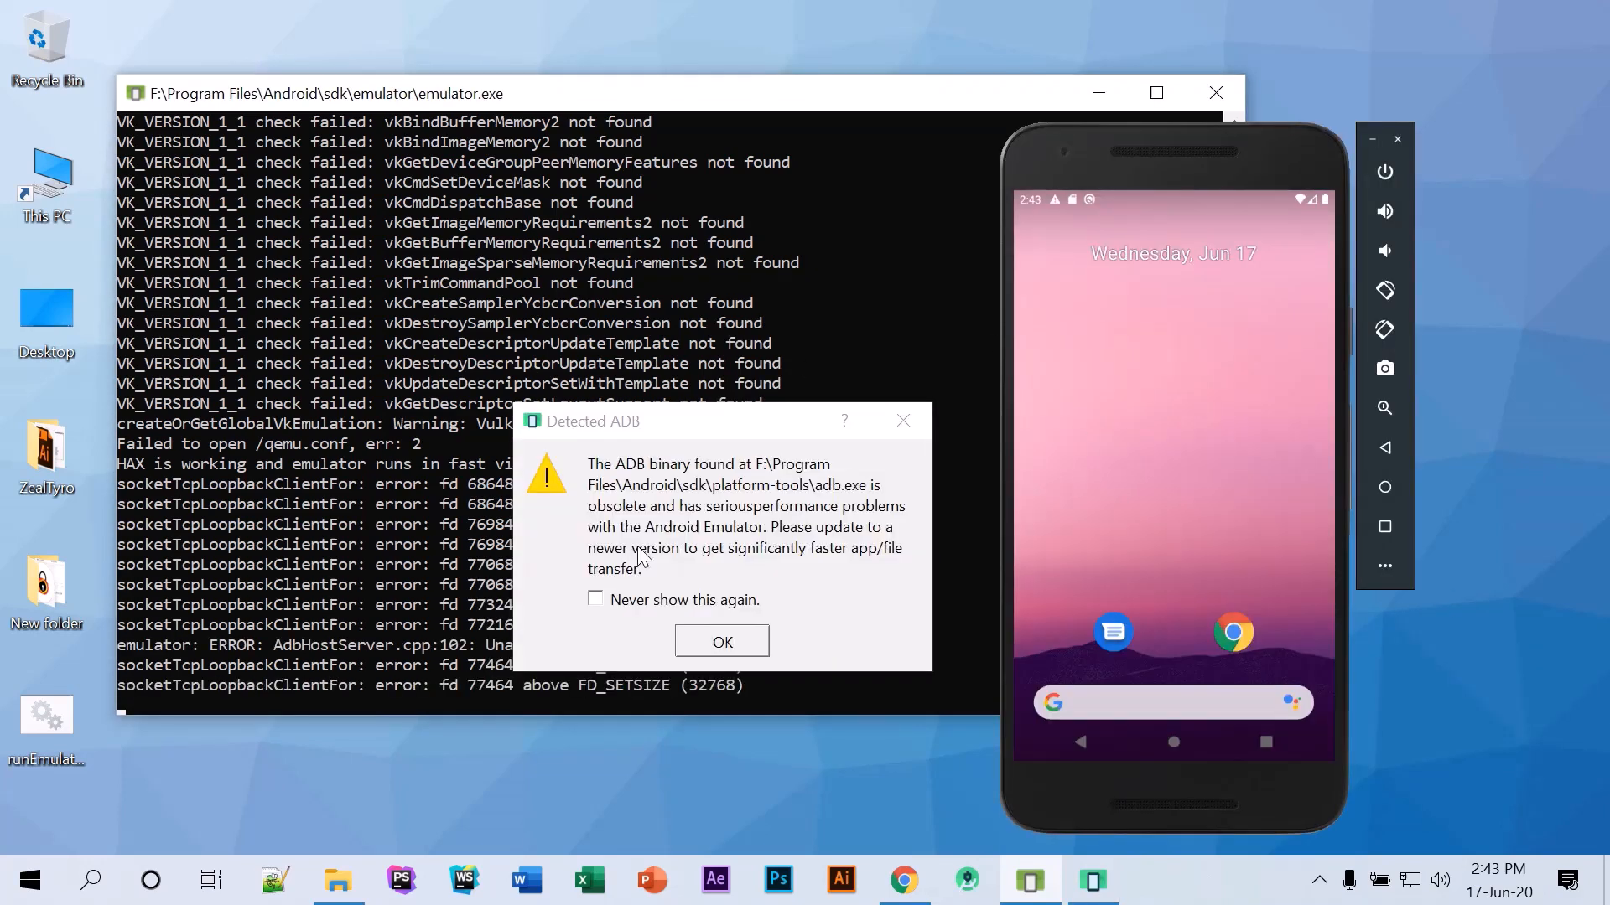
pyautogui.click(721, 642)
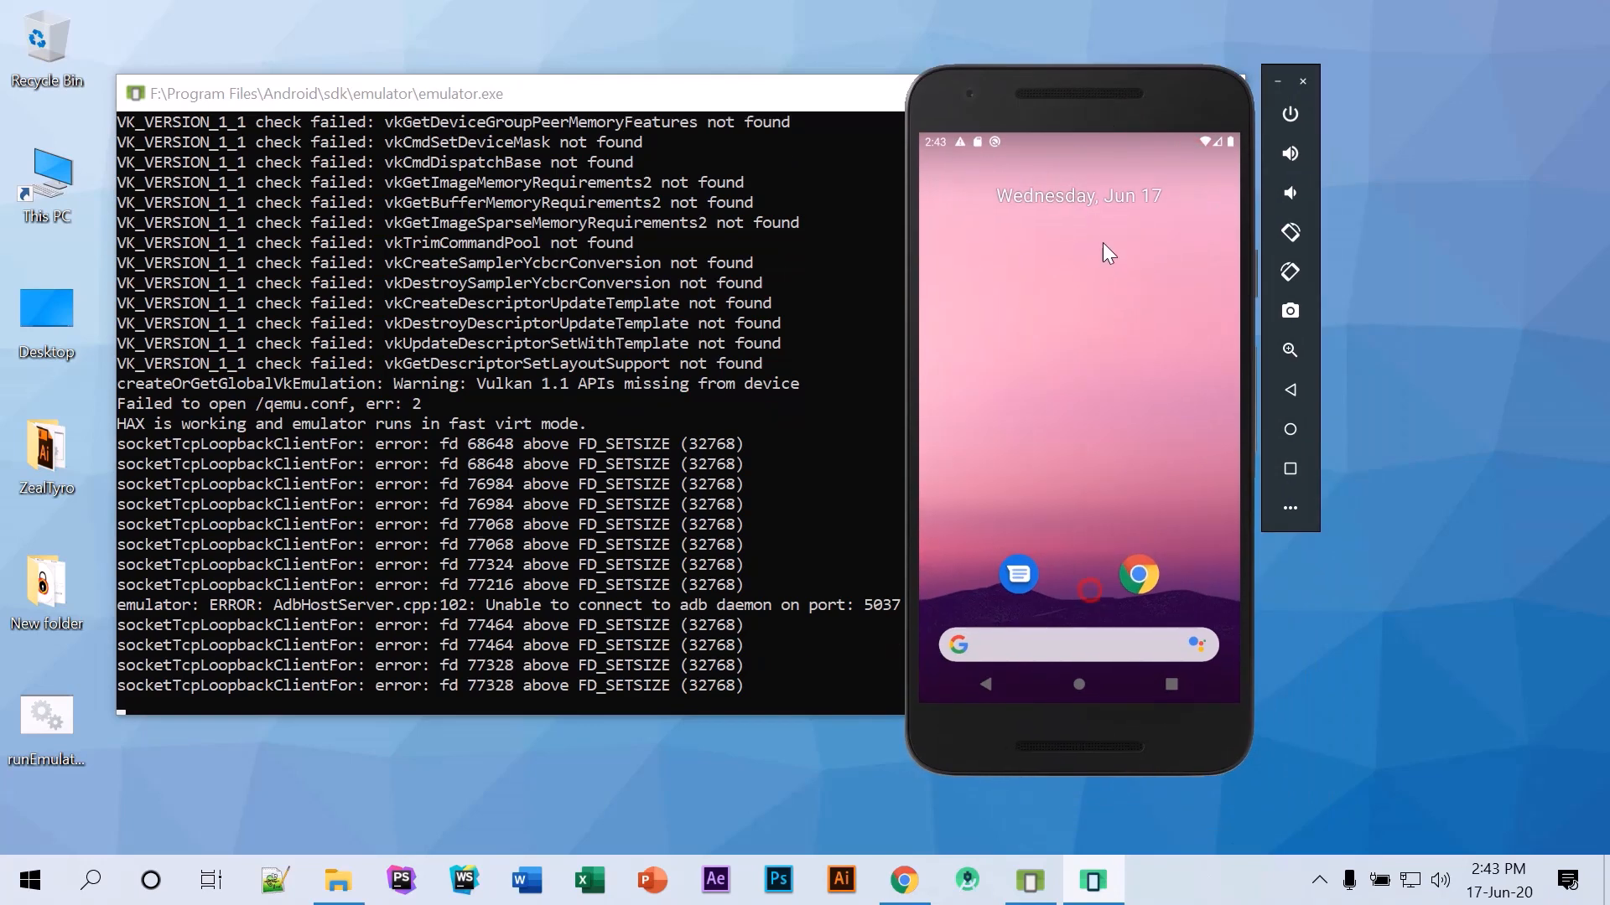